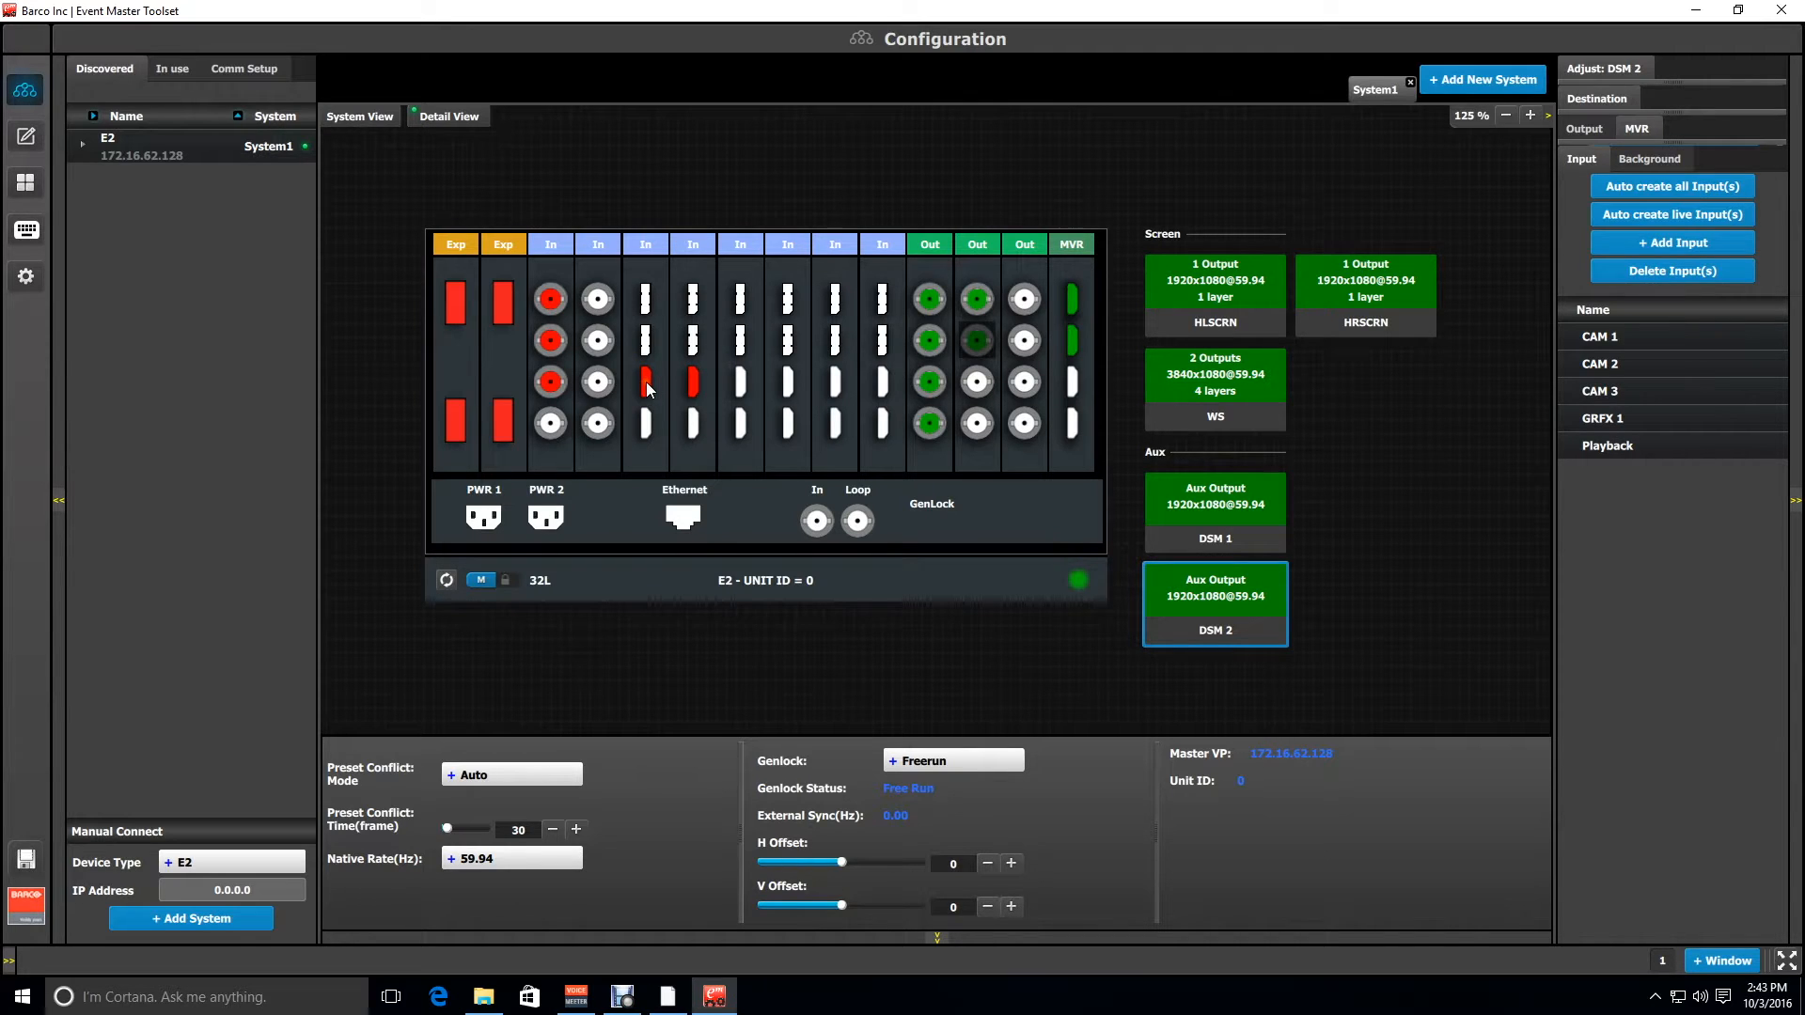
mouse_move(702, 386)
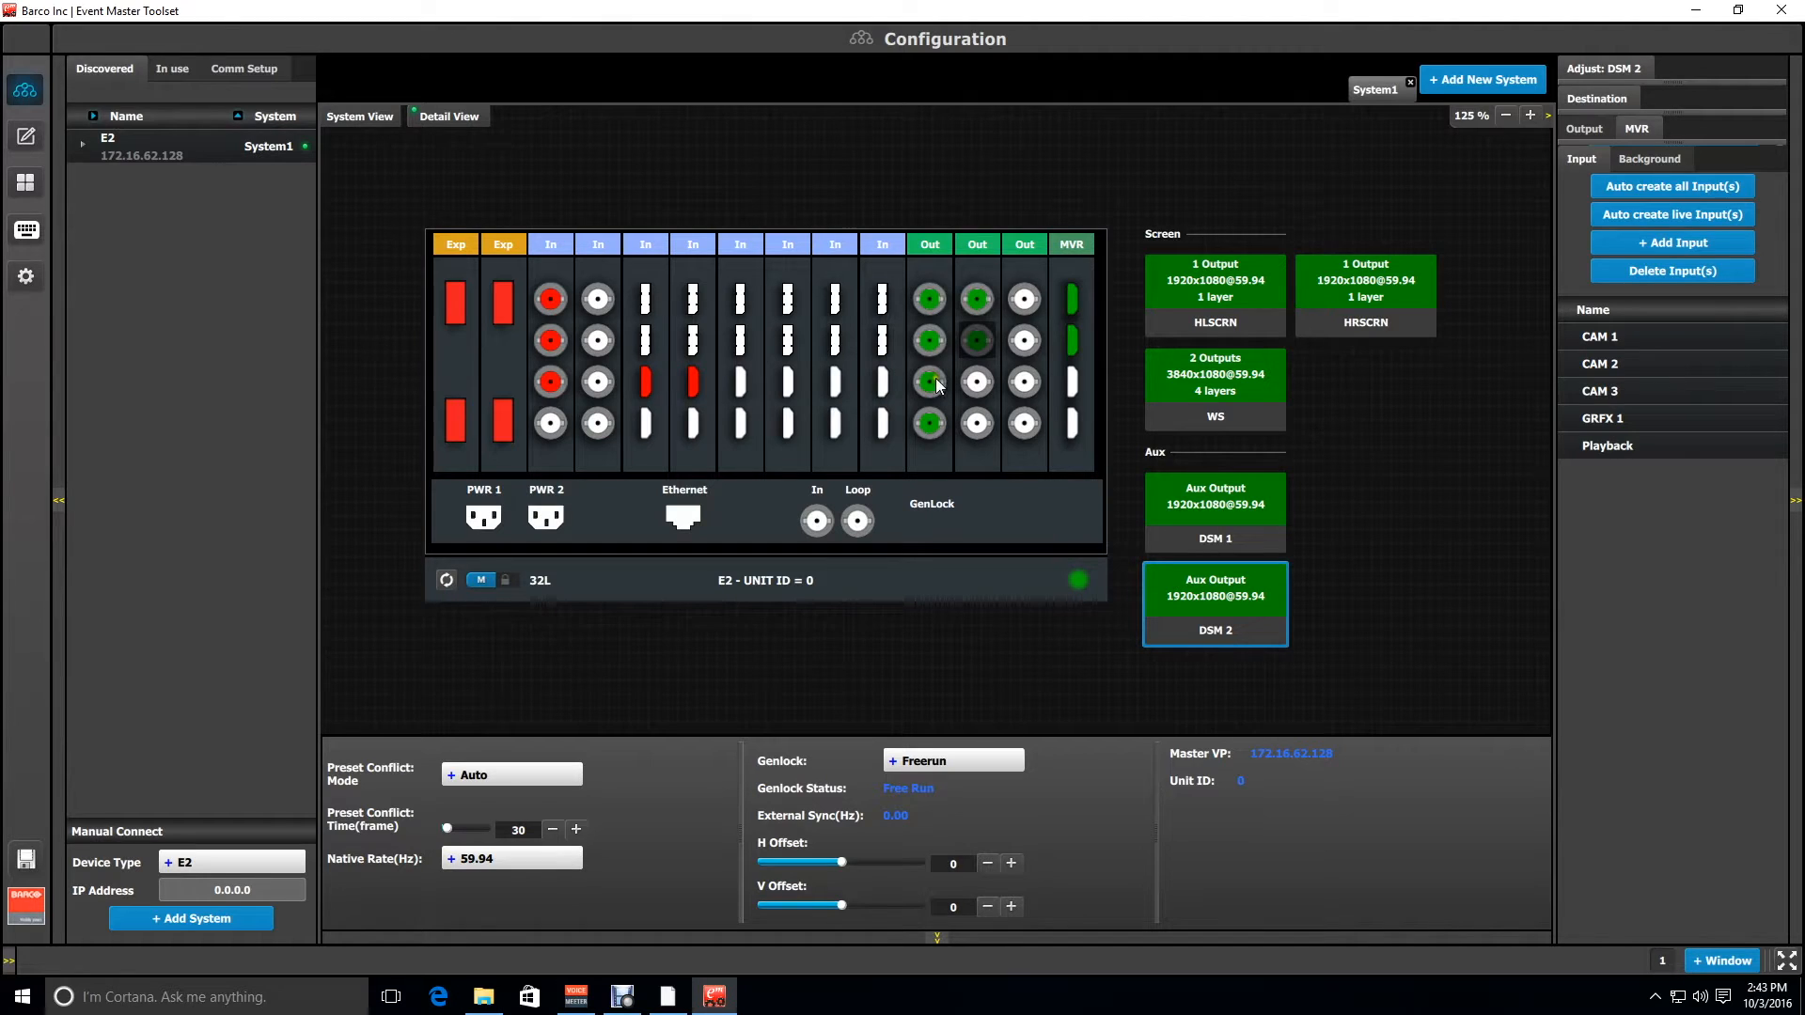
mouse_move(1117, 380)
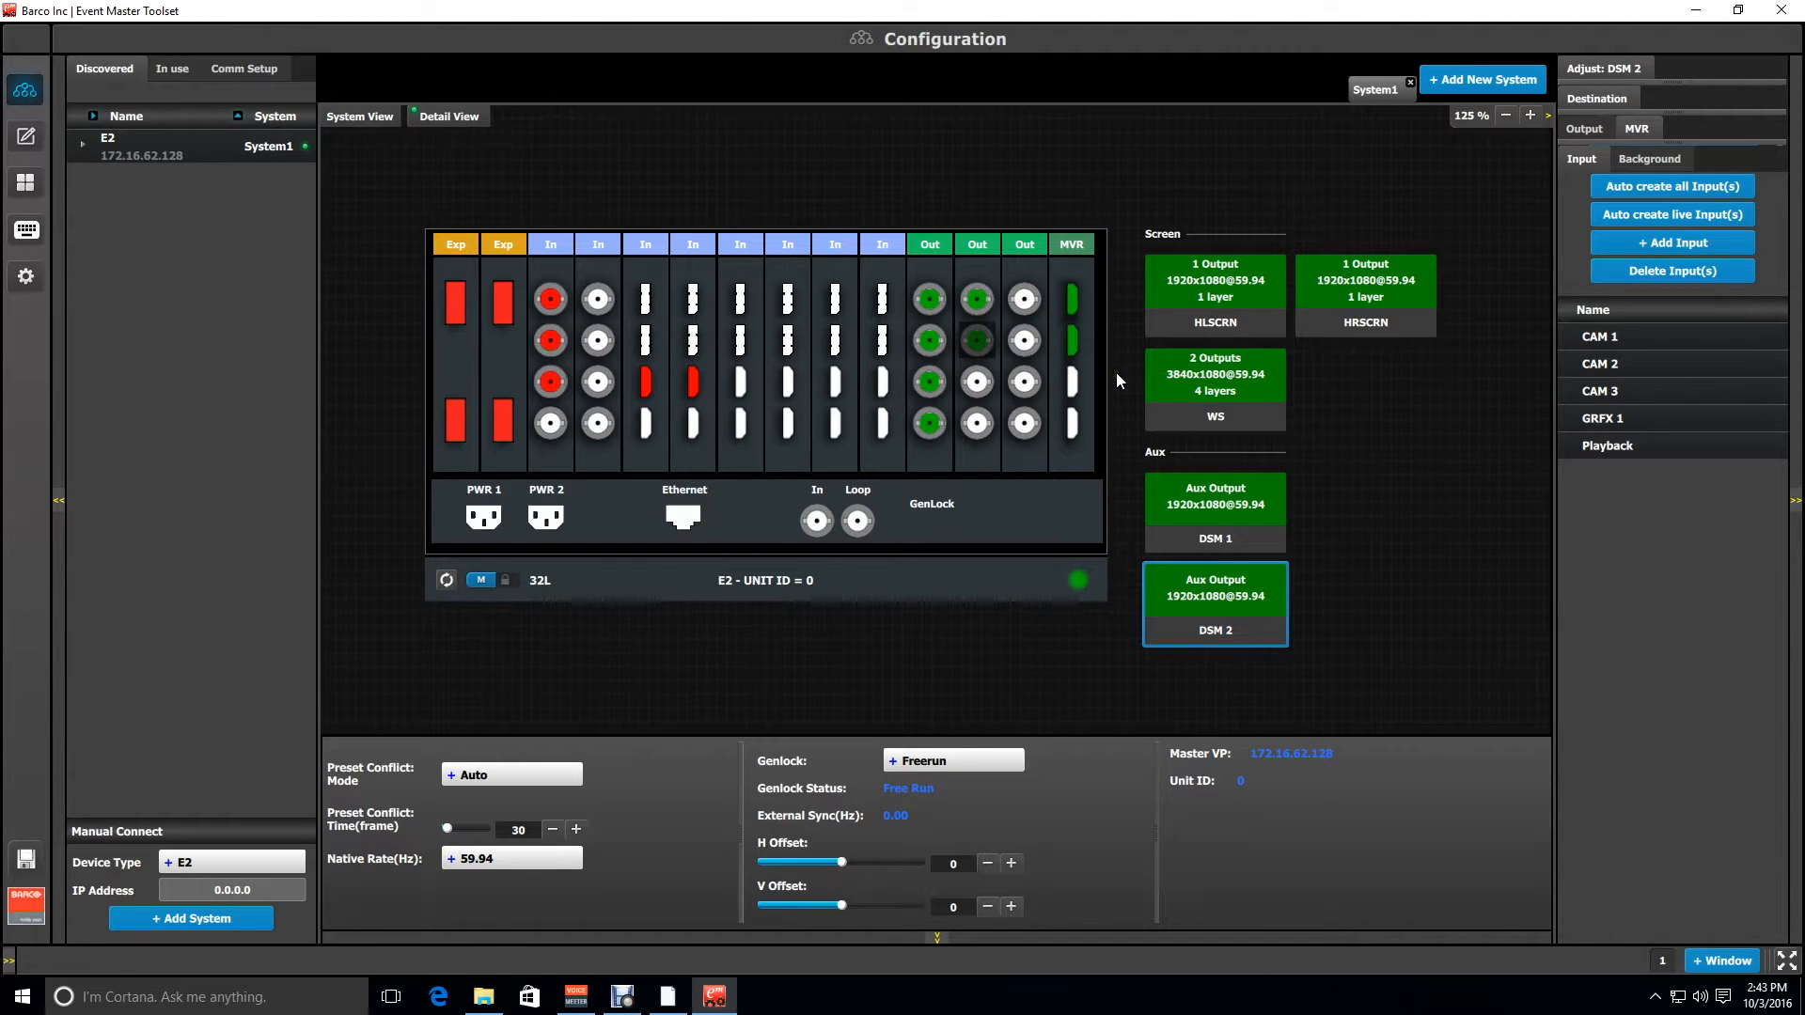
mouse_move(1399, 299)
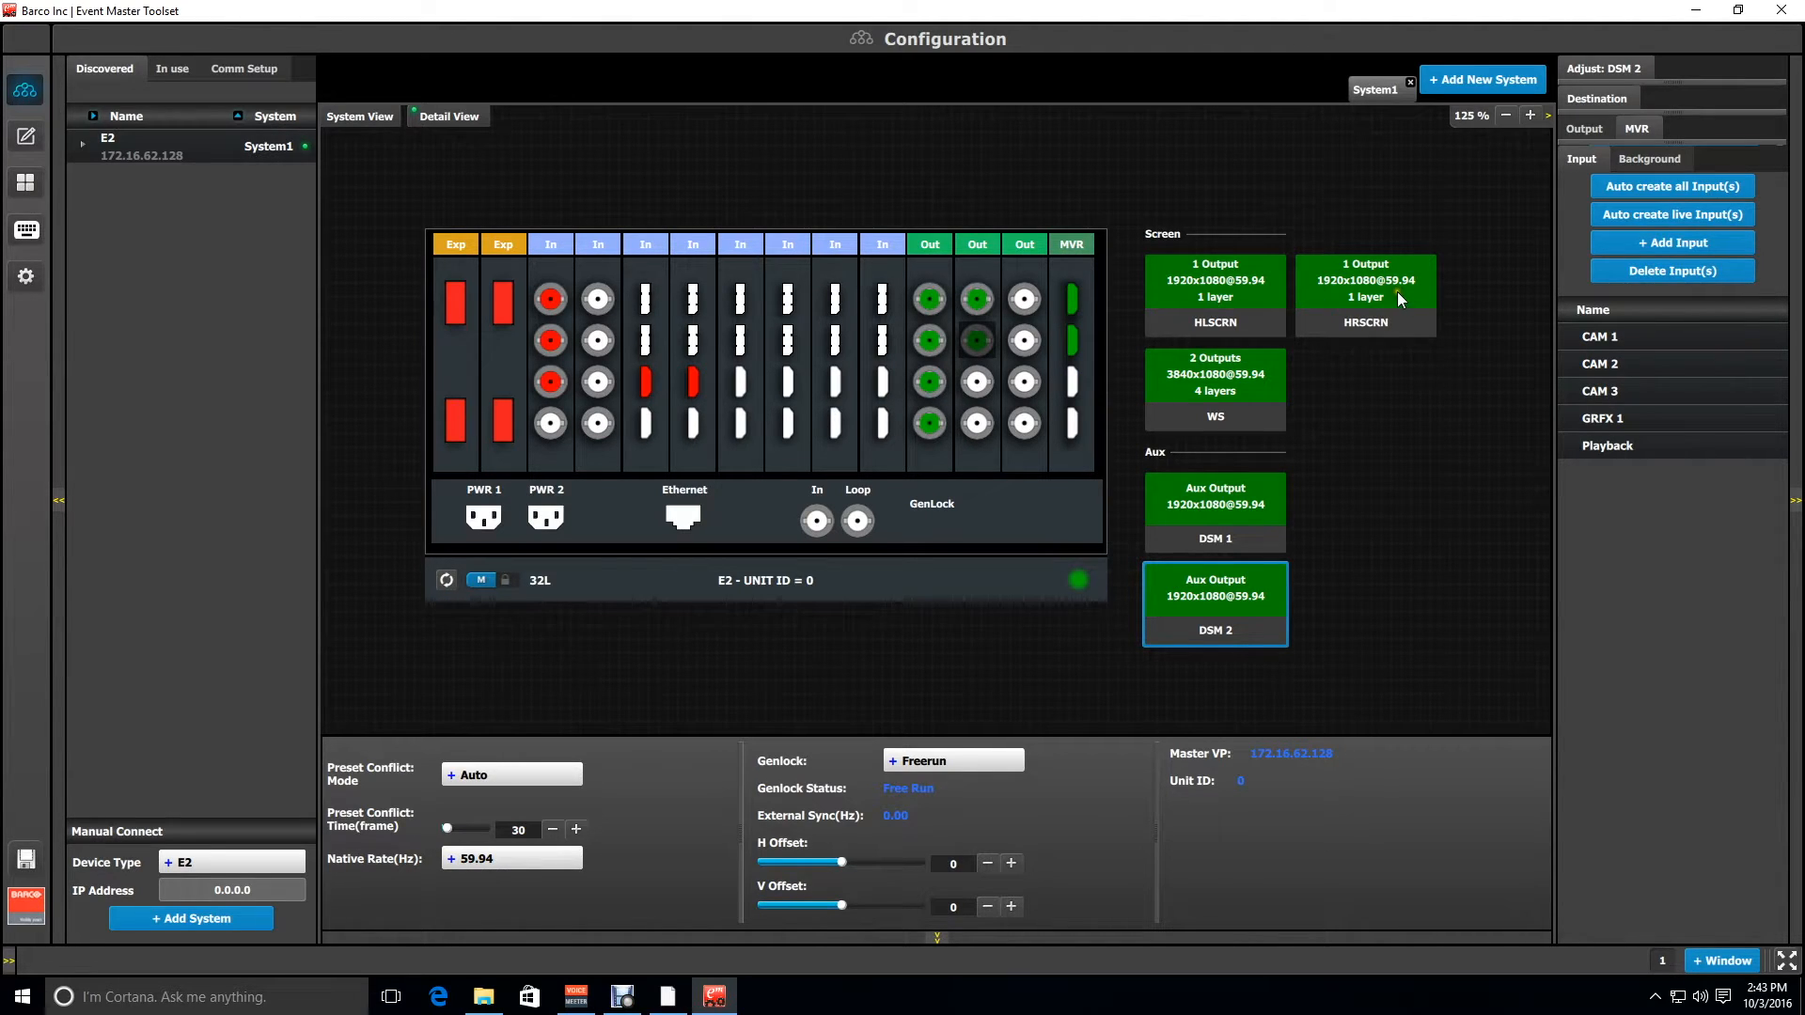
mouse_move(1401, 299)
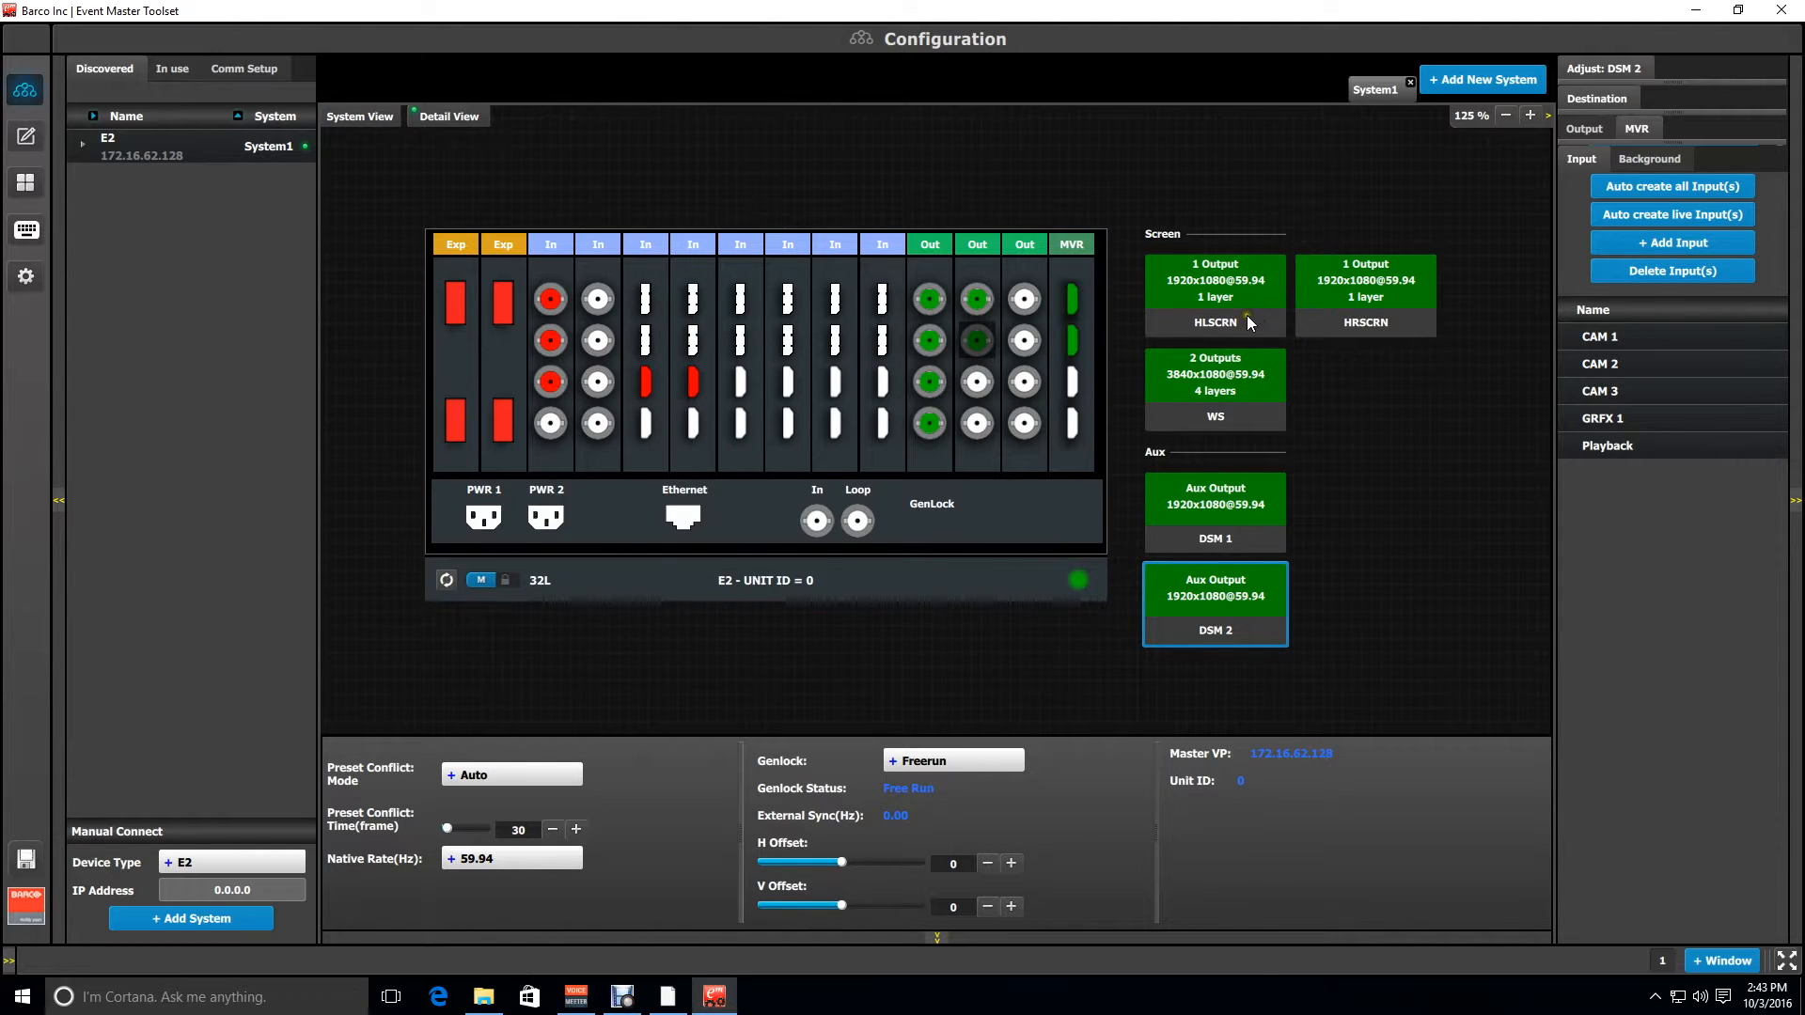
mouse_move(1258, 568)
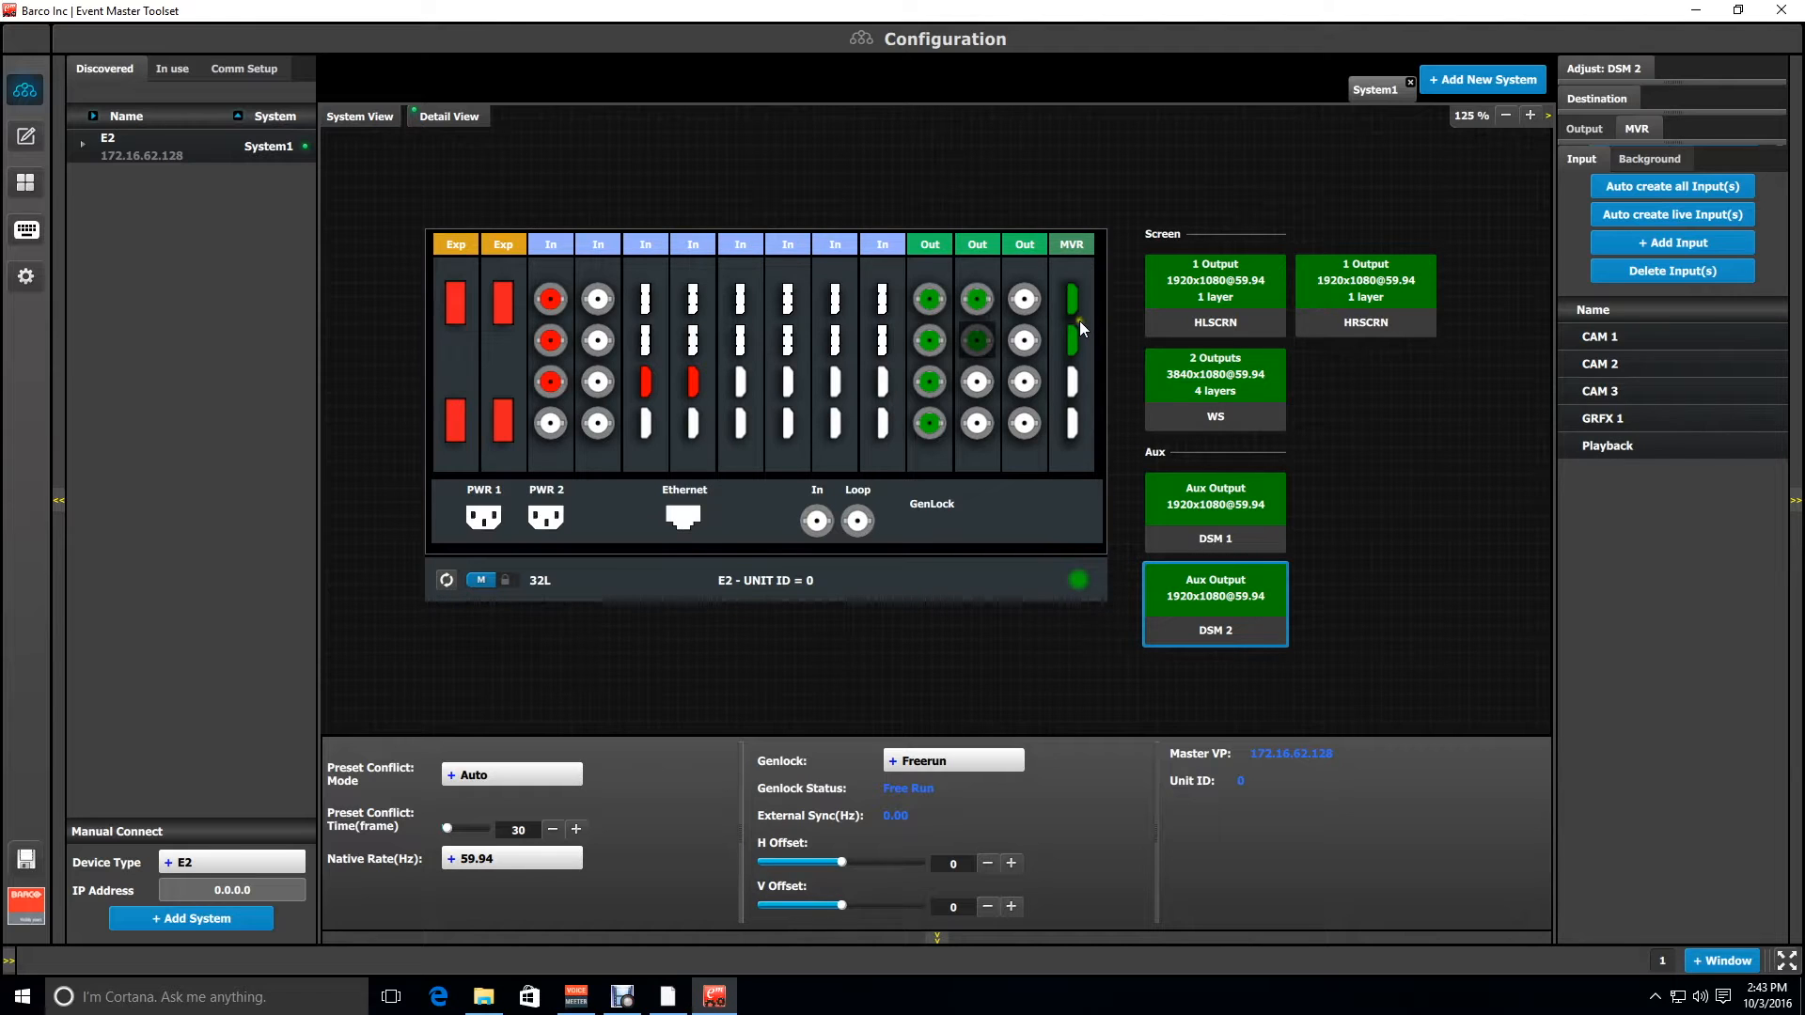
In Programming, recall Preset1.00 and then Preset2.00 into preview.
click(26, 137)
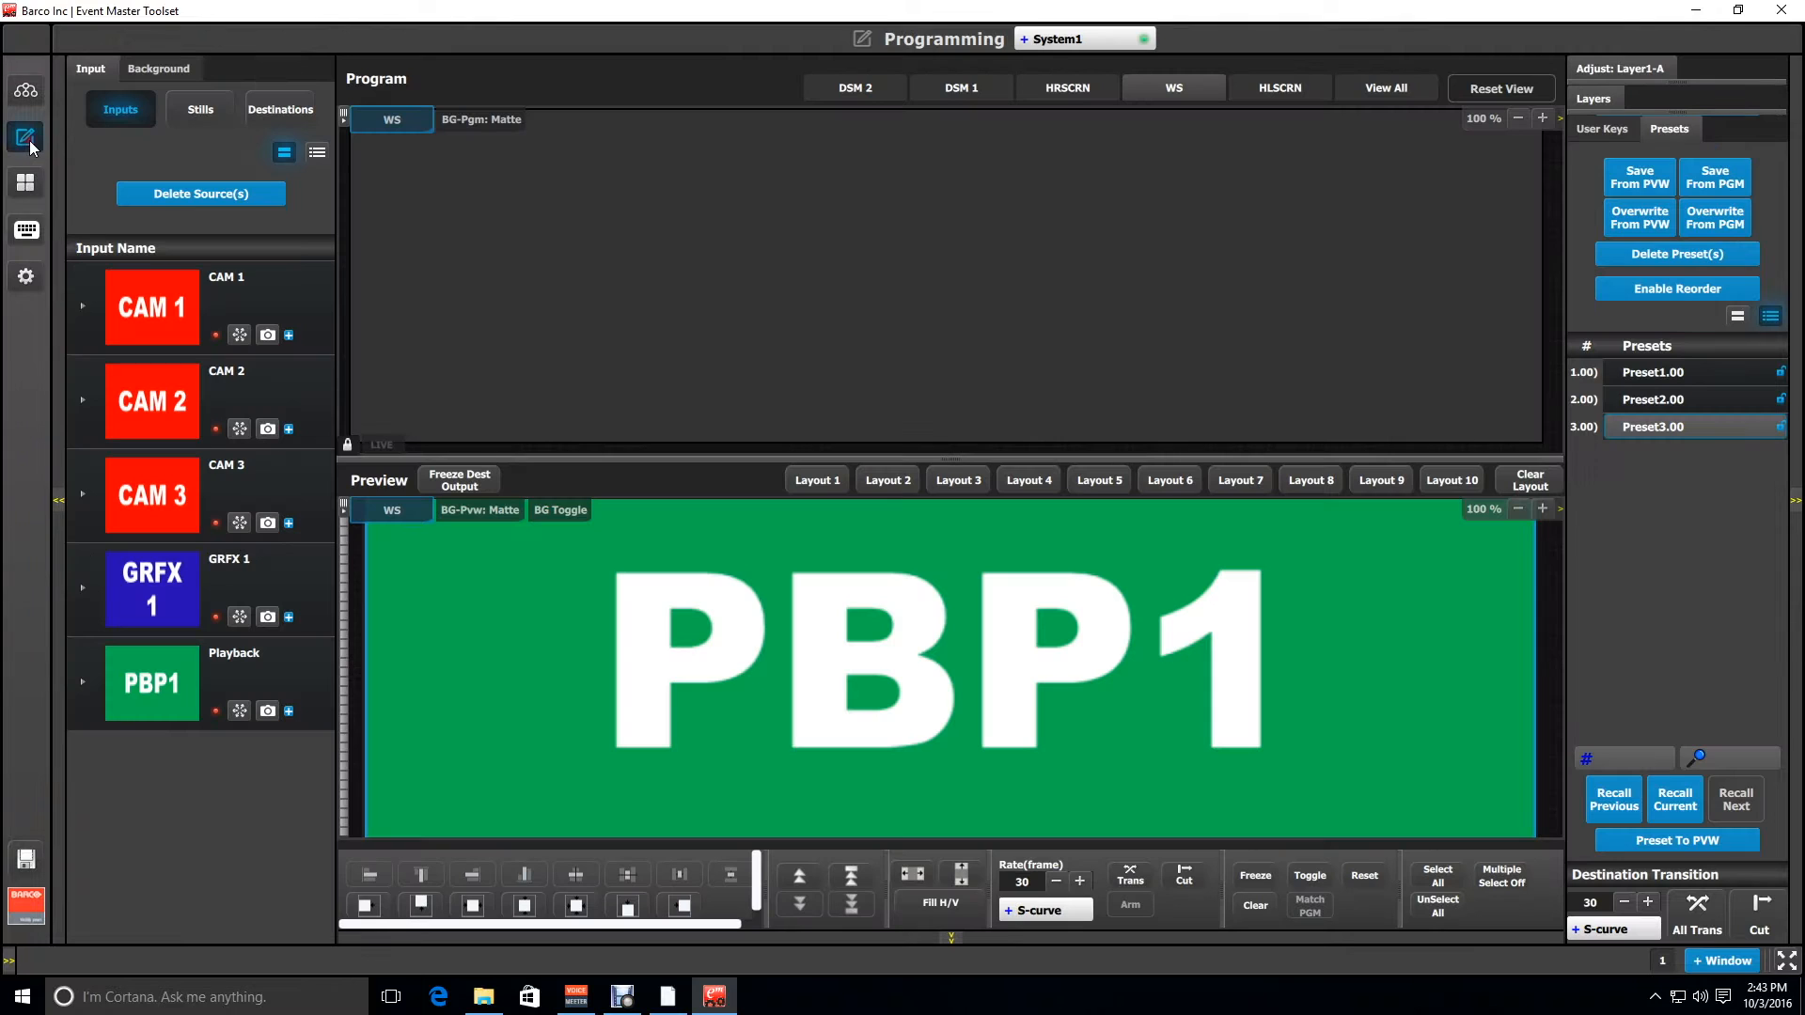
mouse_move(1483, 326)
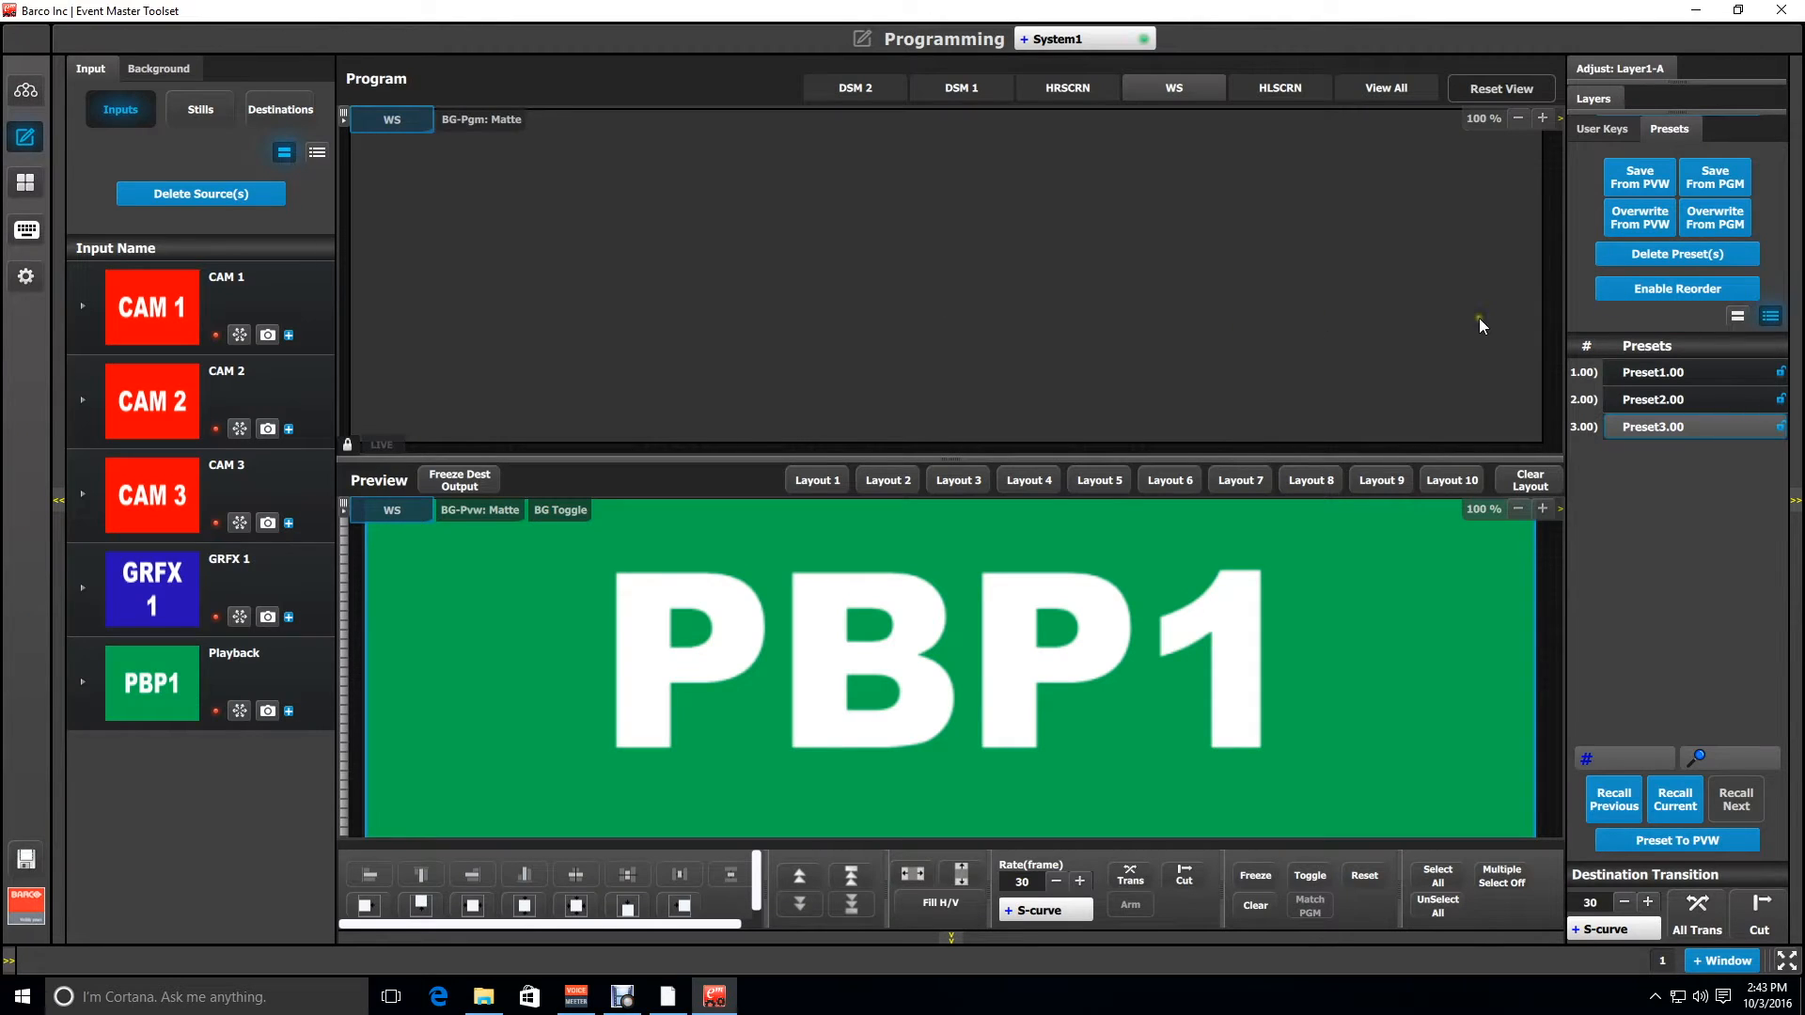
click(1670, 399)
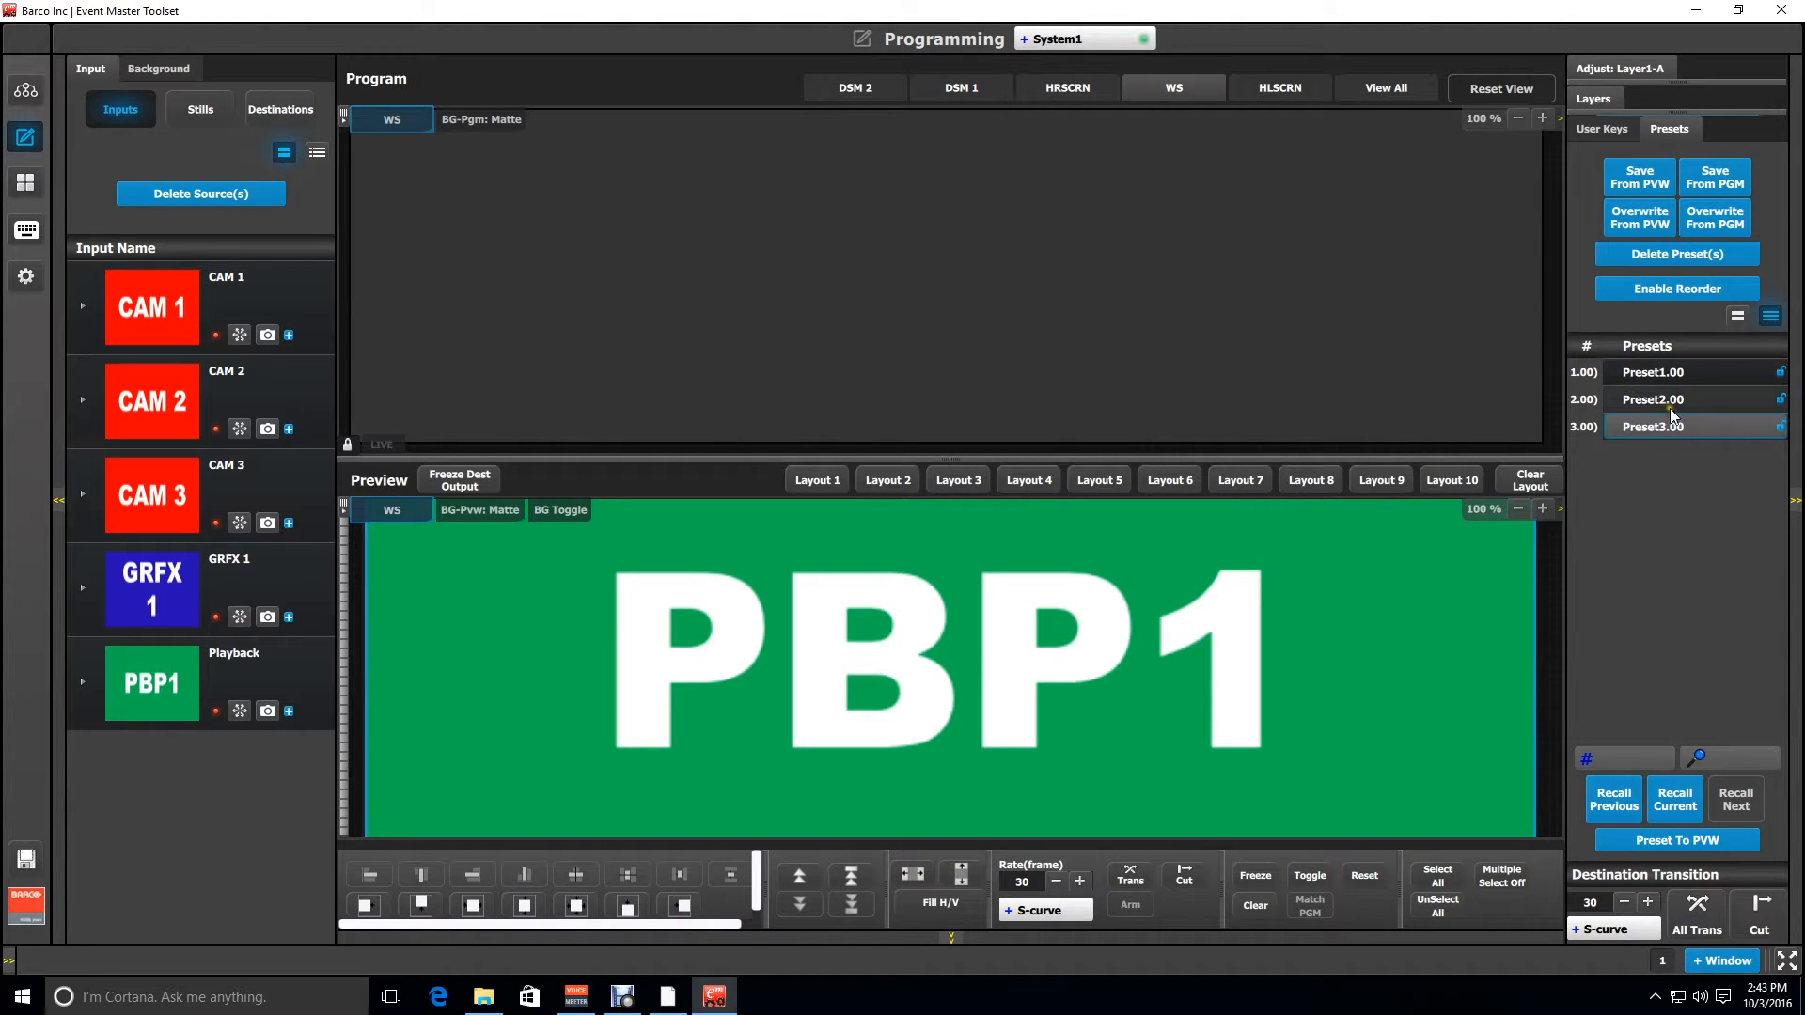
click(1674, 799)
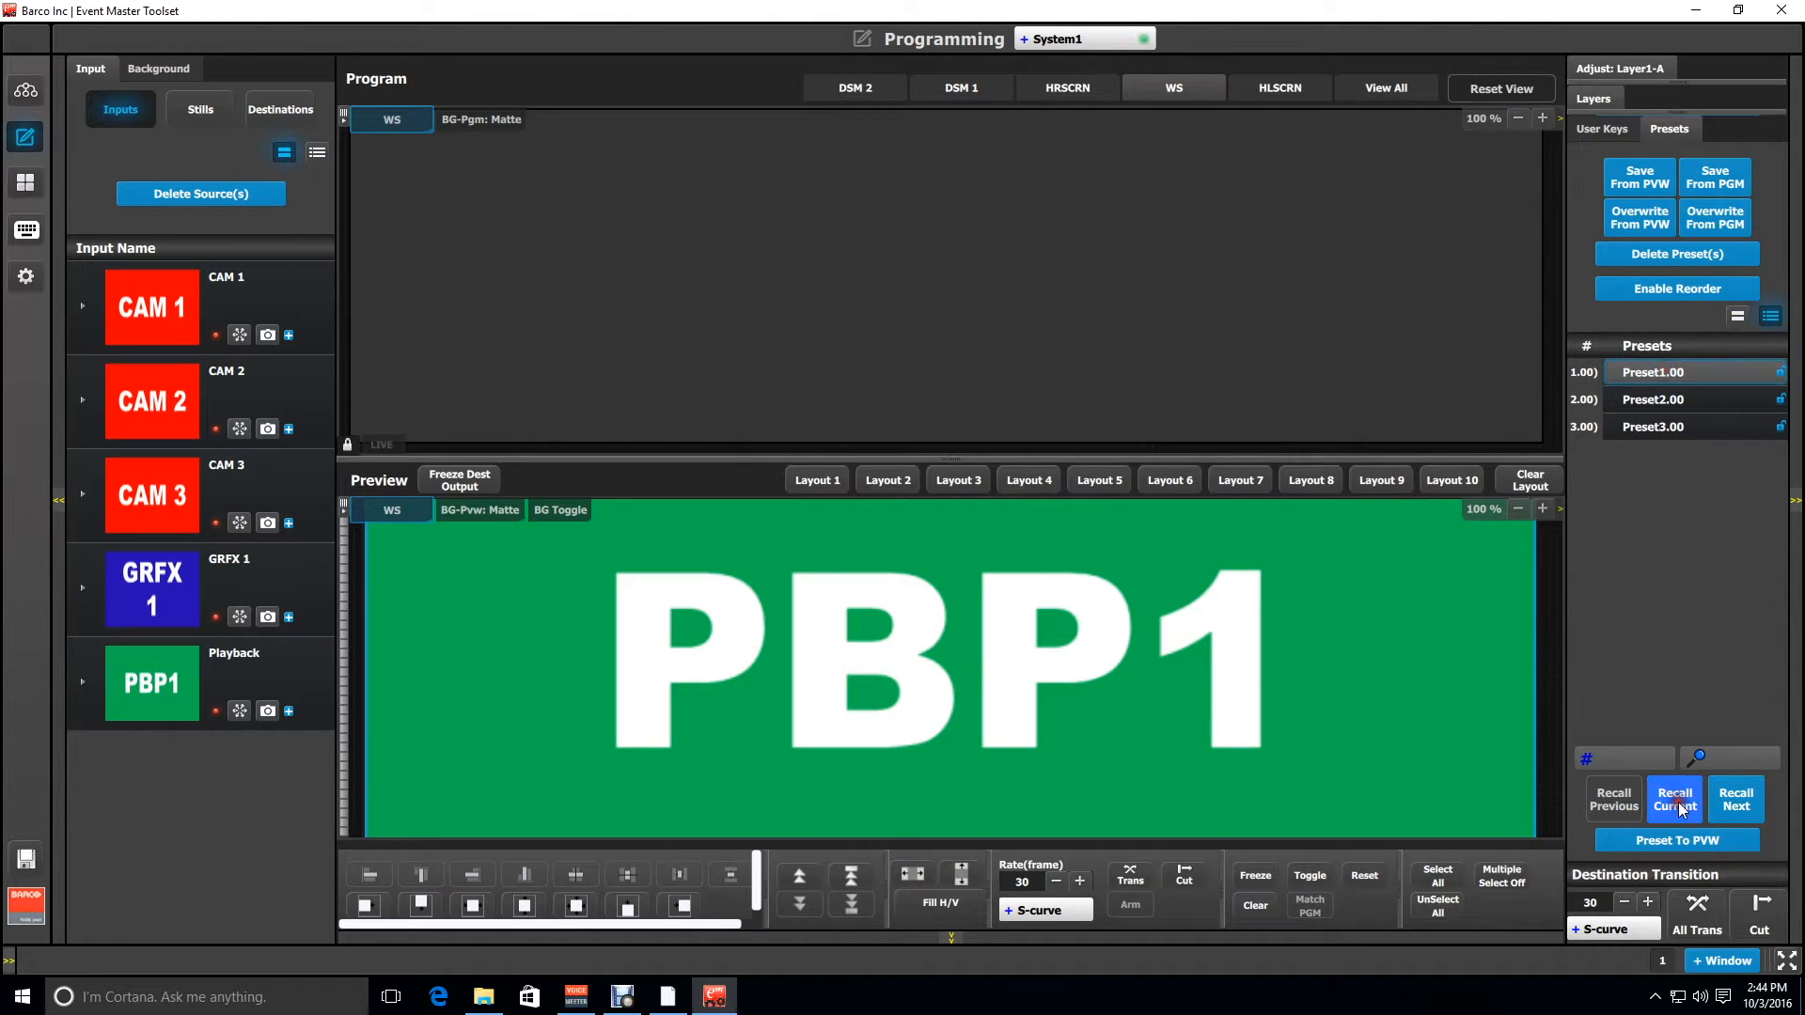
click(1673, 798)
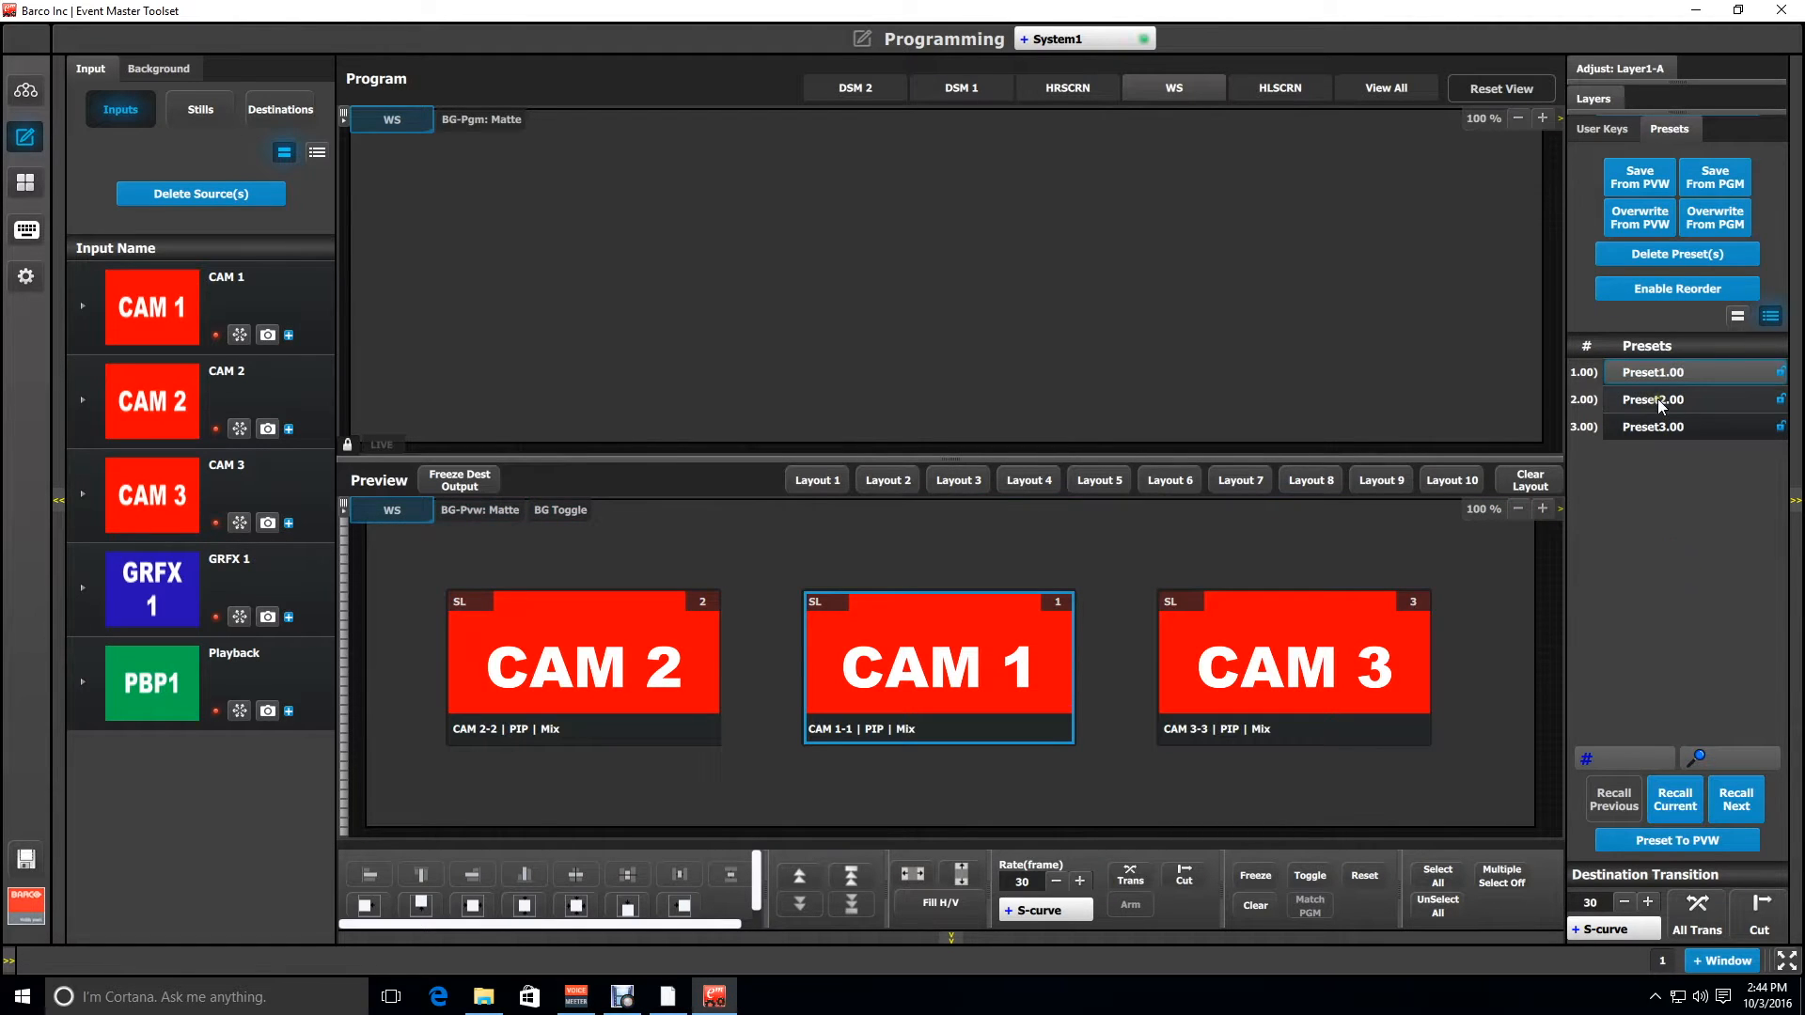
click(1651, 400)
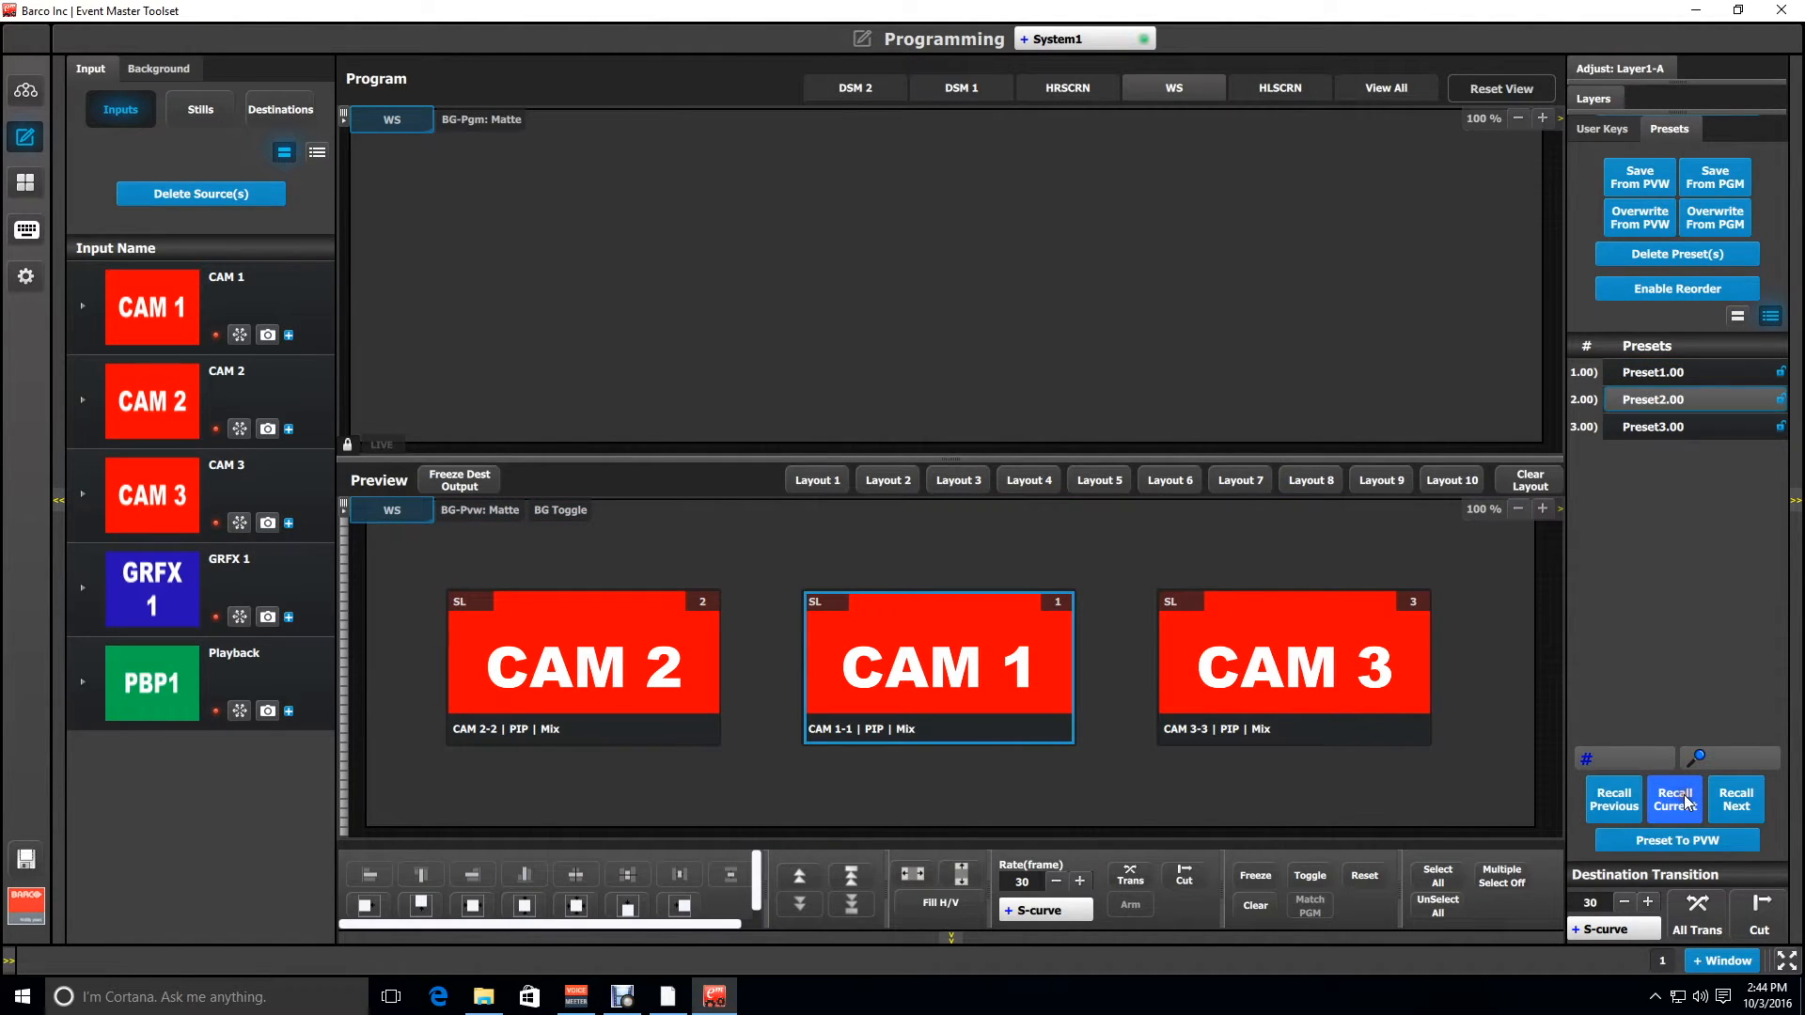
click(1673, 798)
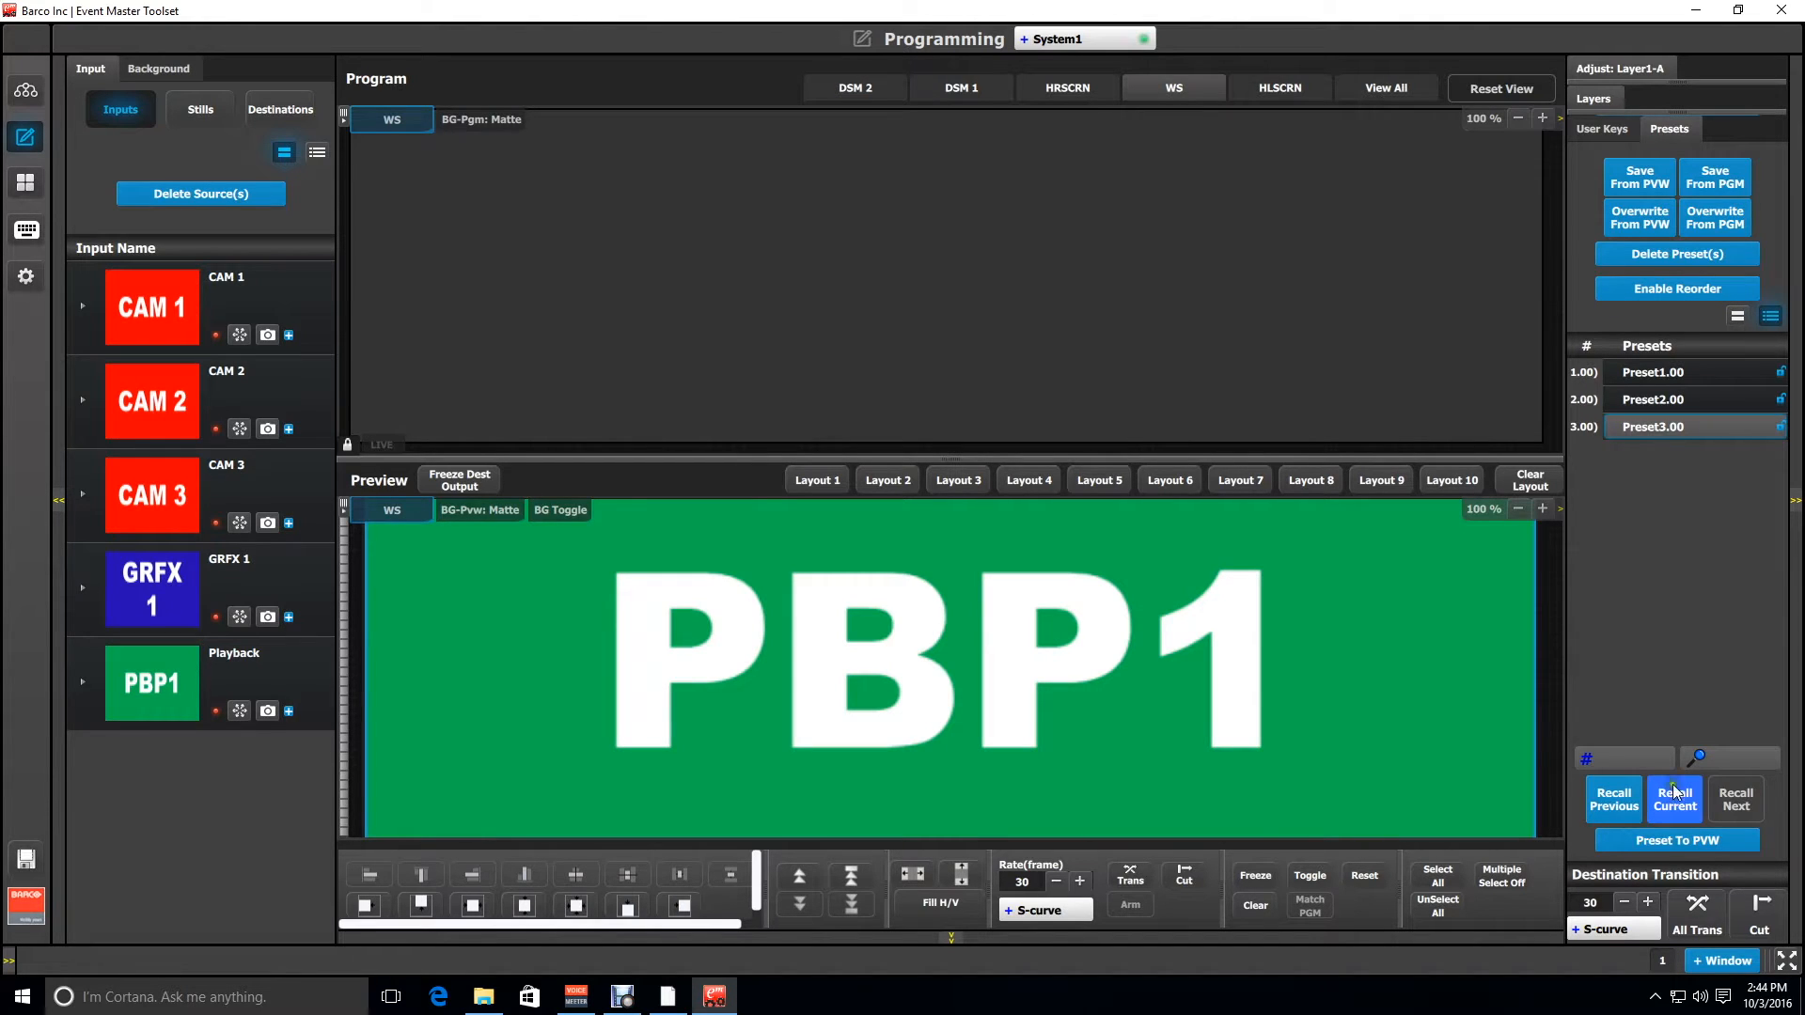
mouse_move(1670, 660)
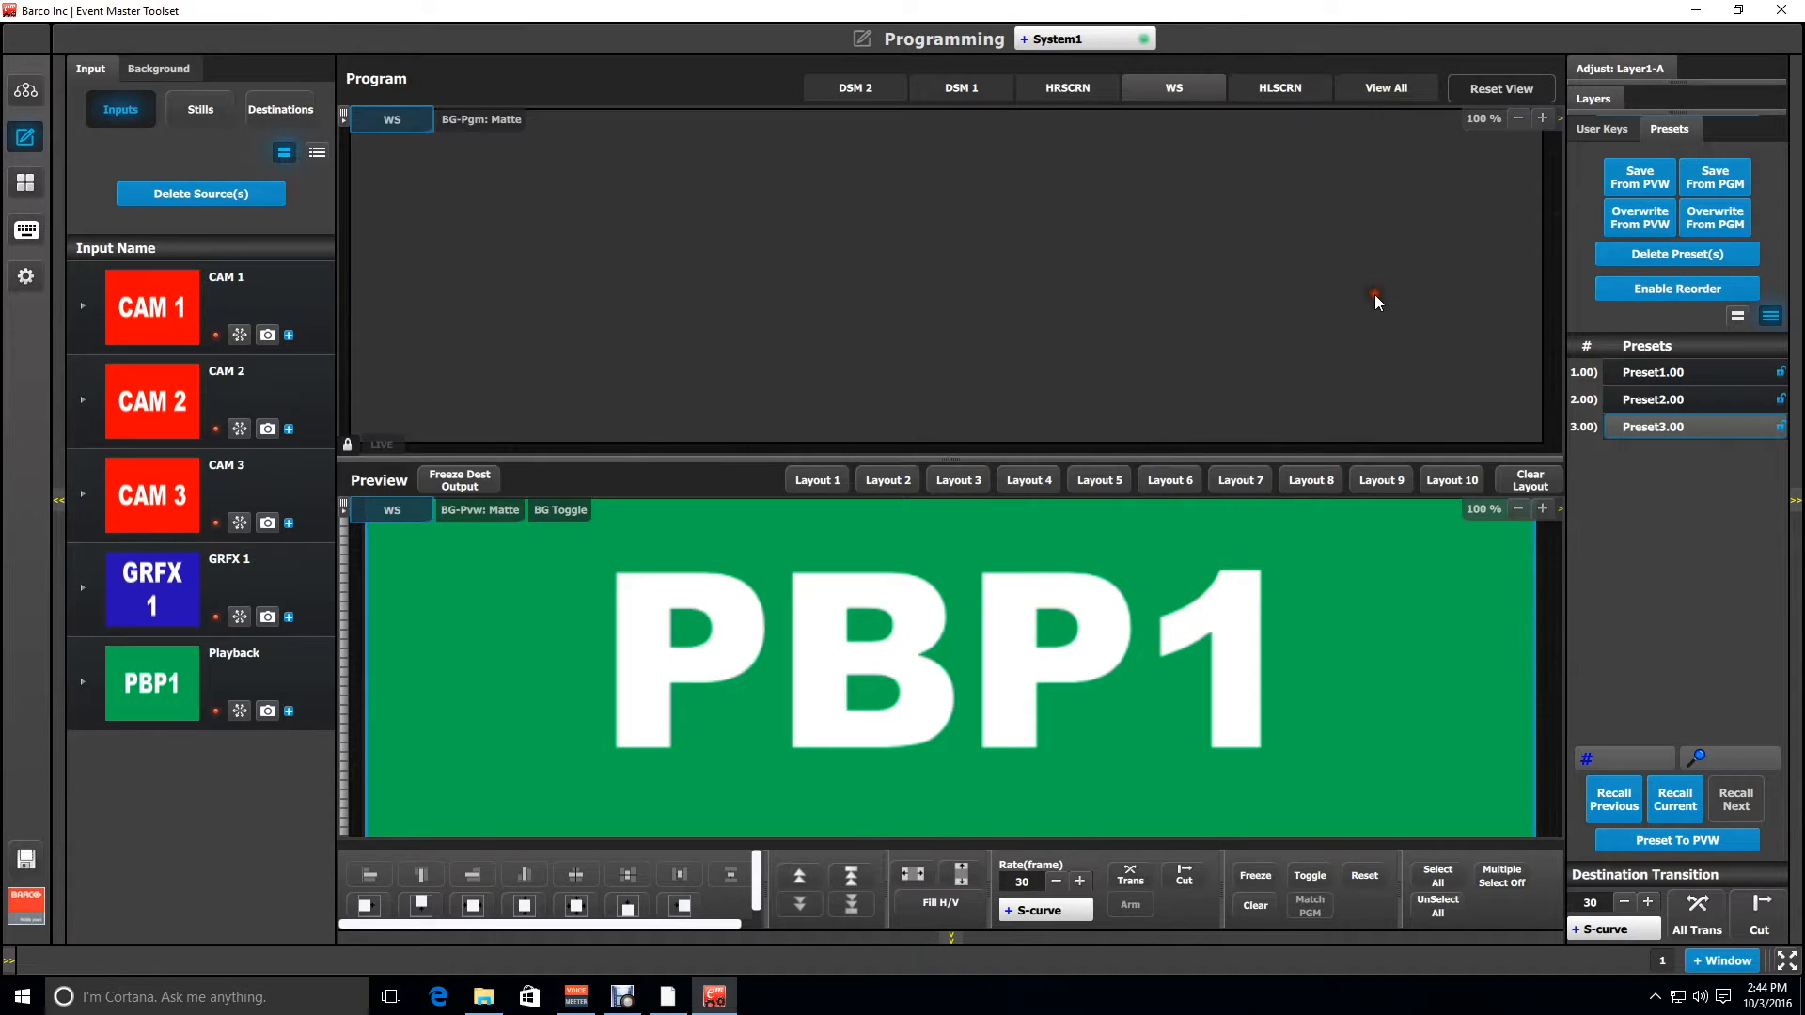
Switch the Program area to View All to display every destination.
click(1385, 87)
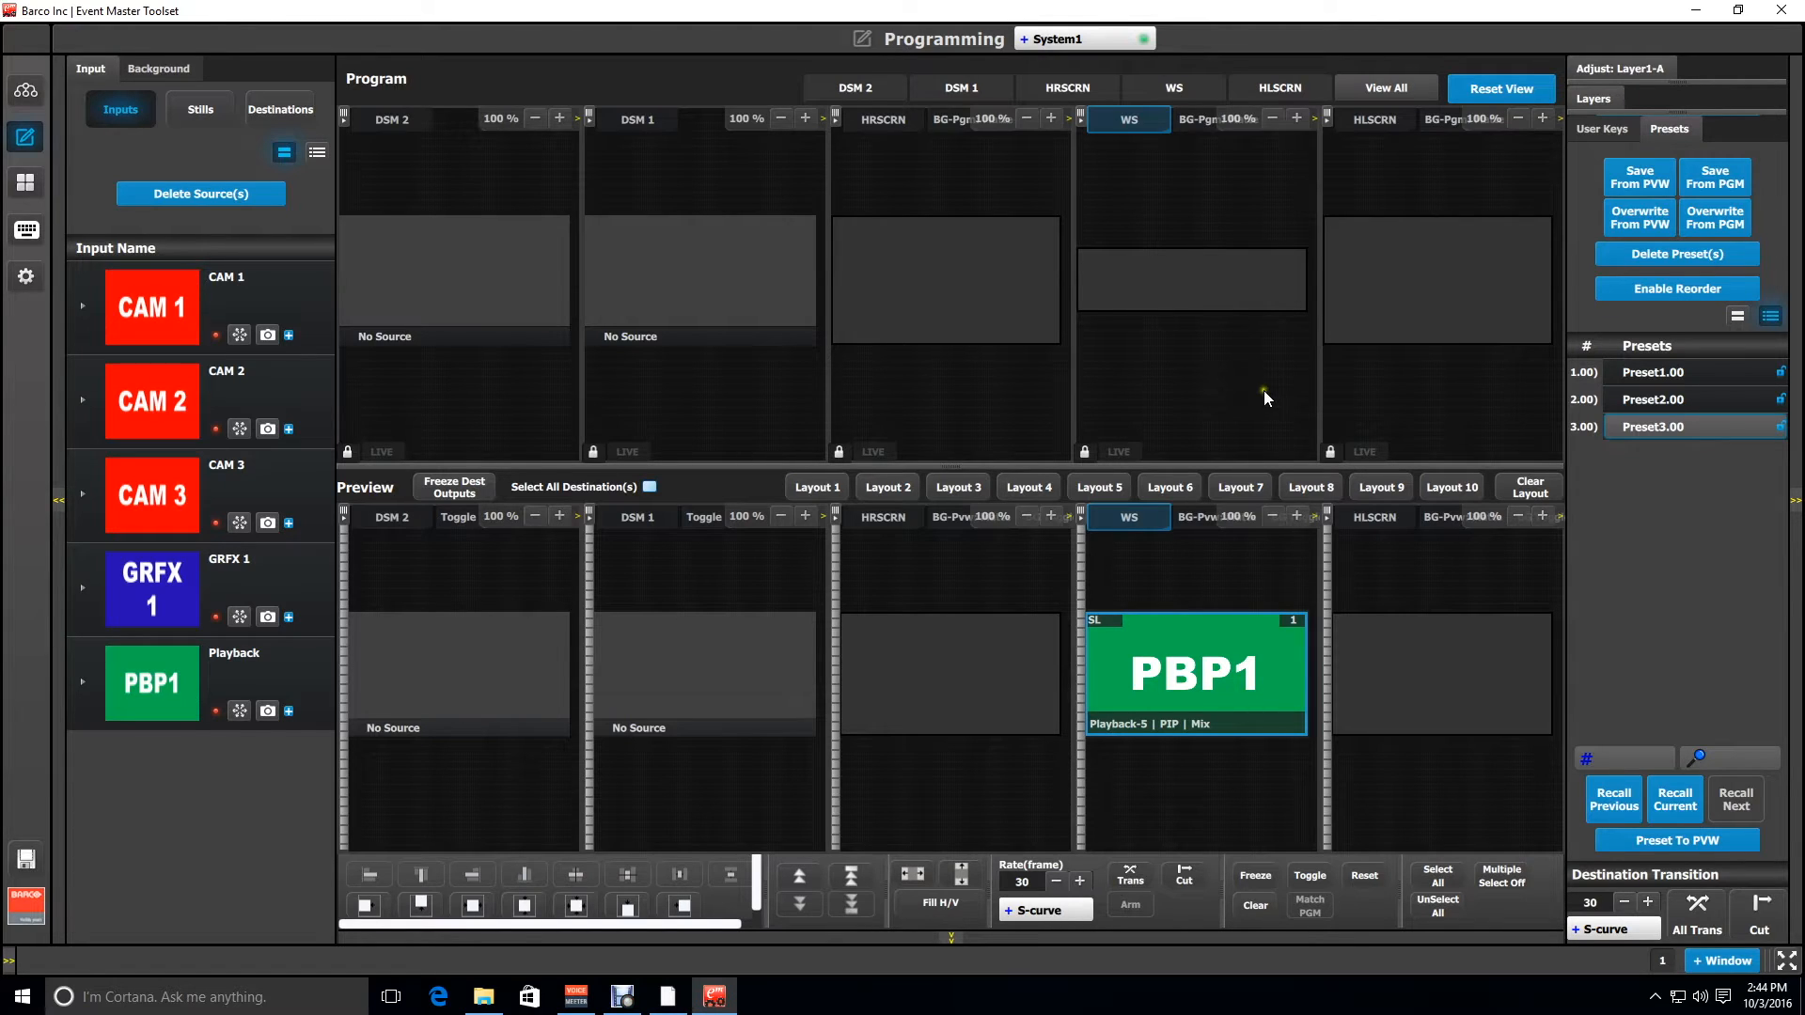
mouse_move(971, 403)
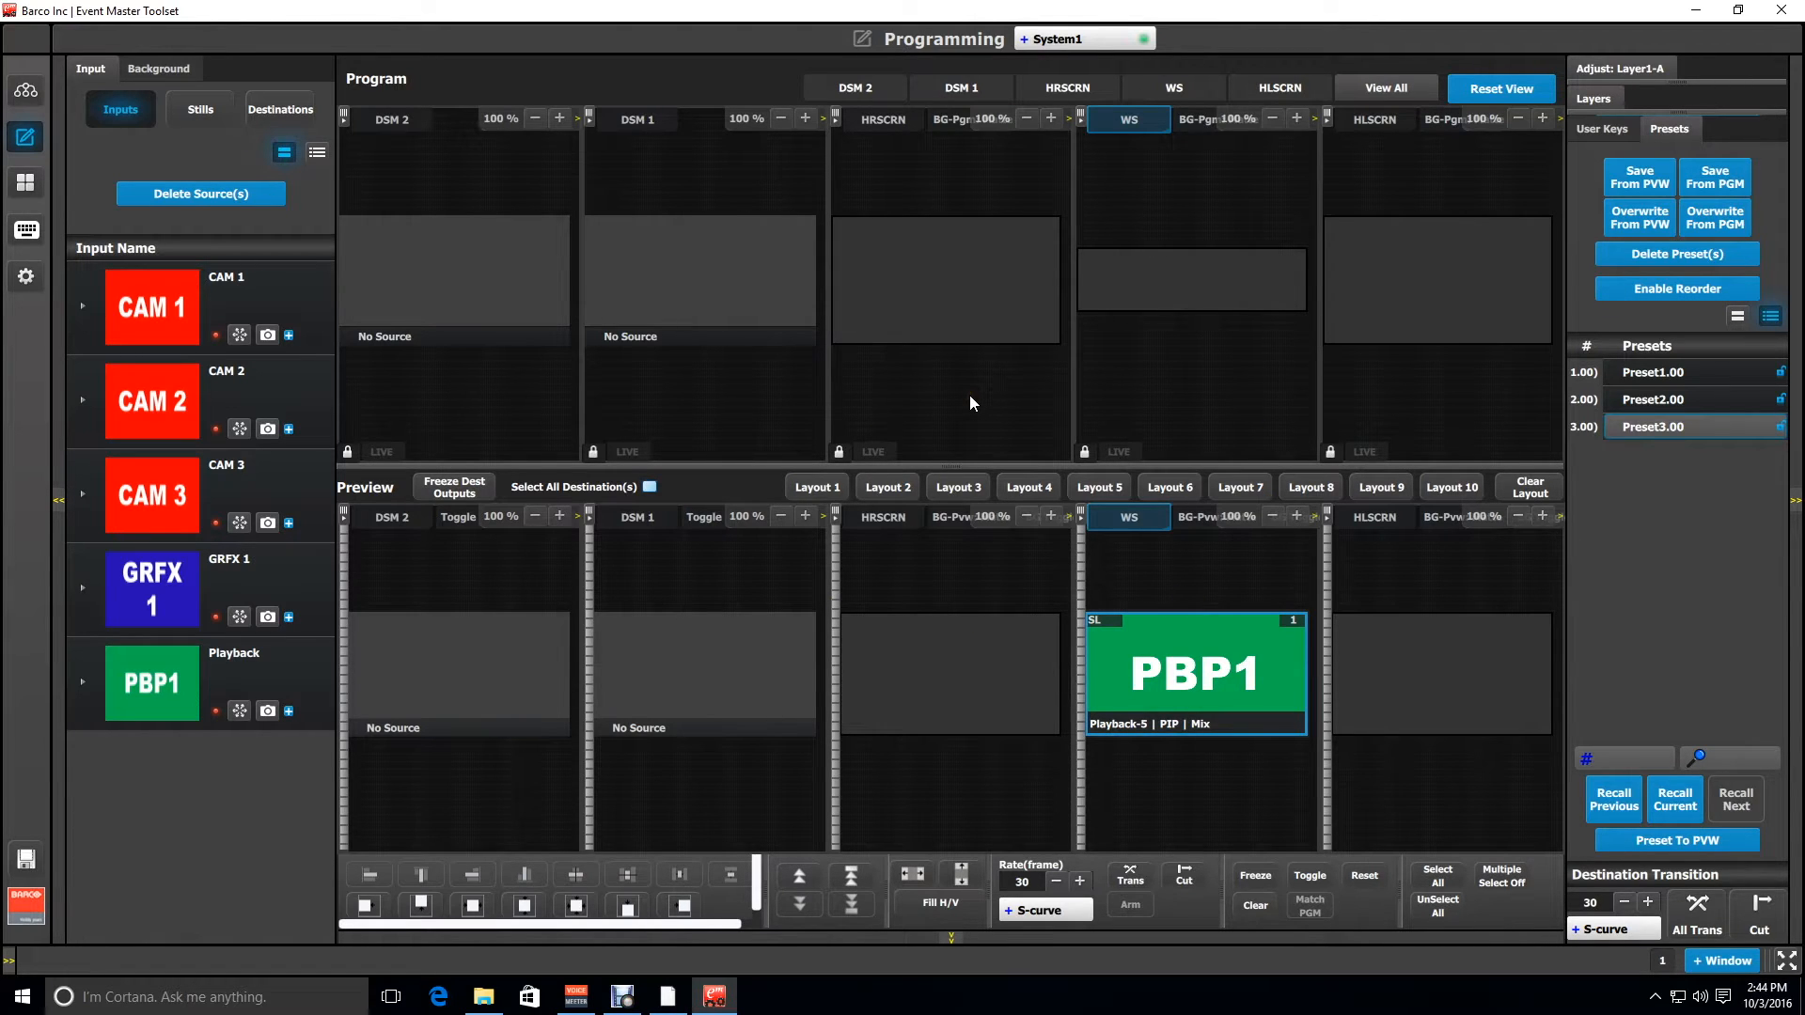
mouse_move(56, 190)
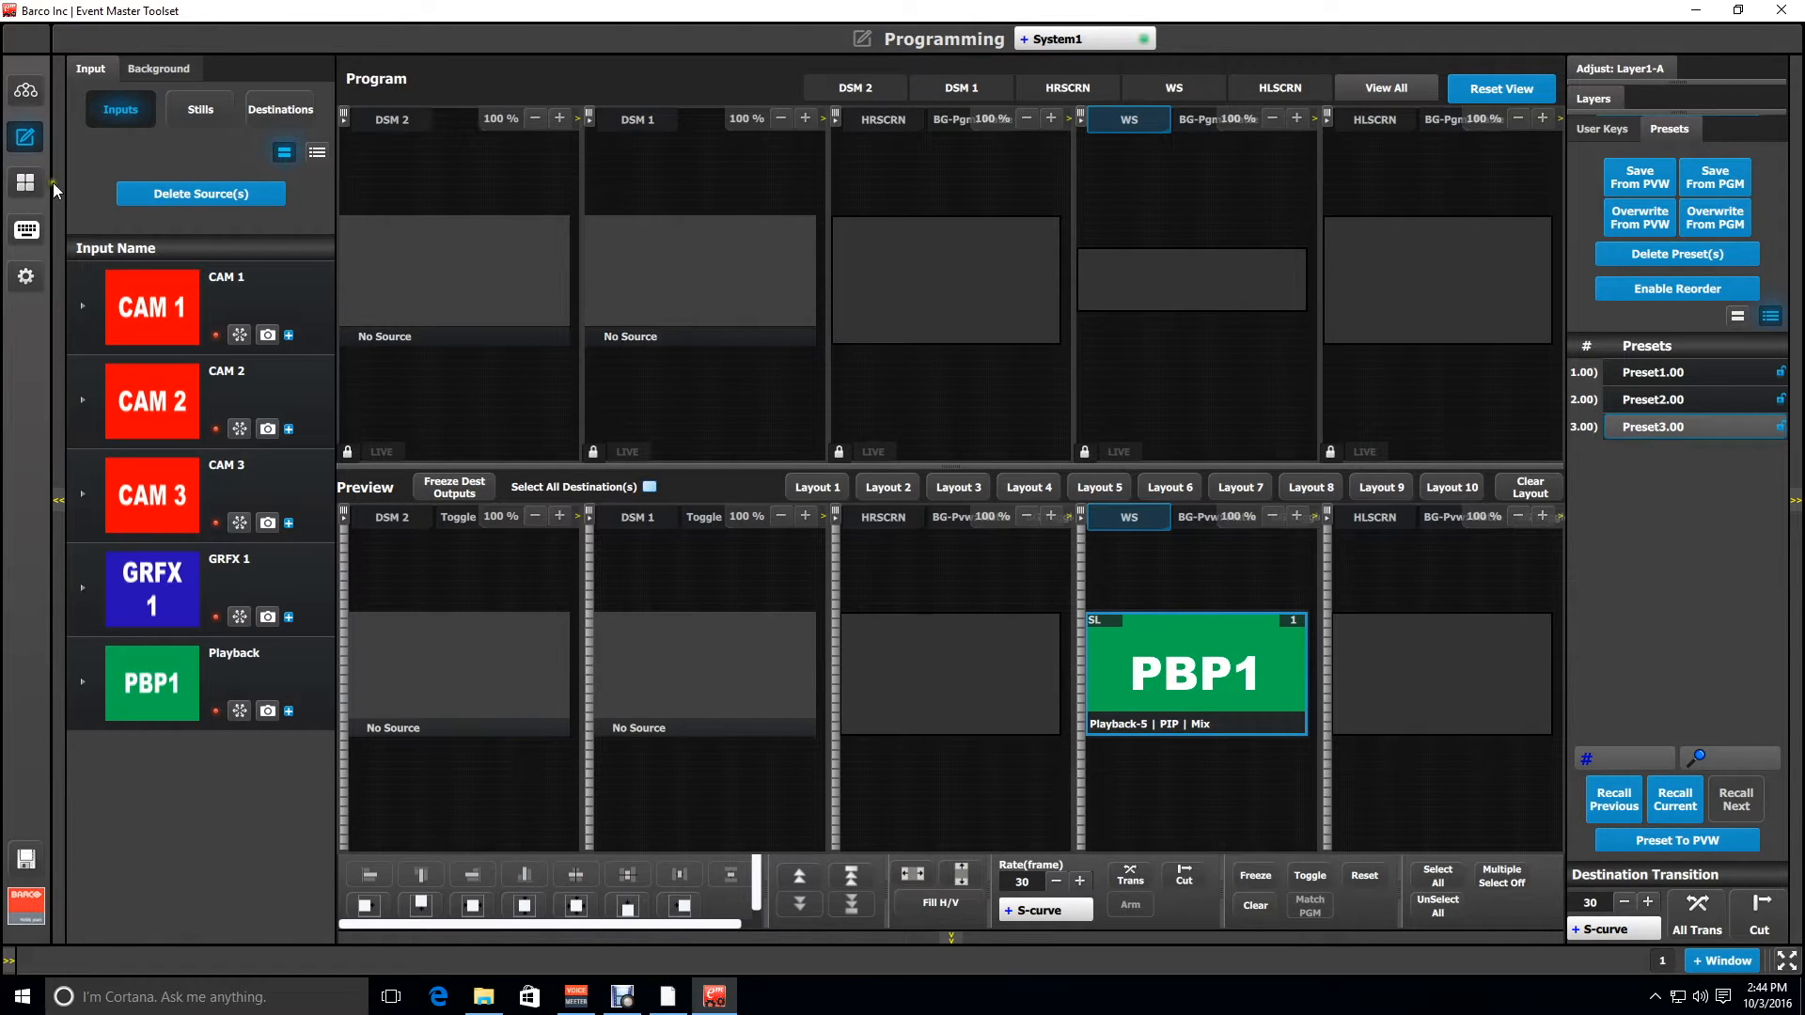
Switch to the Multiviewer layout and save the current show setup.
click(26, 181)
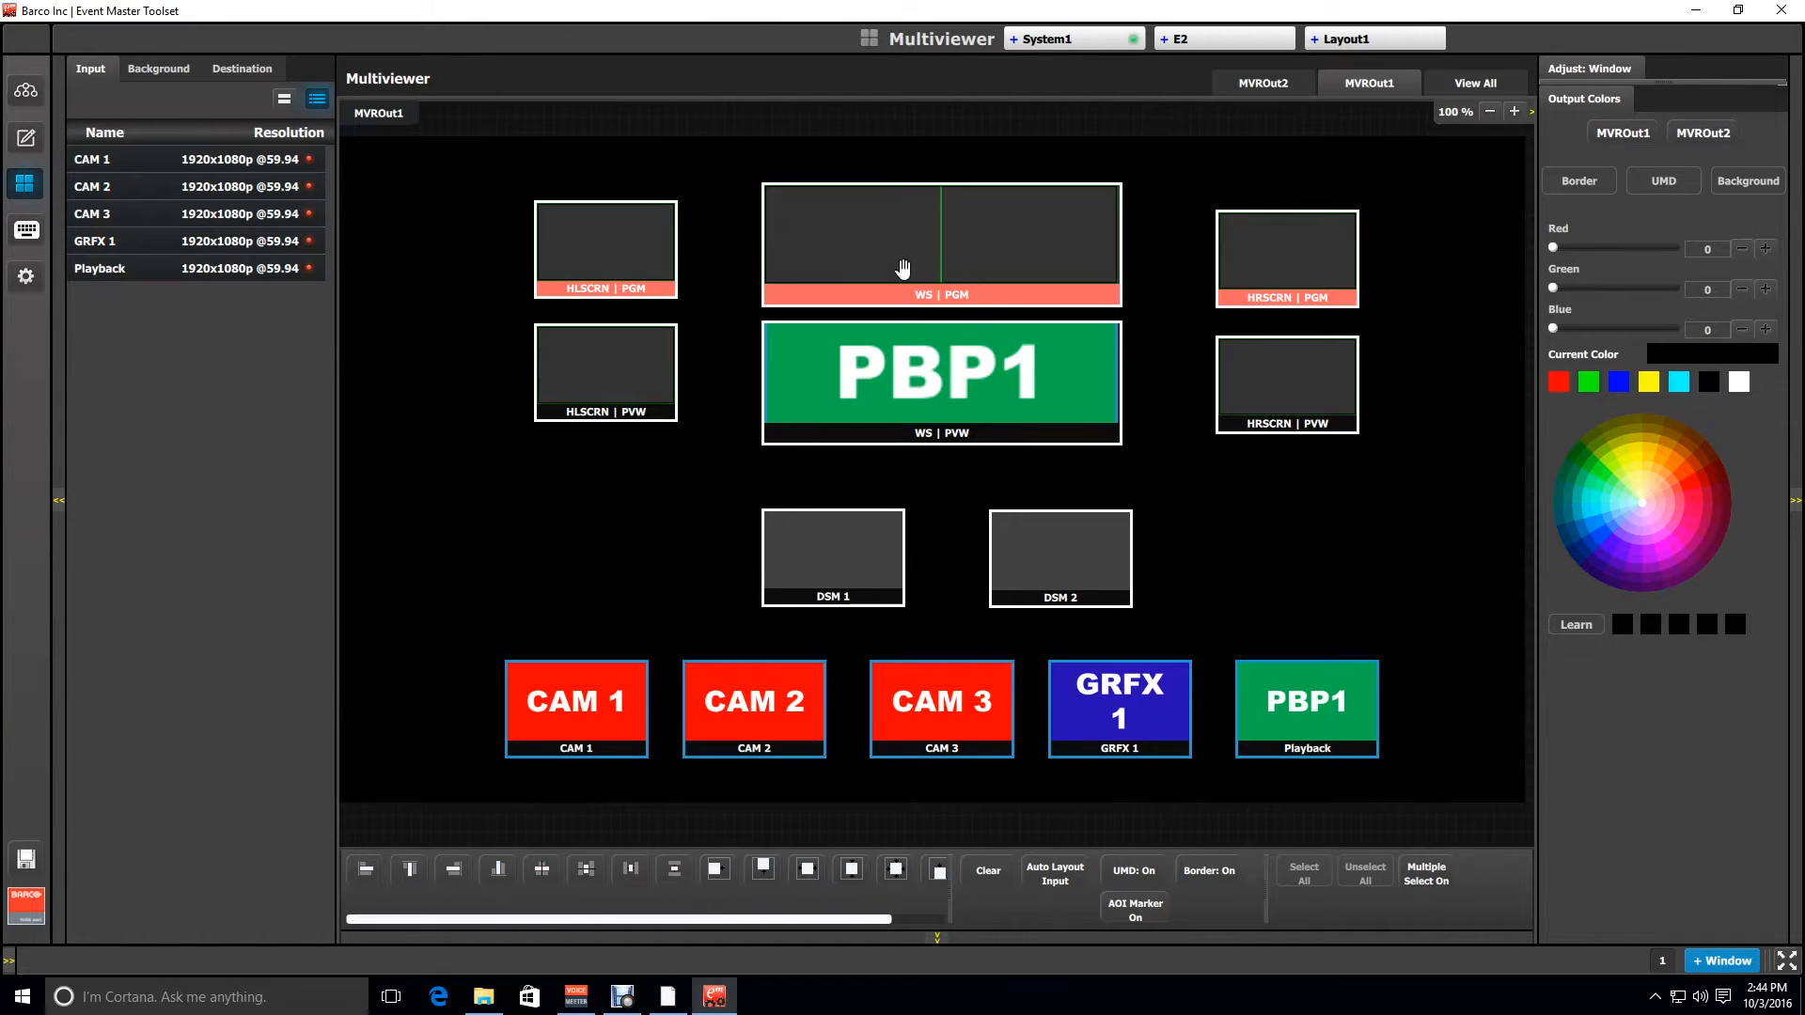
mouse_move(1137, 284)
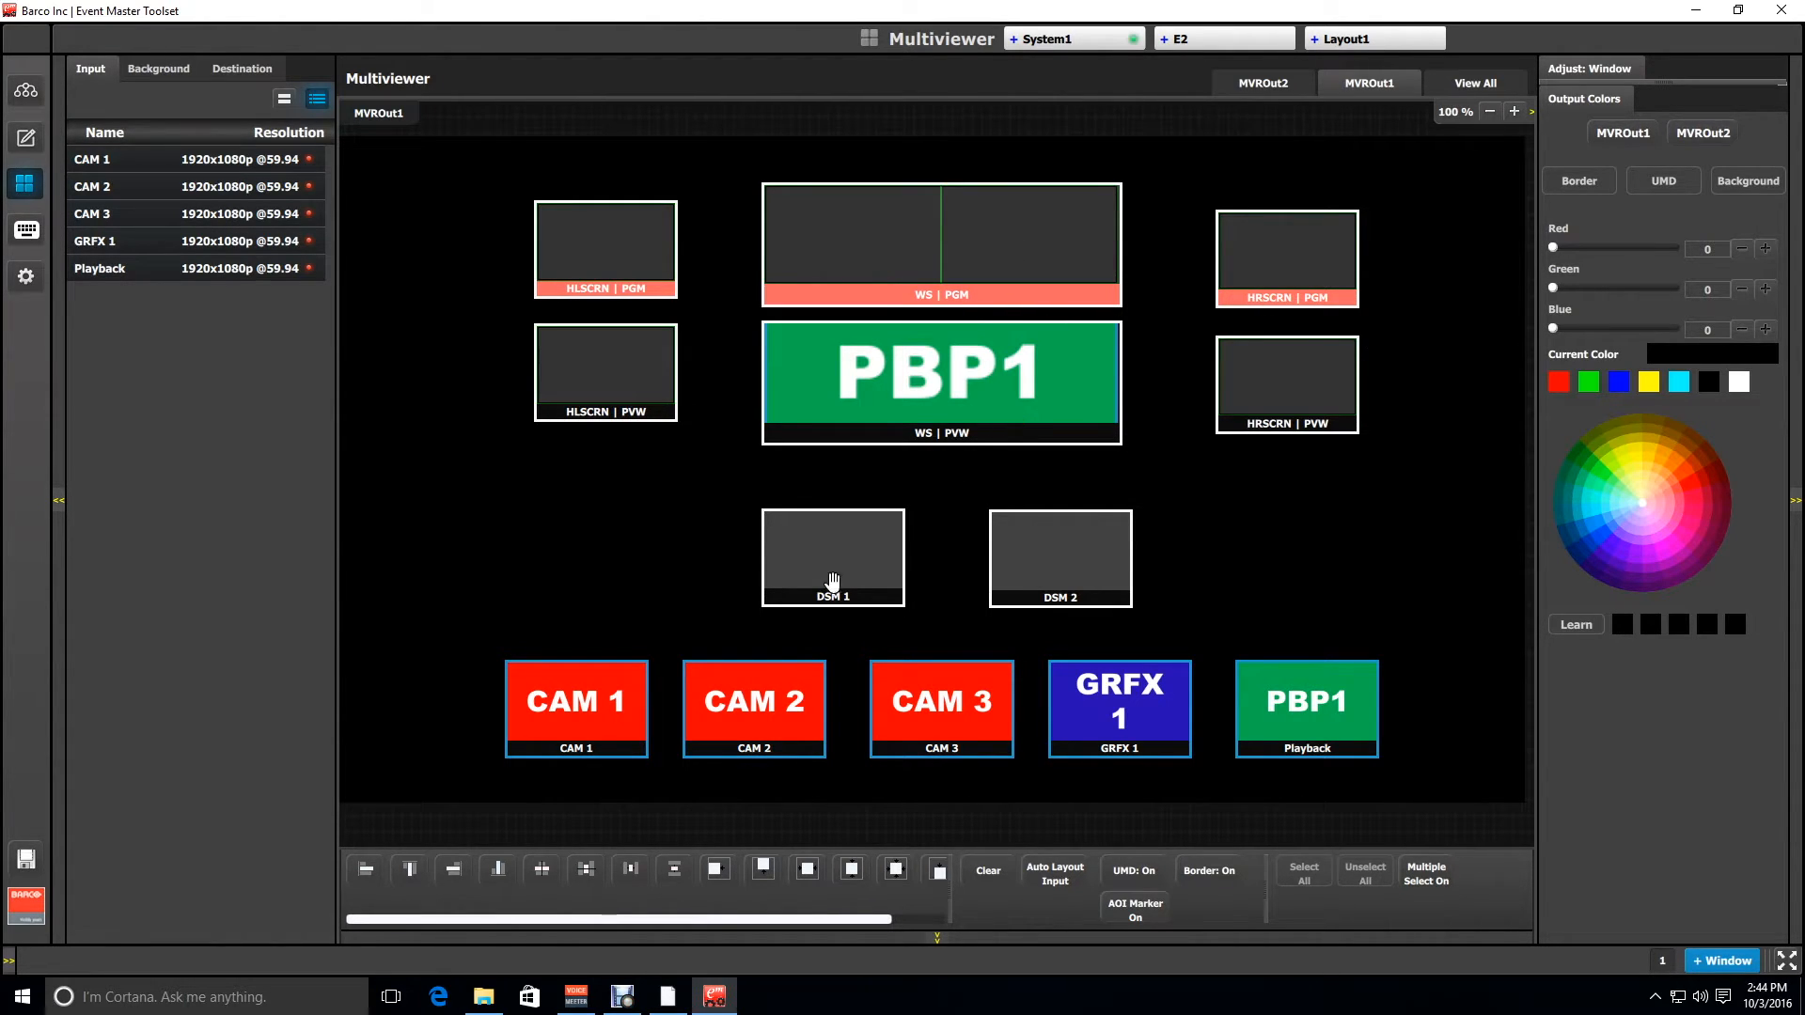
mouse_move(939, 716)
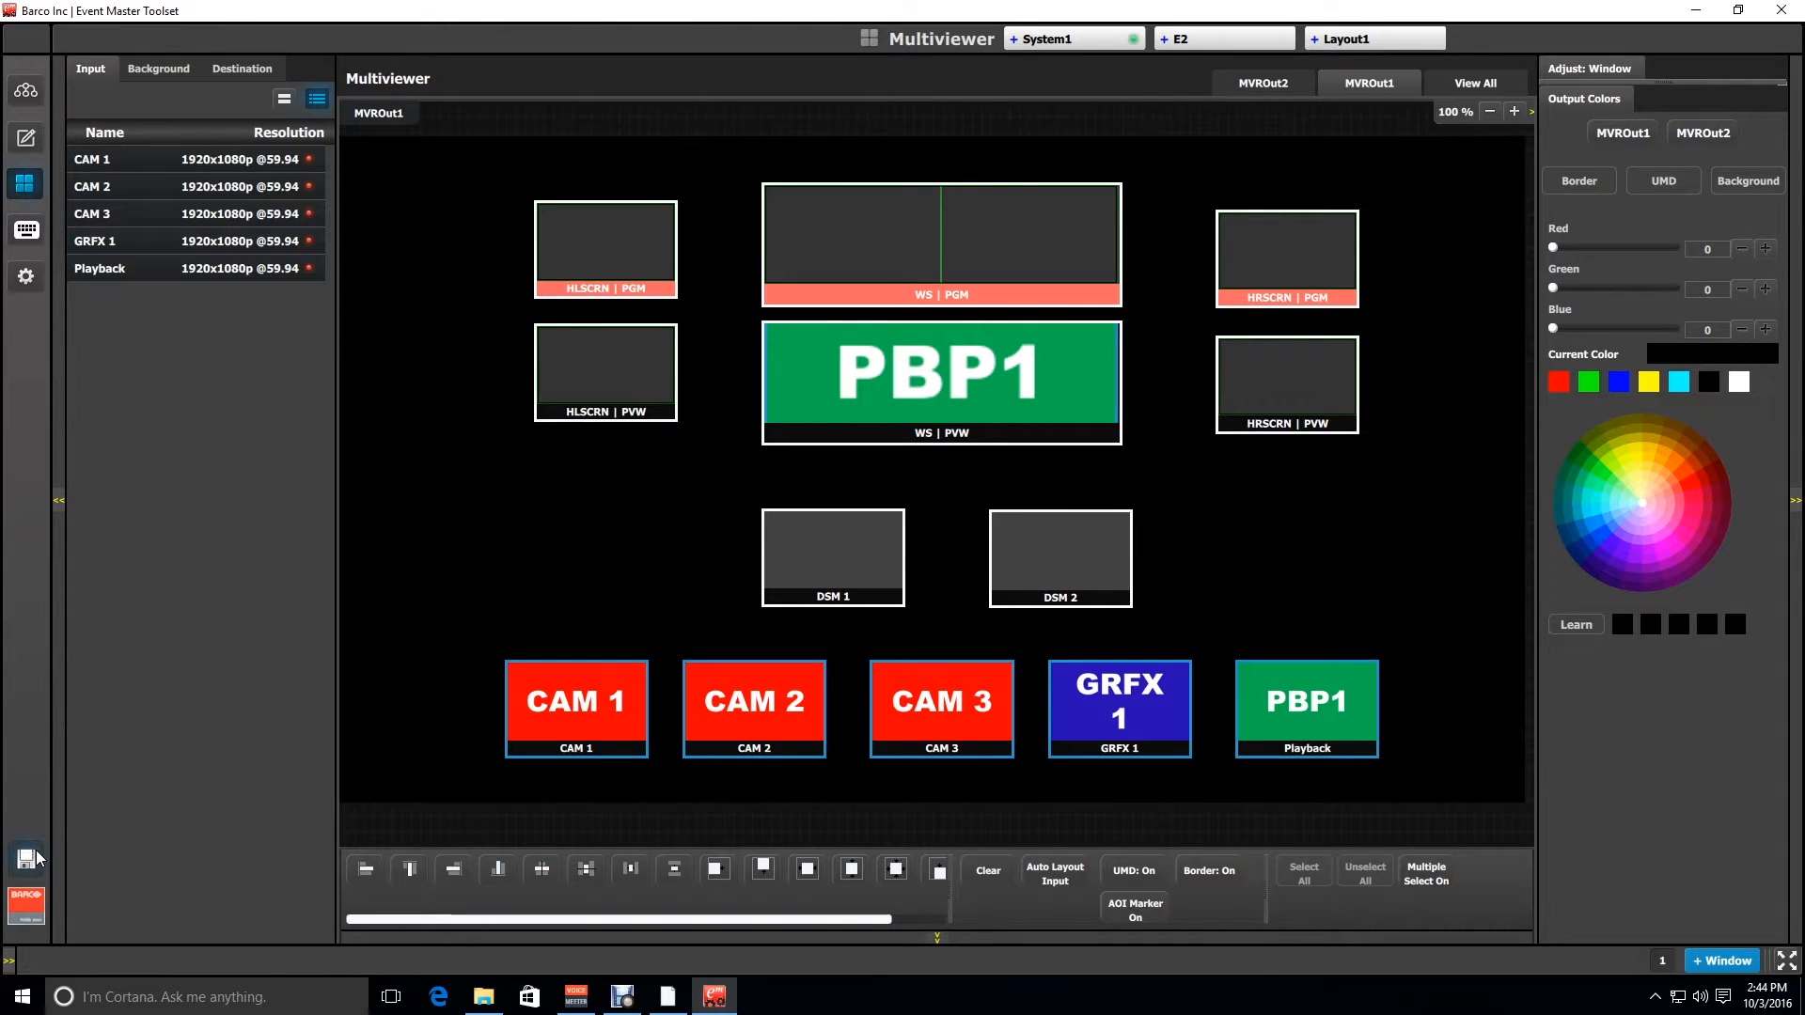
click(25, 858)
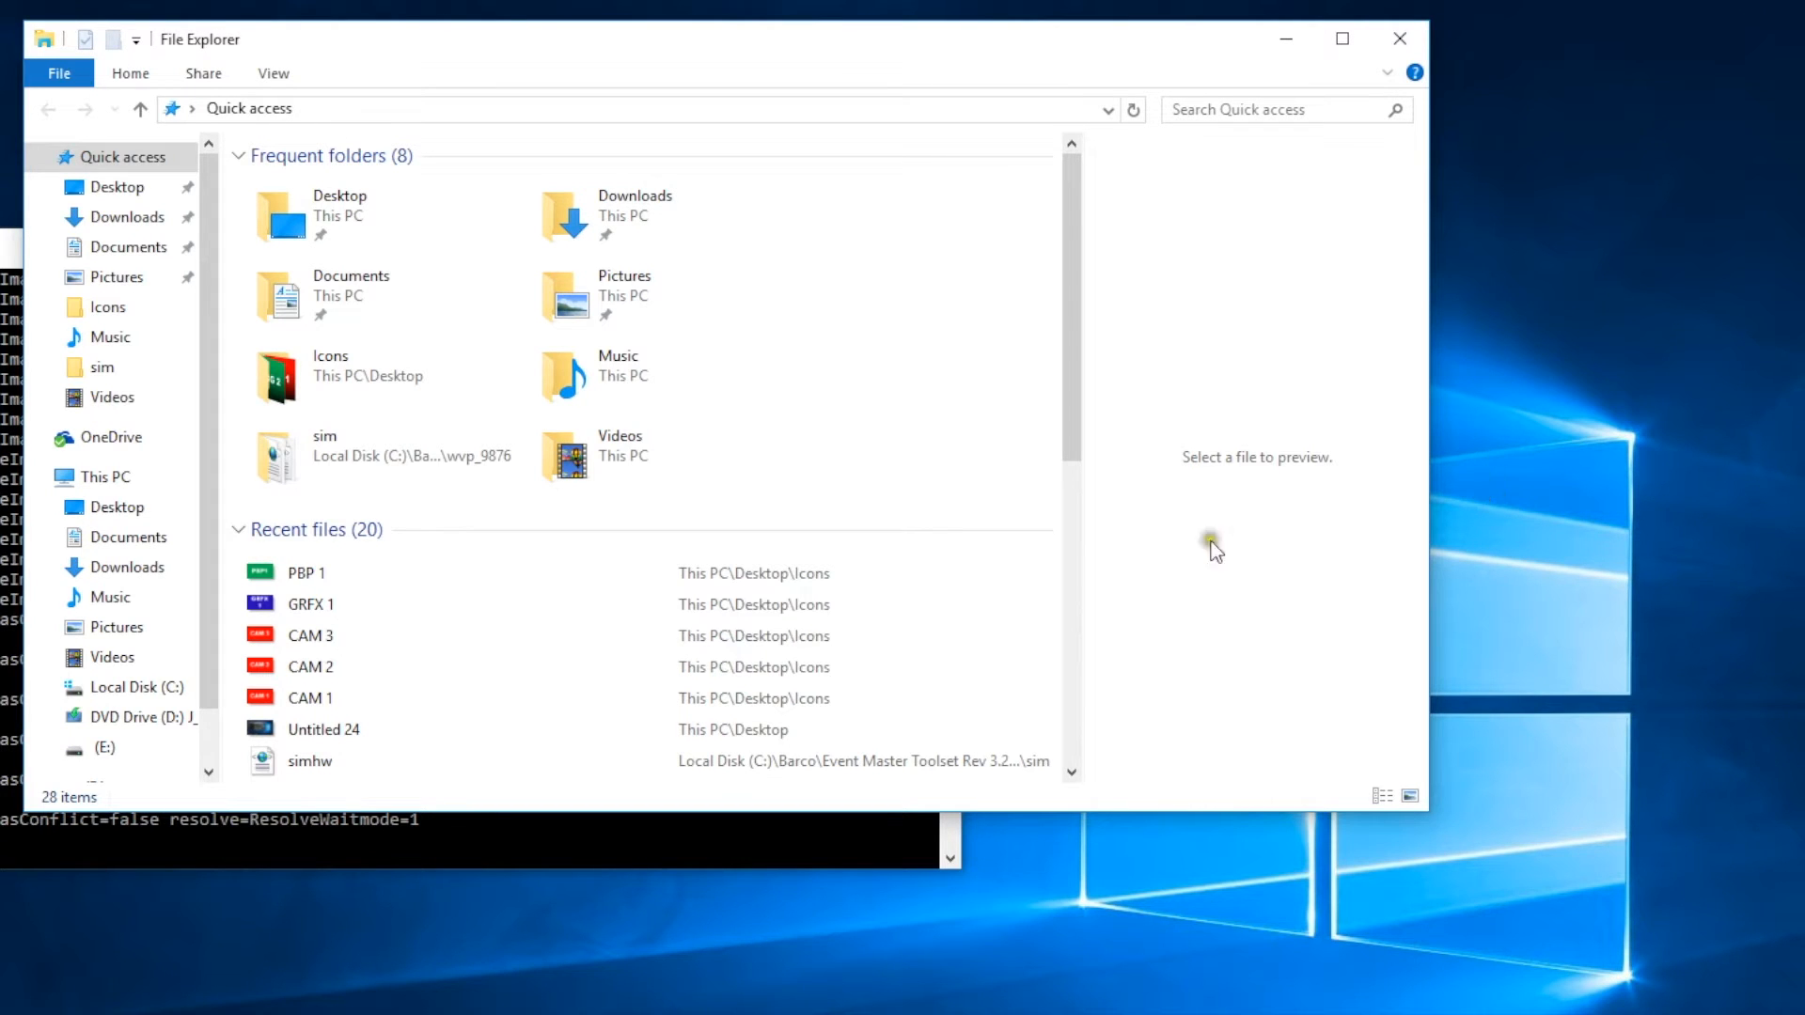
Browse C: > Barco > Build 26008 > wvp_9876 > xml and inspect presets and settings.
click(135, 688)
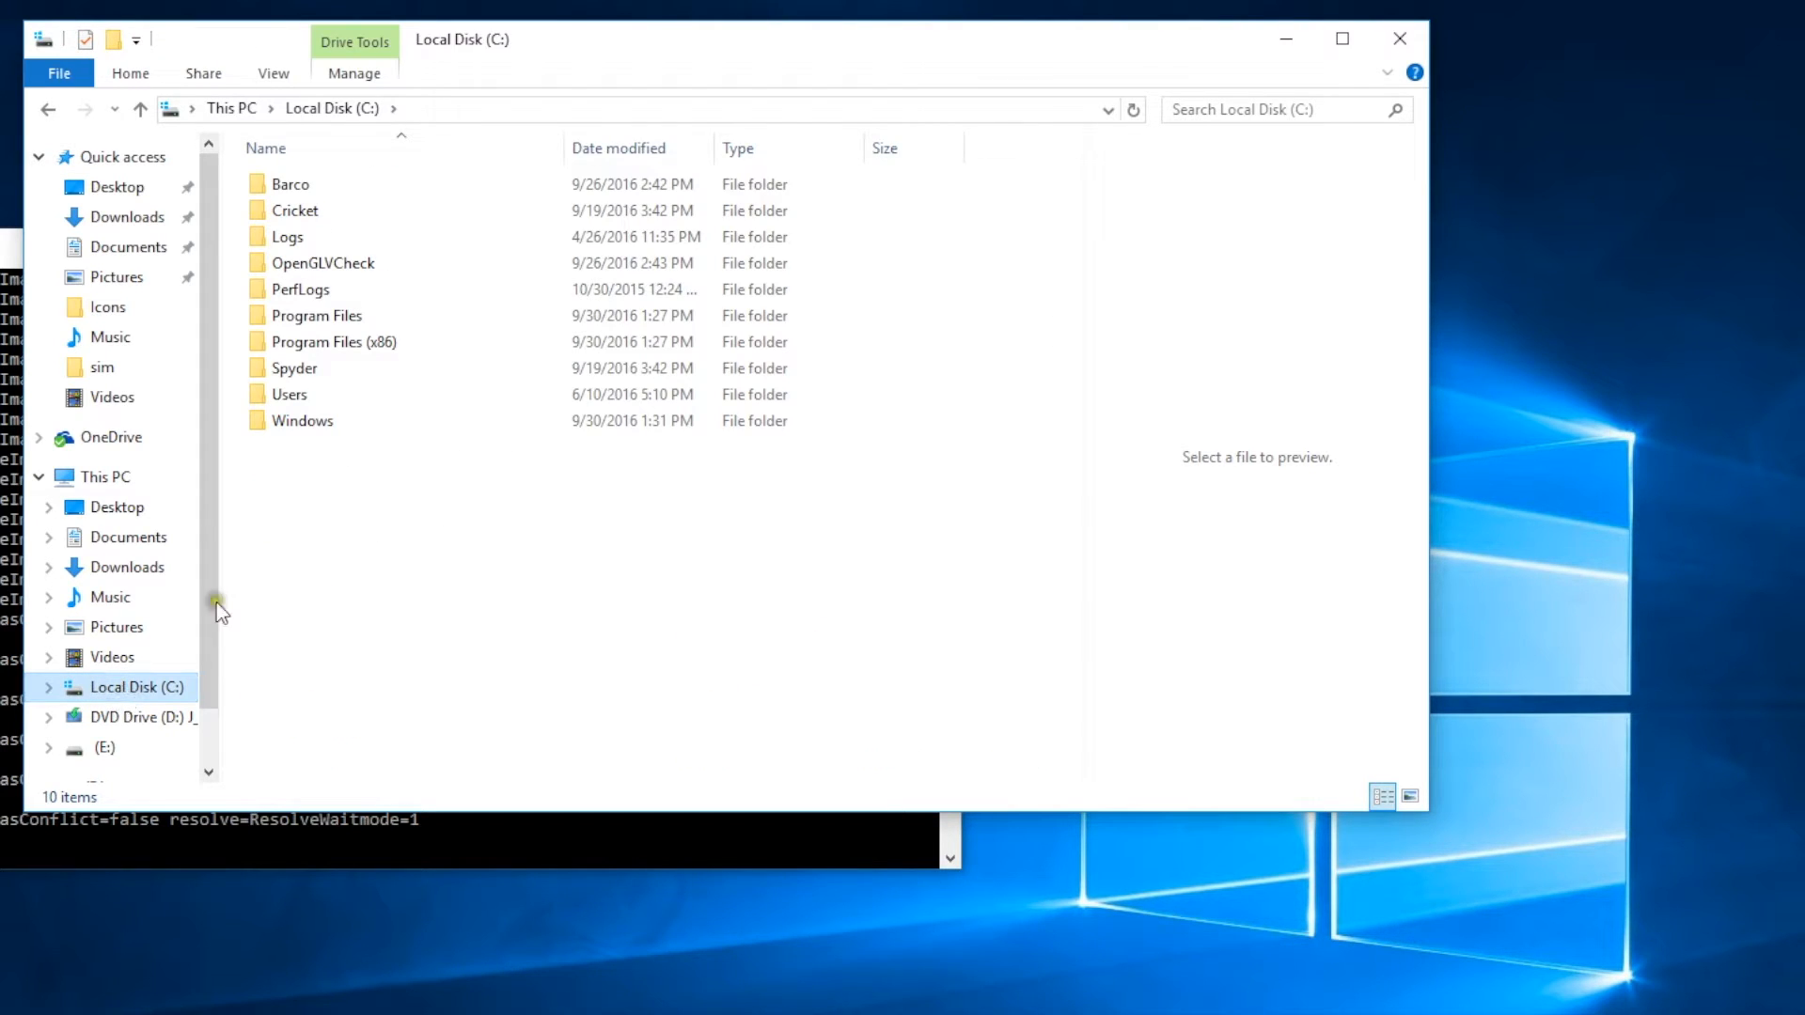
click(291, 184)
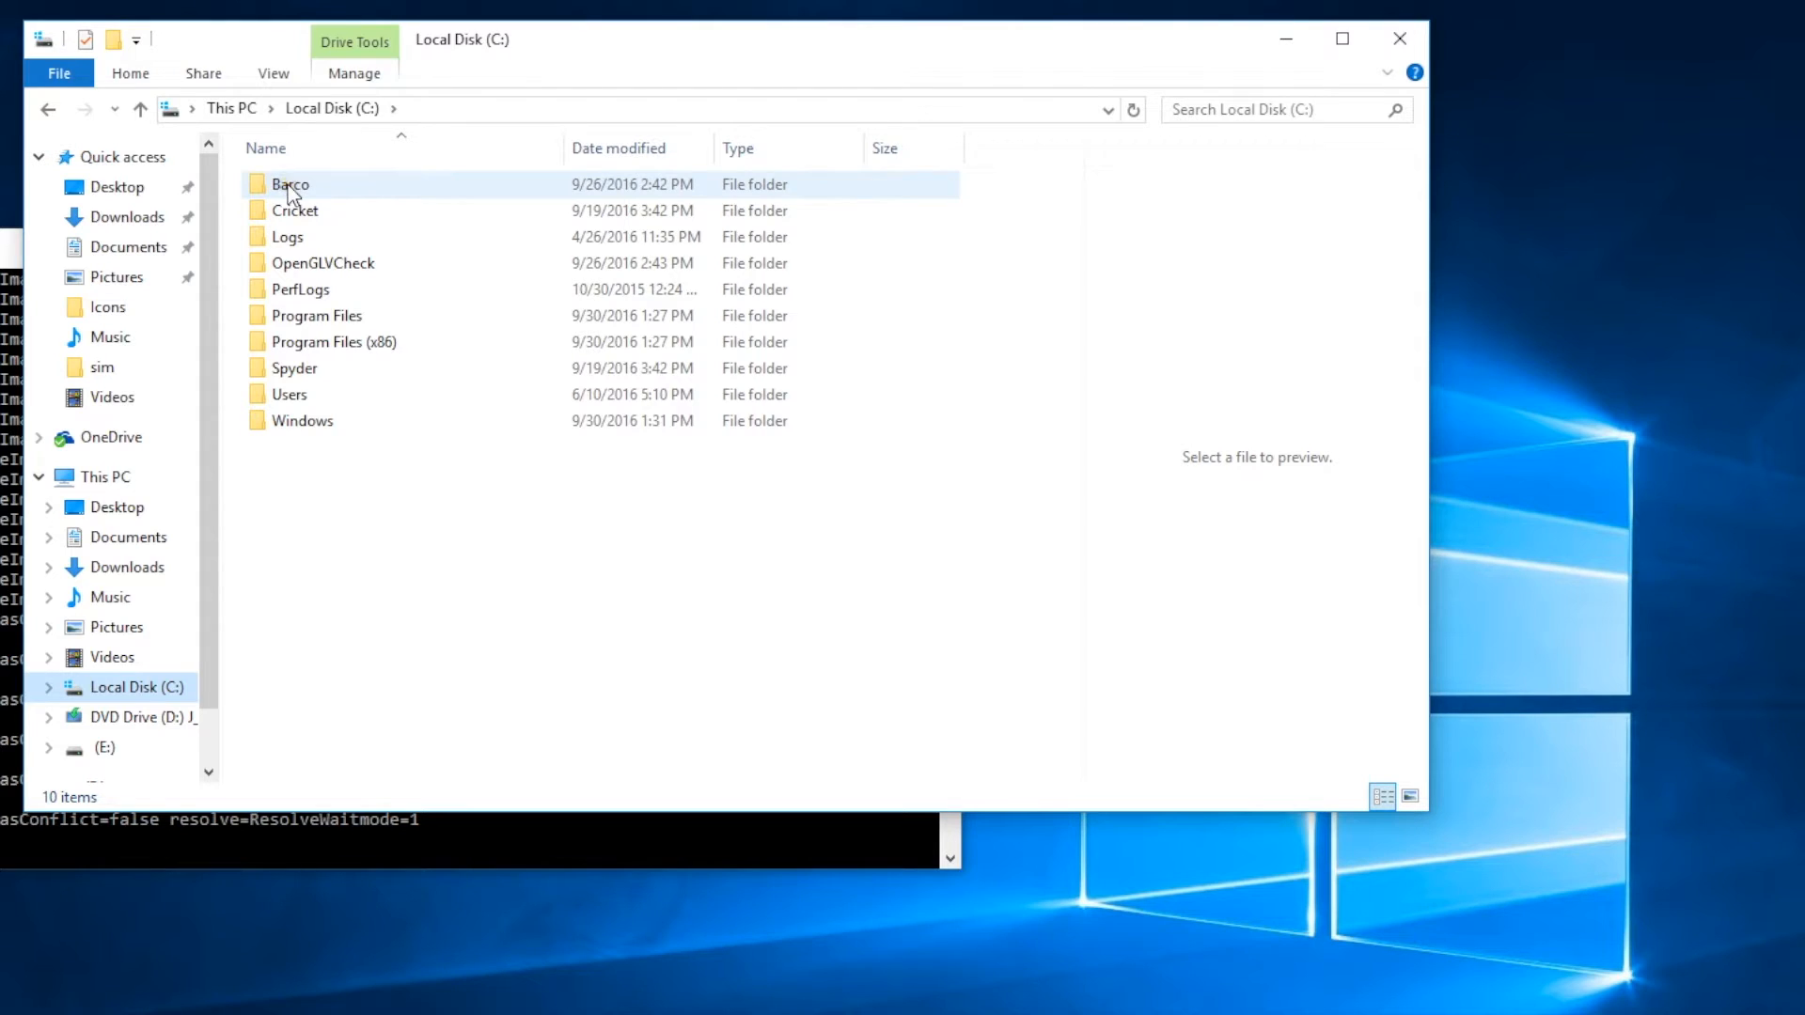
double_click(291, 184)
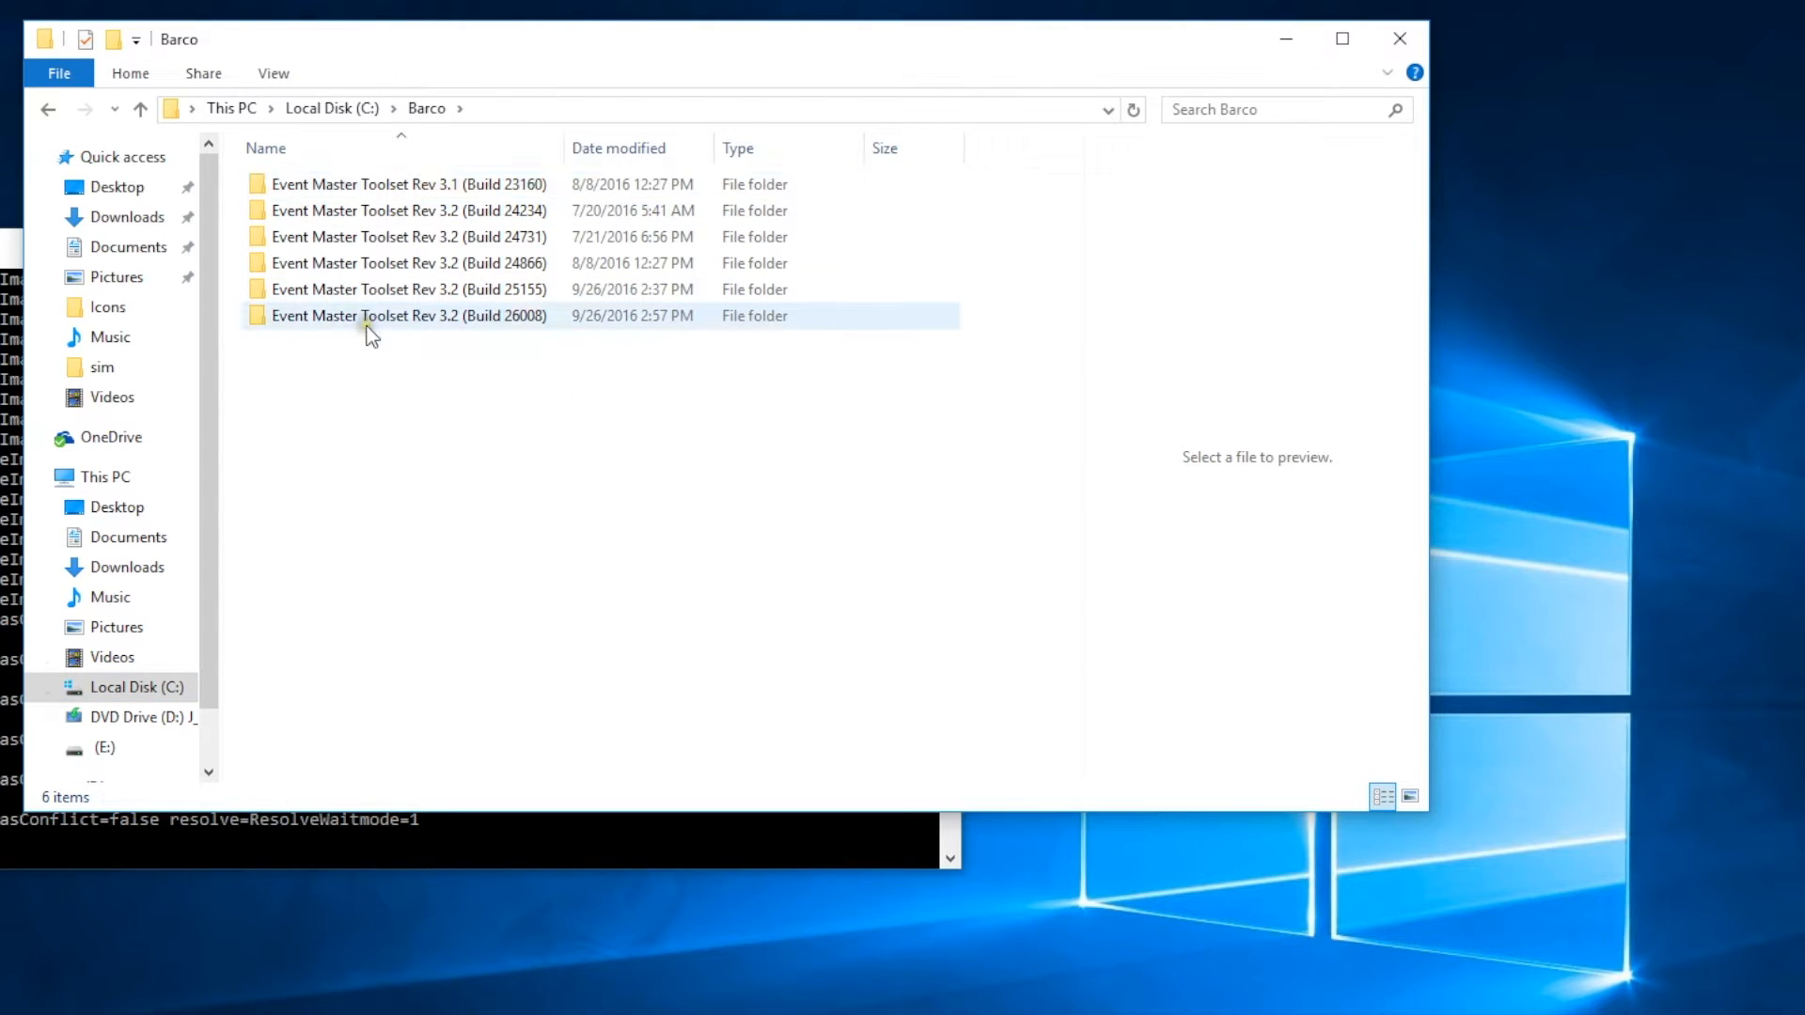
mouse_move(370, 330)
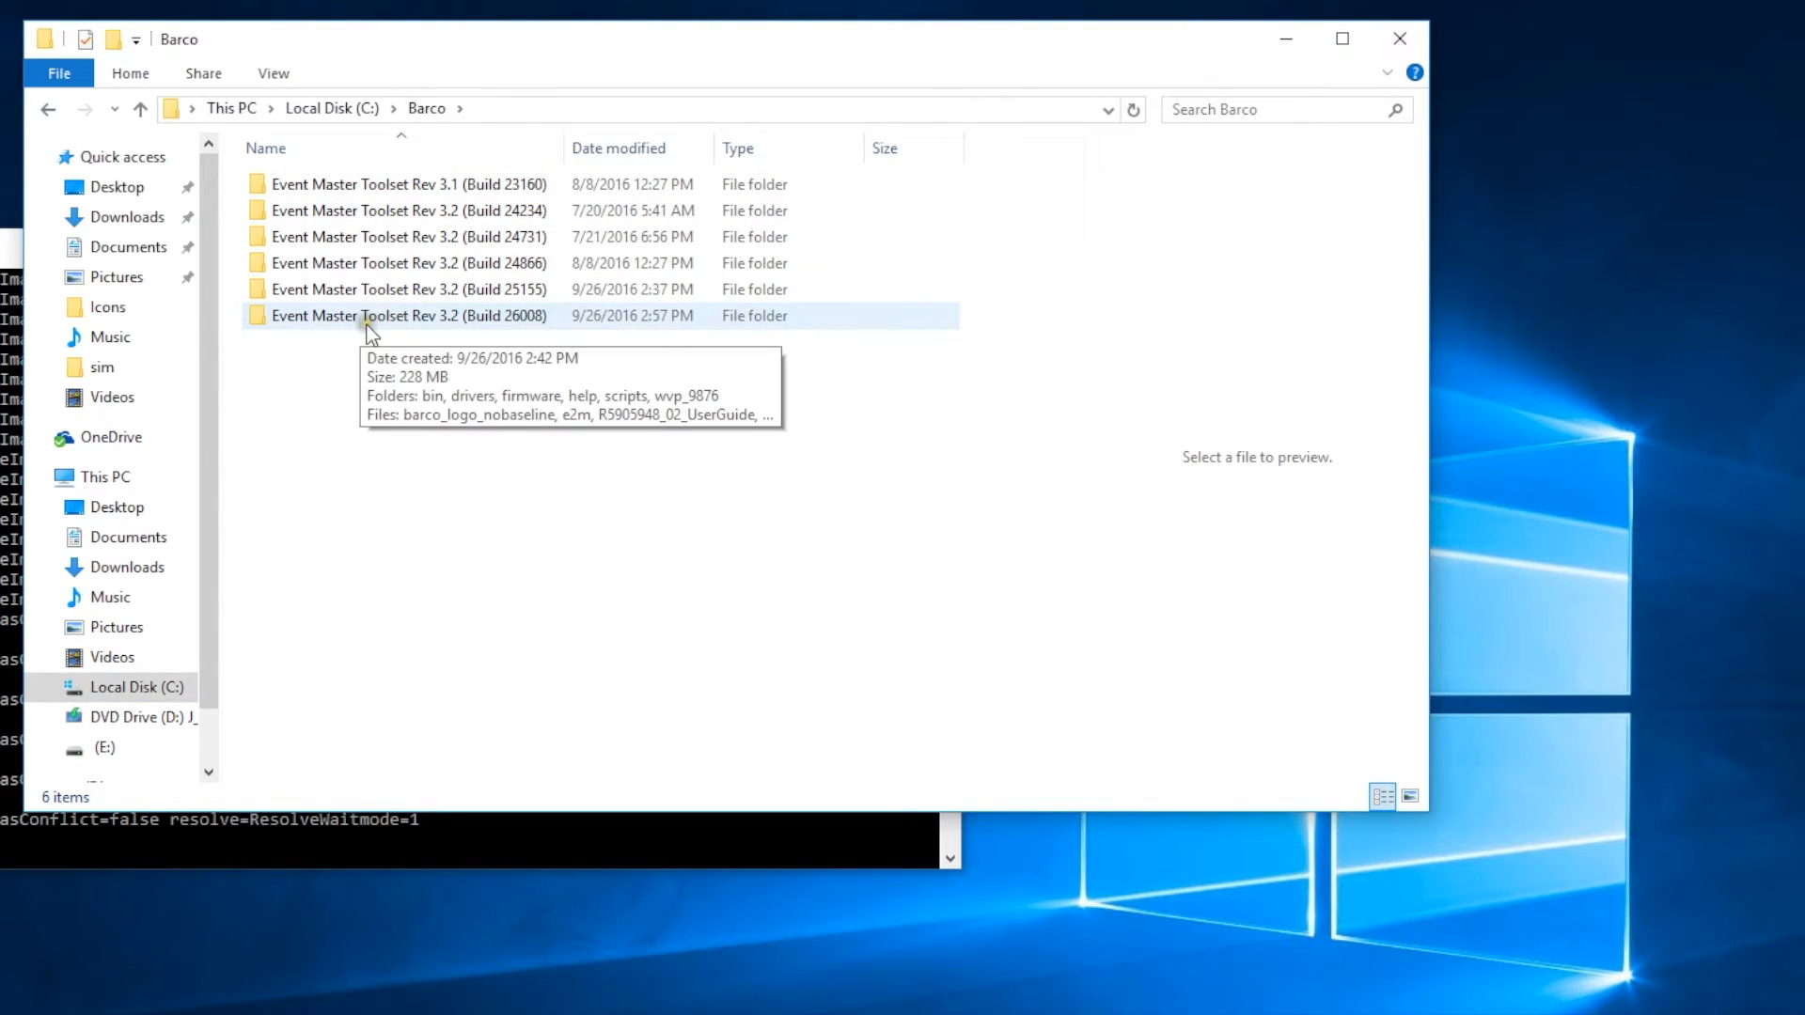
double_click(407, 316)
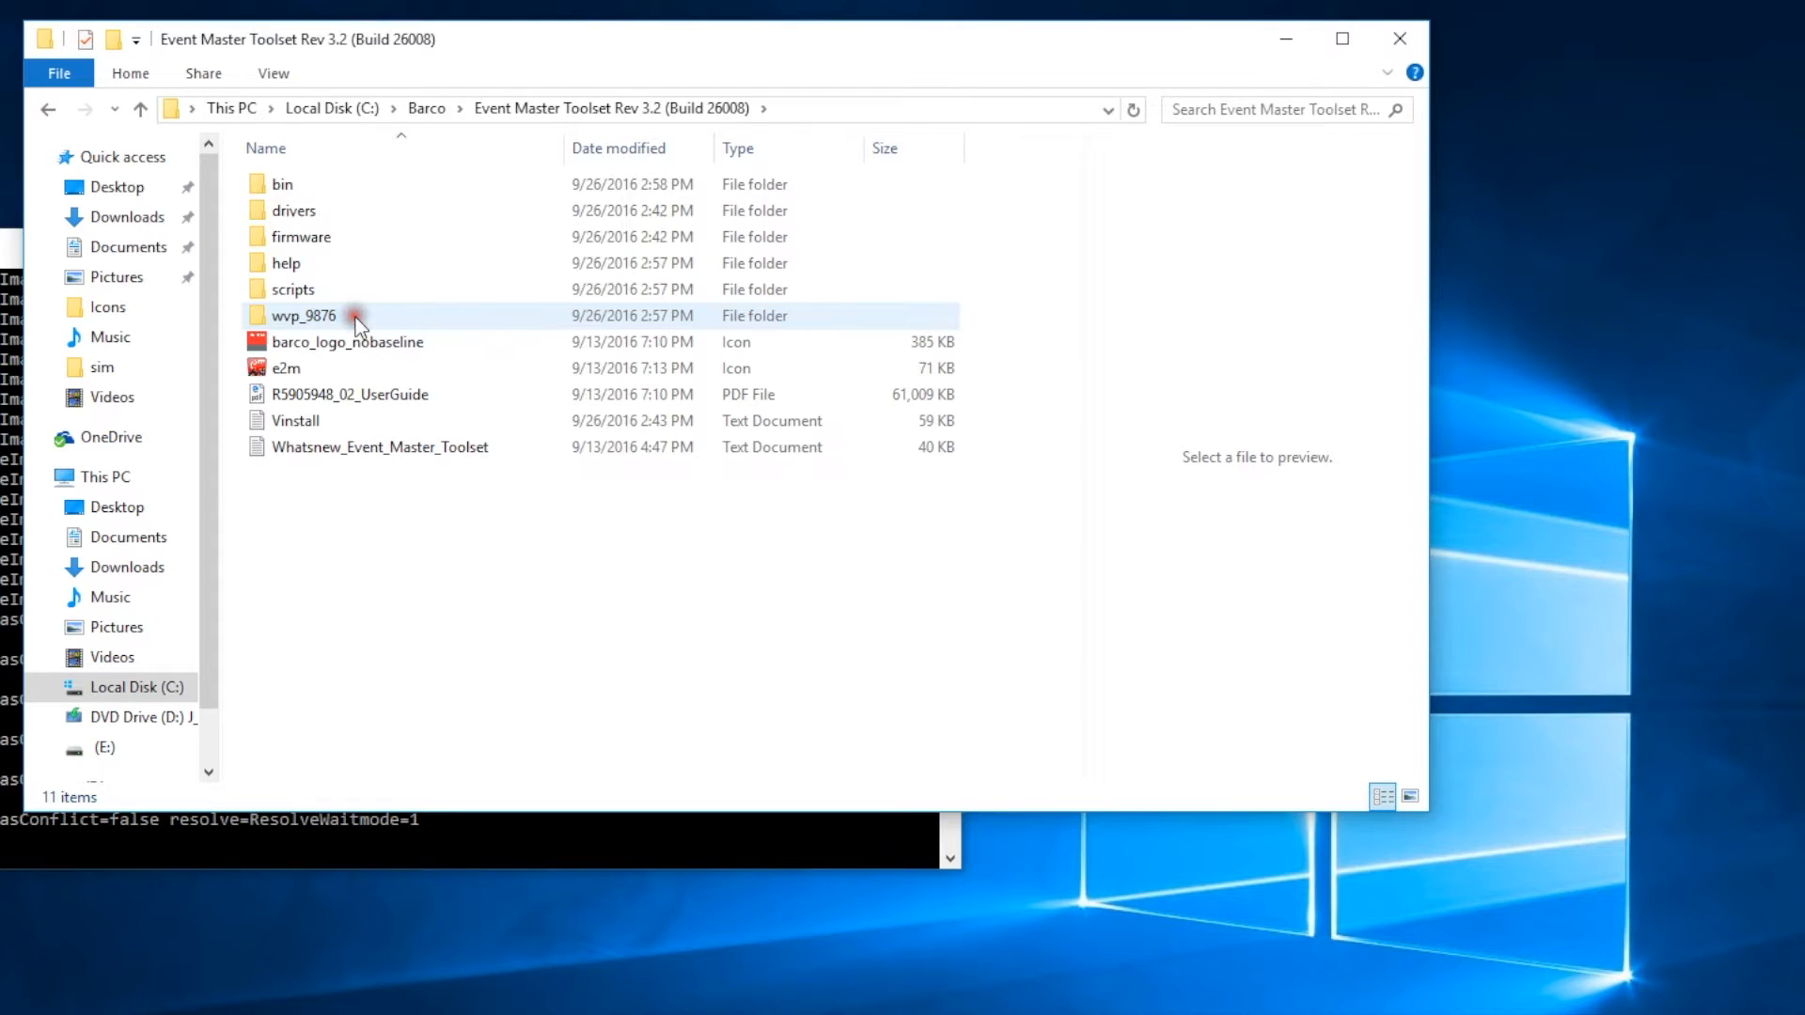
mouse_move(339, 317)
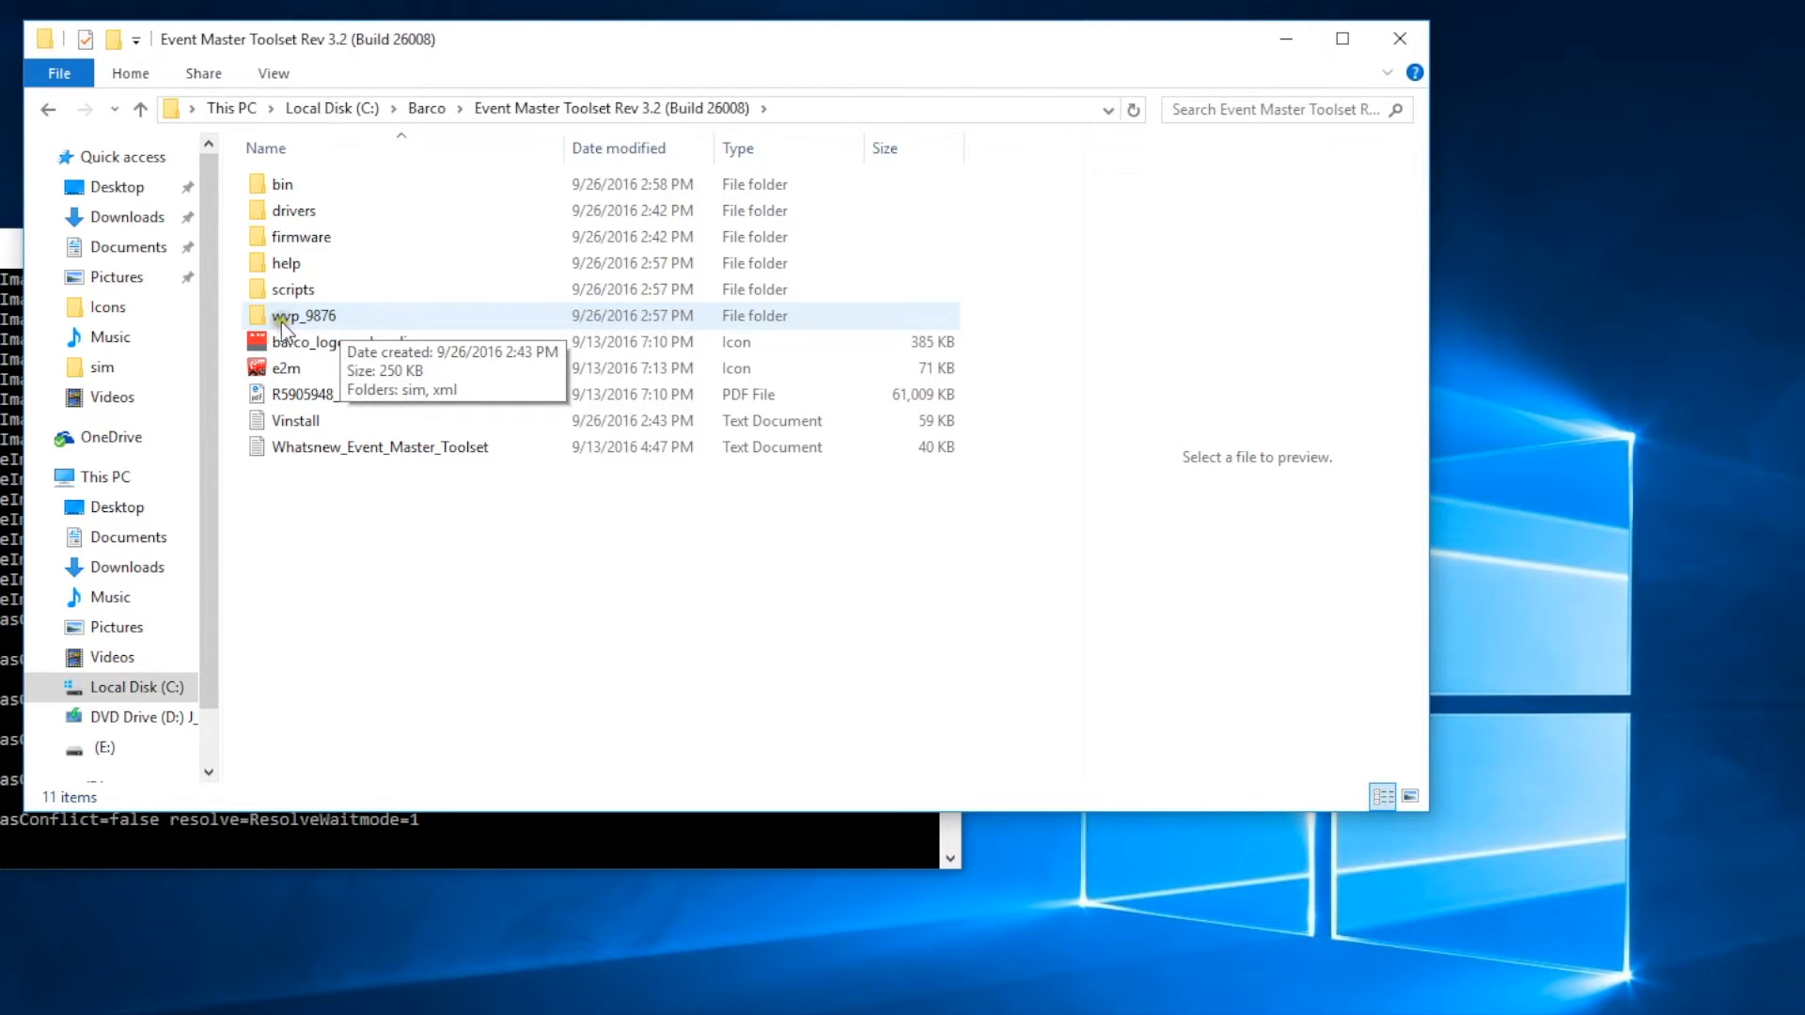
mouse_move(311, 322)
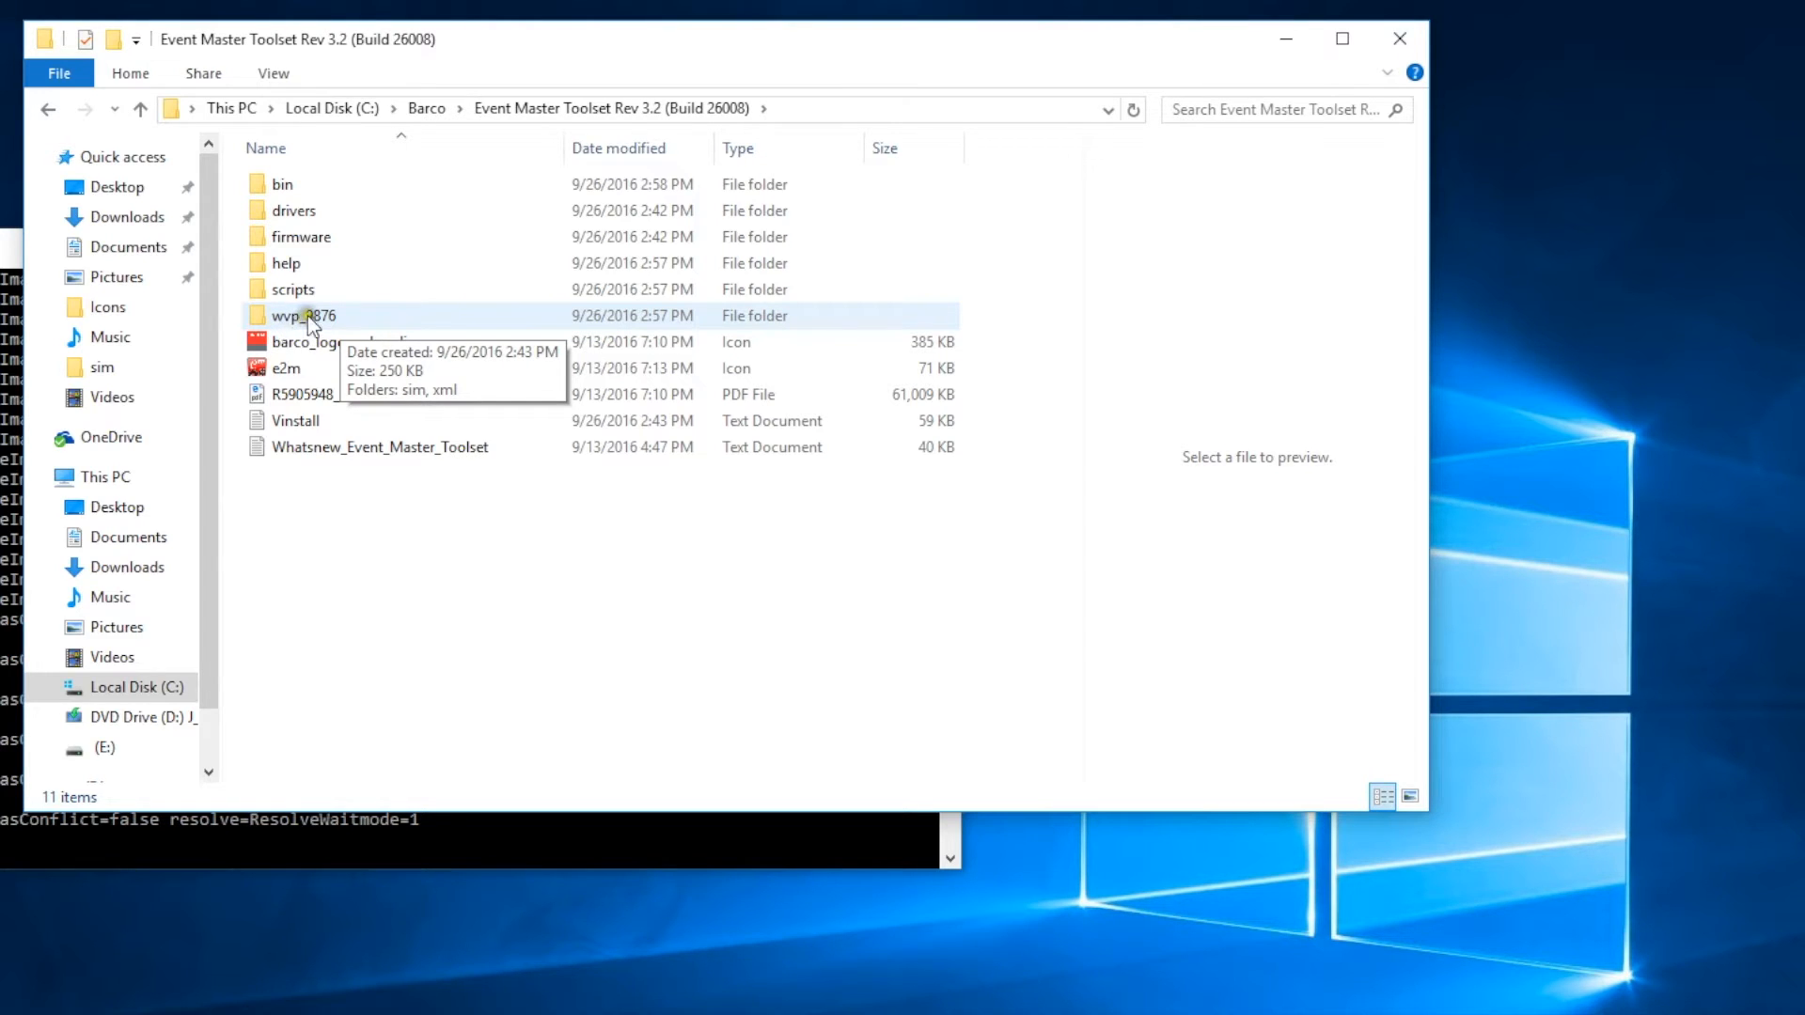
double_click(302, 314)
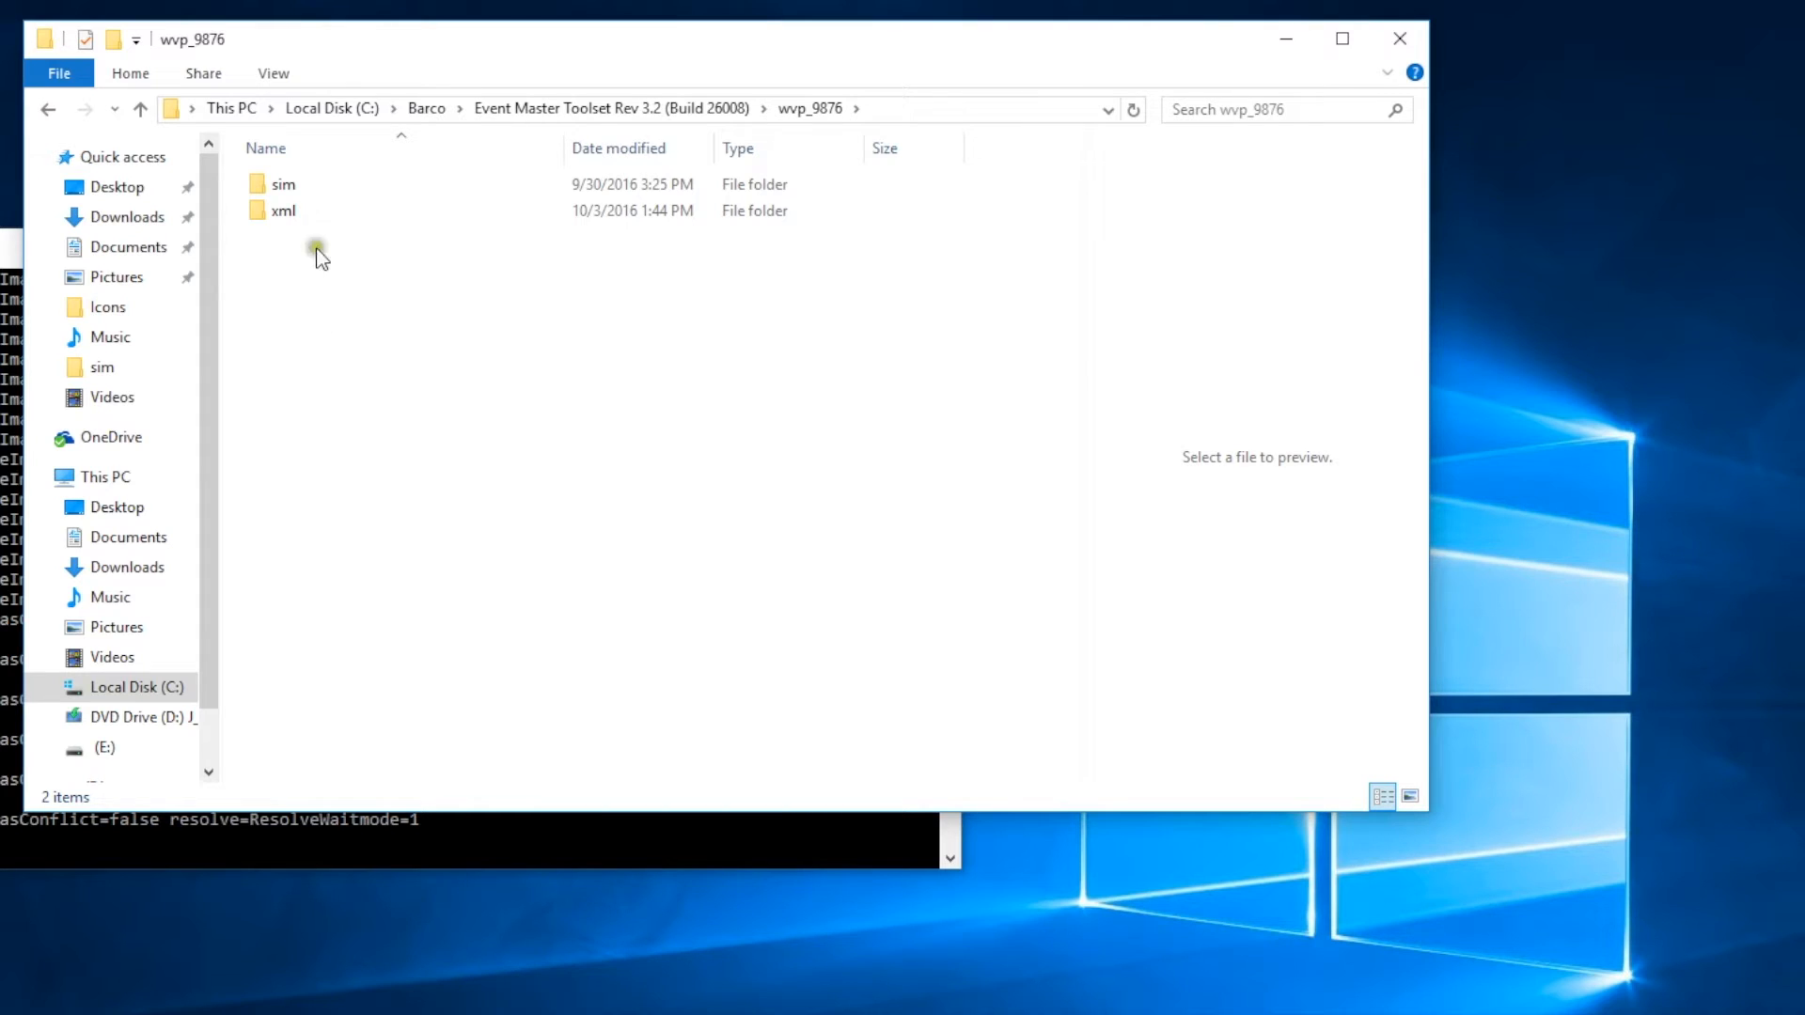
mouse_move(282, 211)
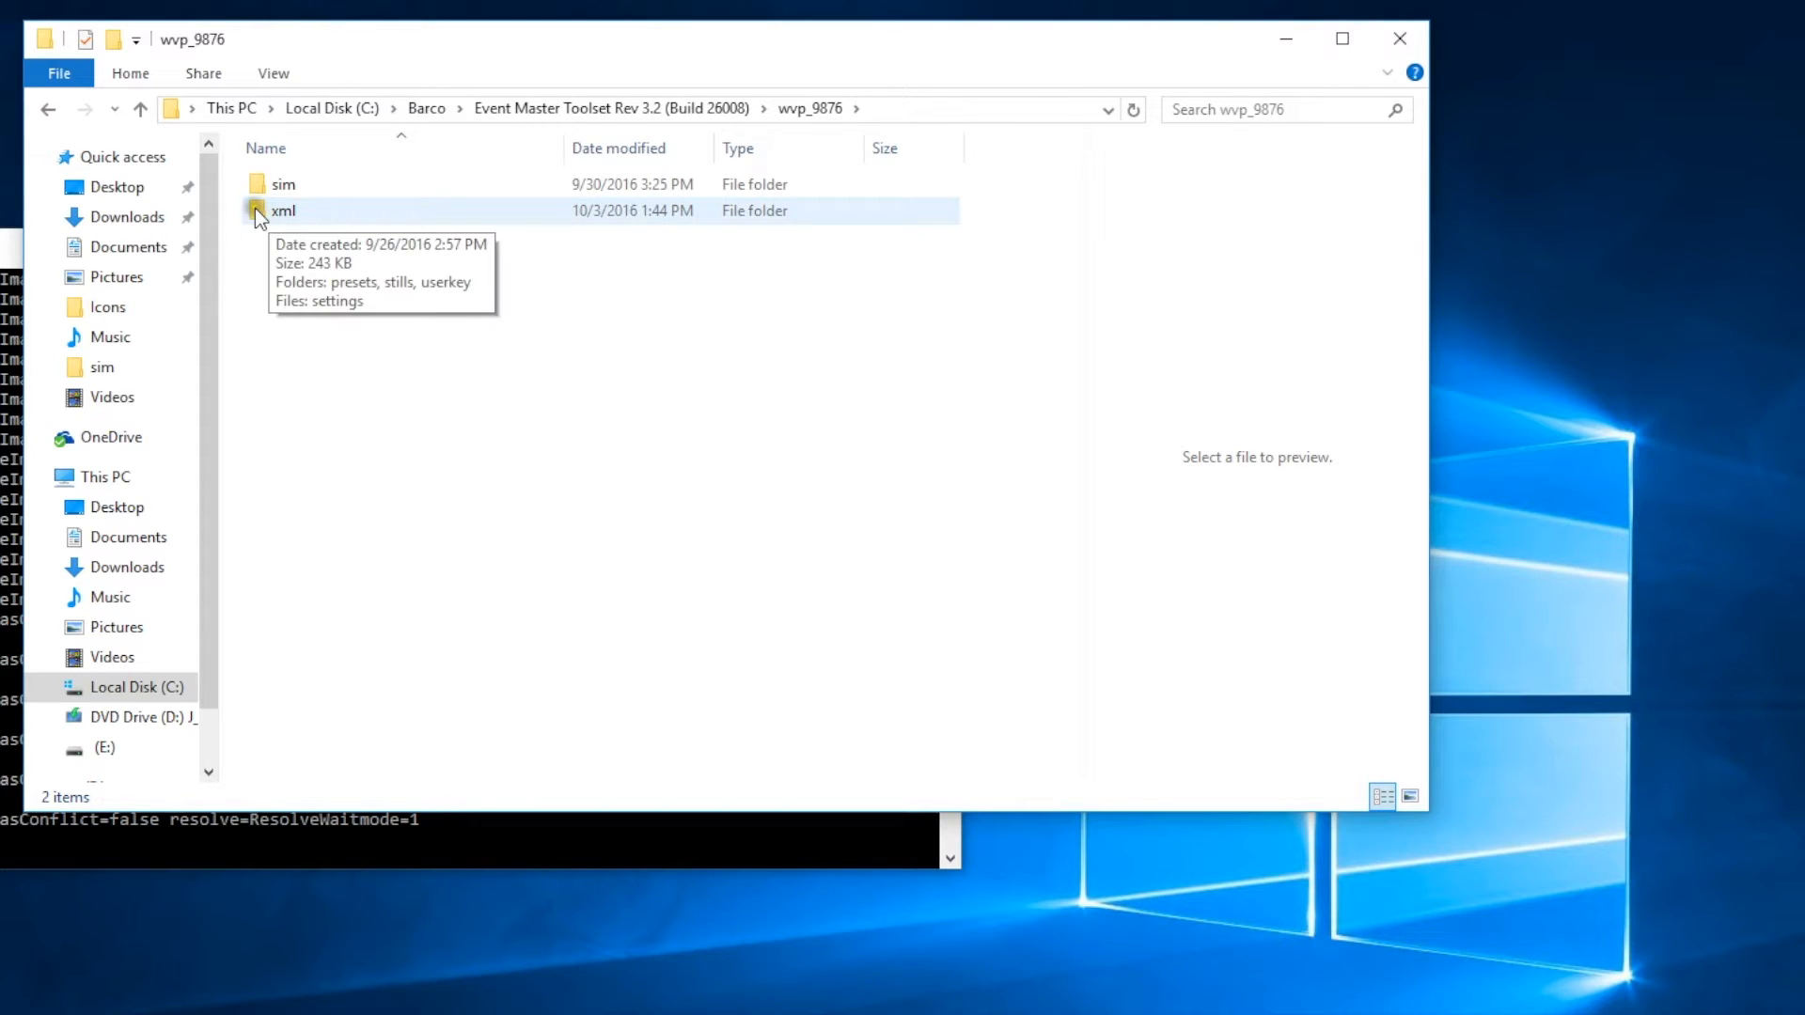
double_click(282, 210)
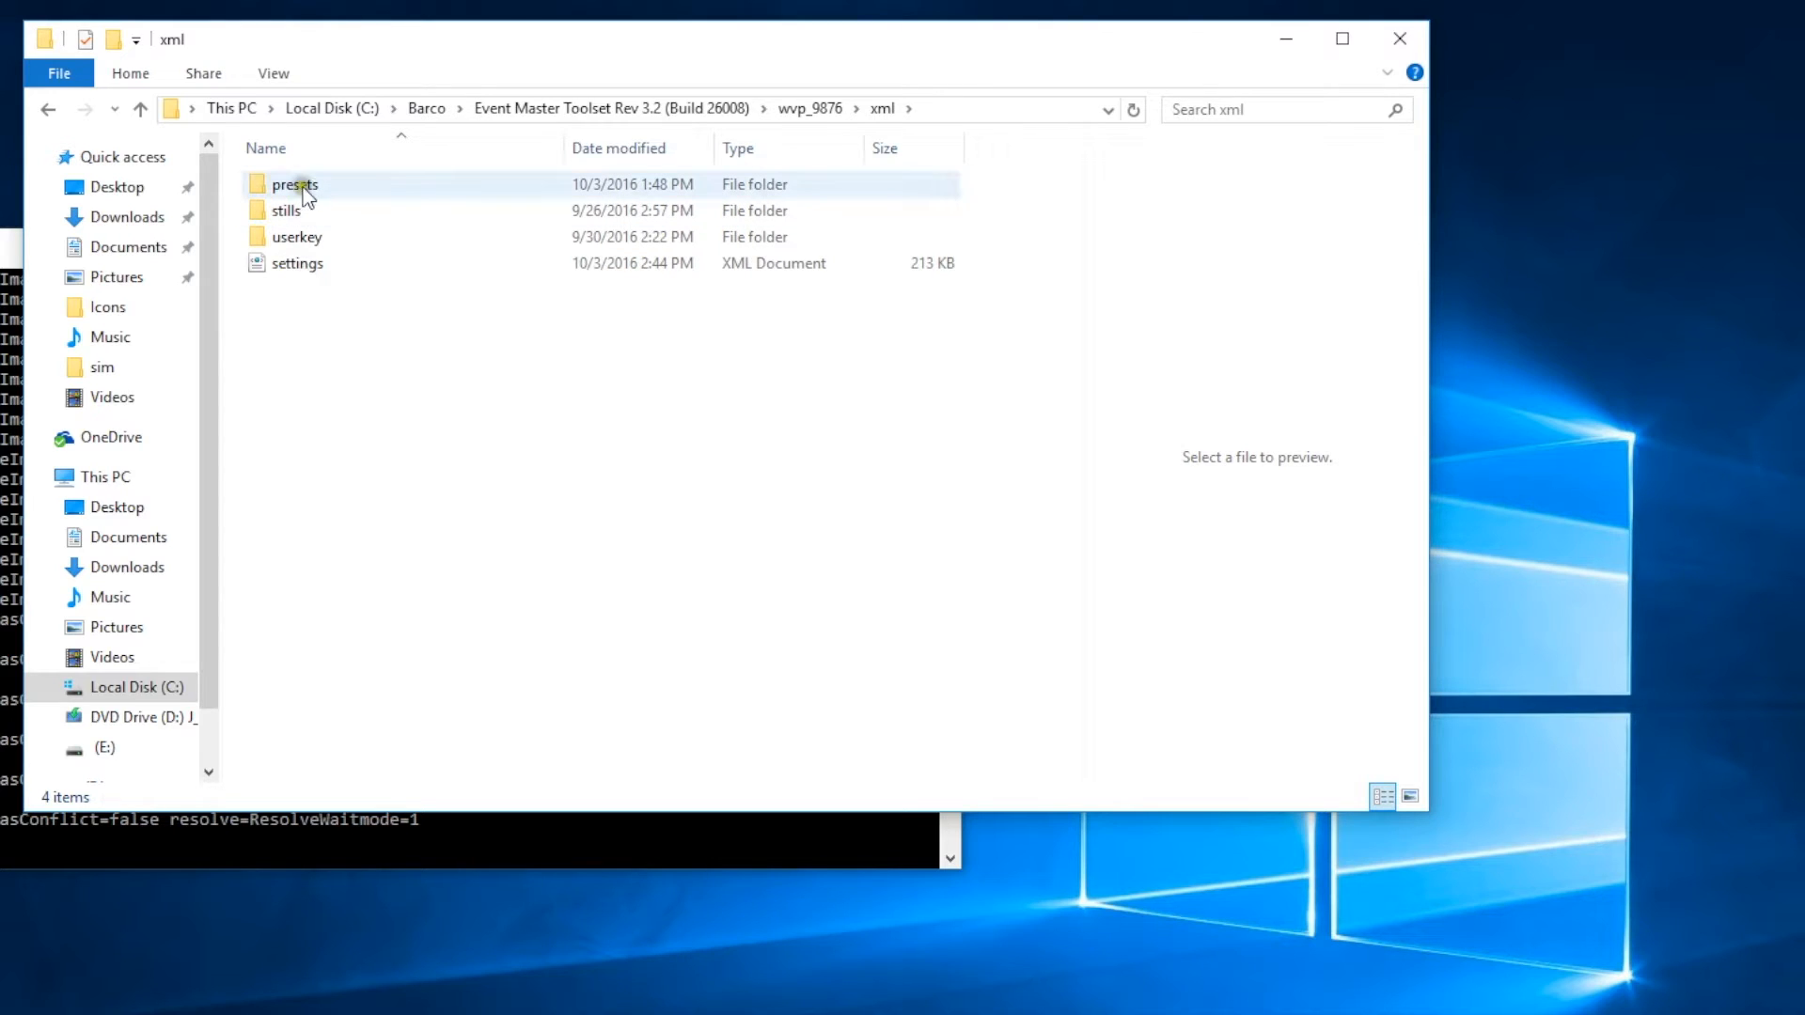
click(287, 210)
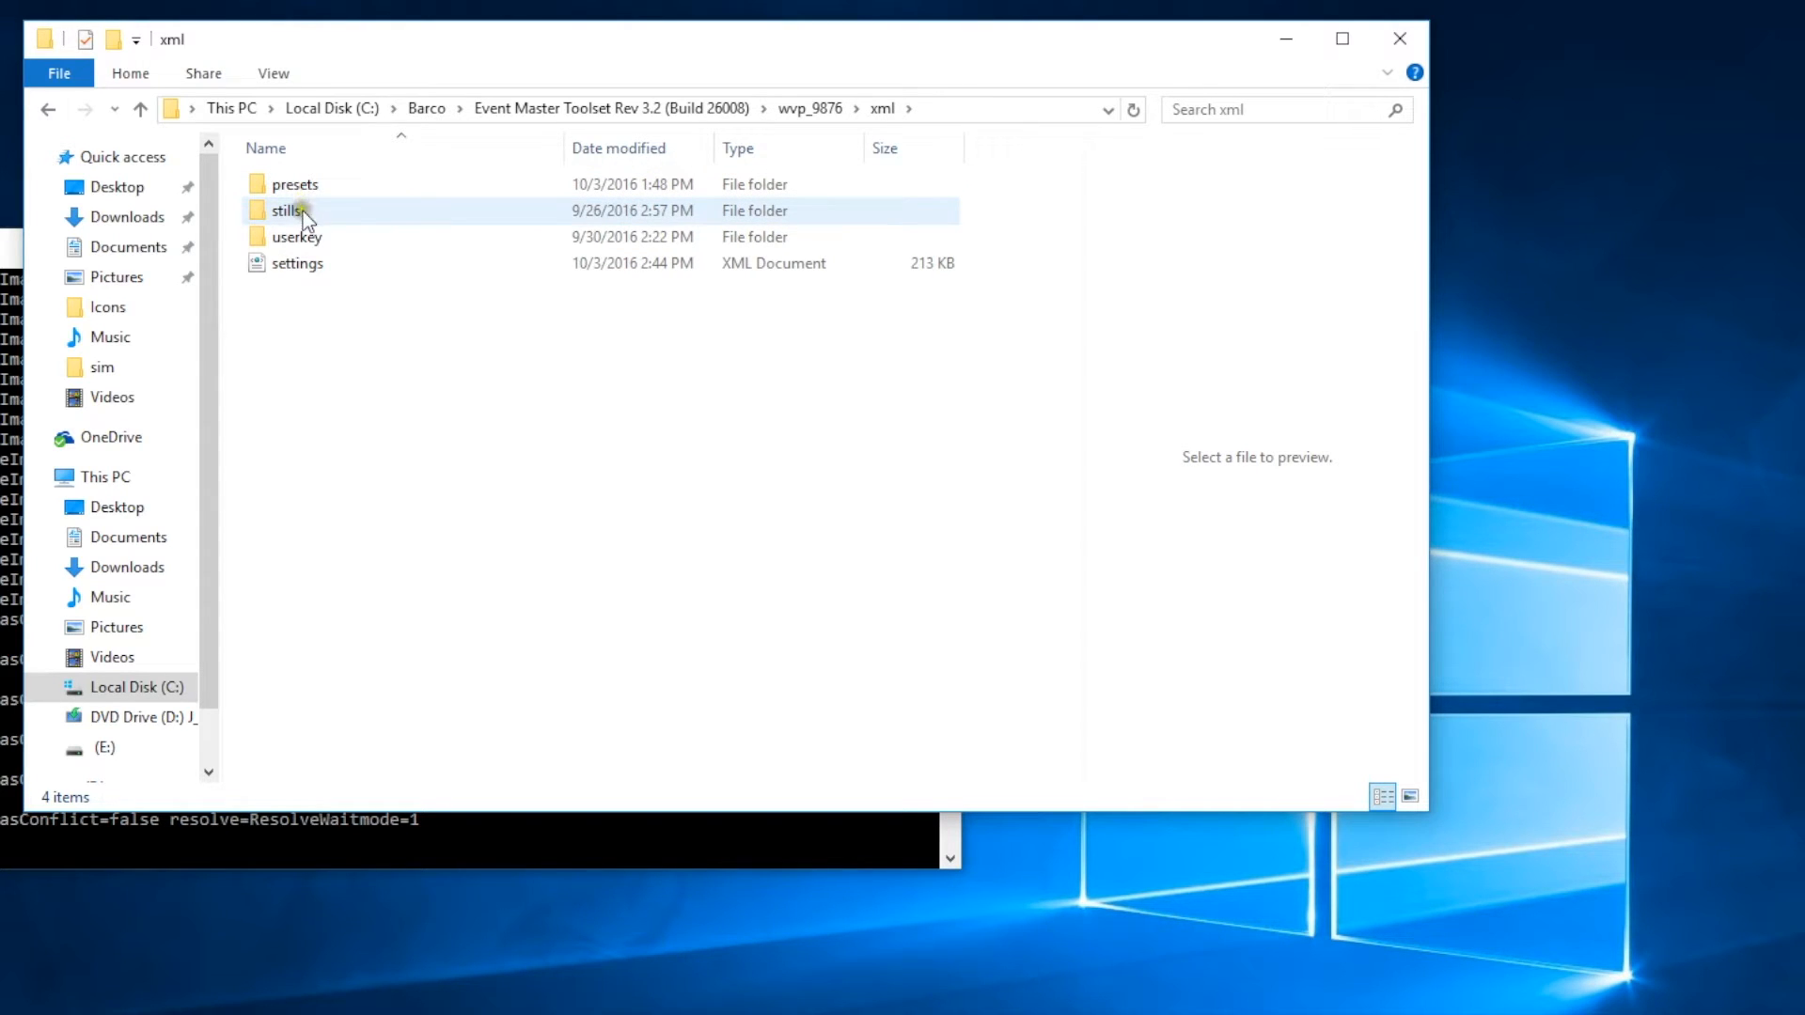
click(297, 262)
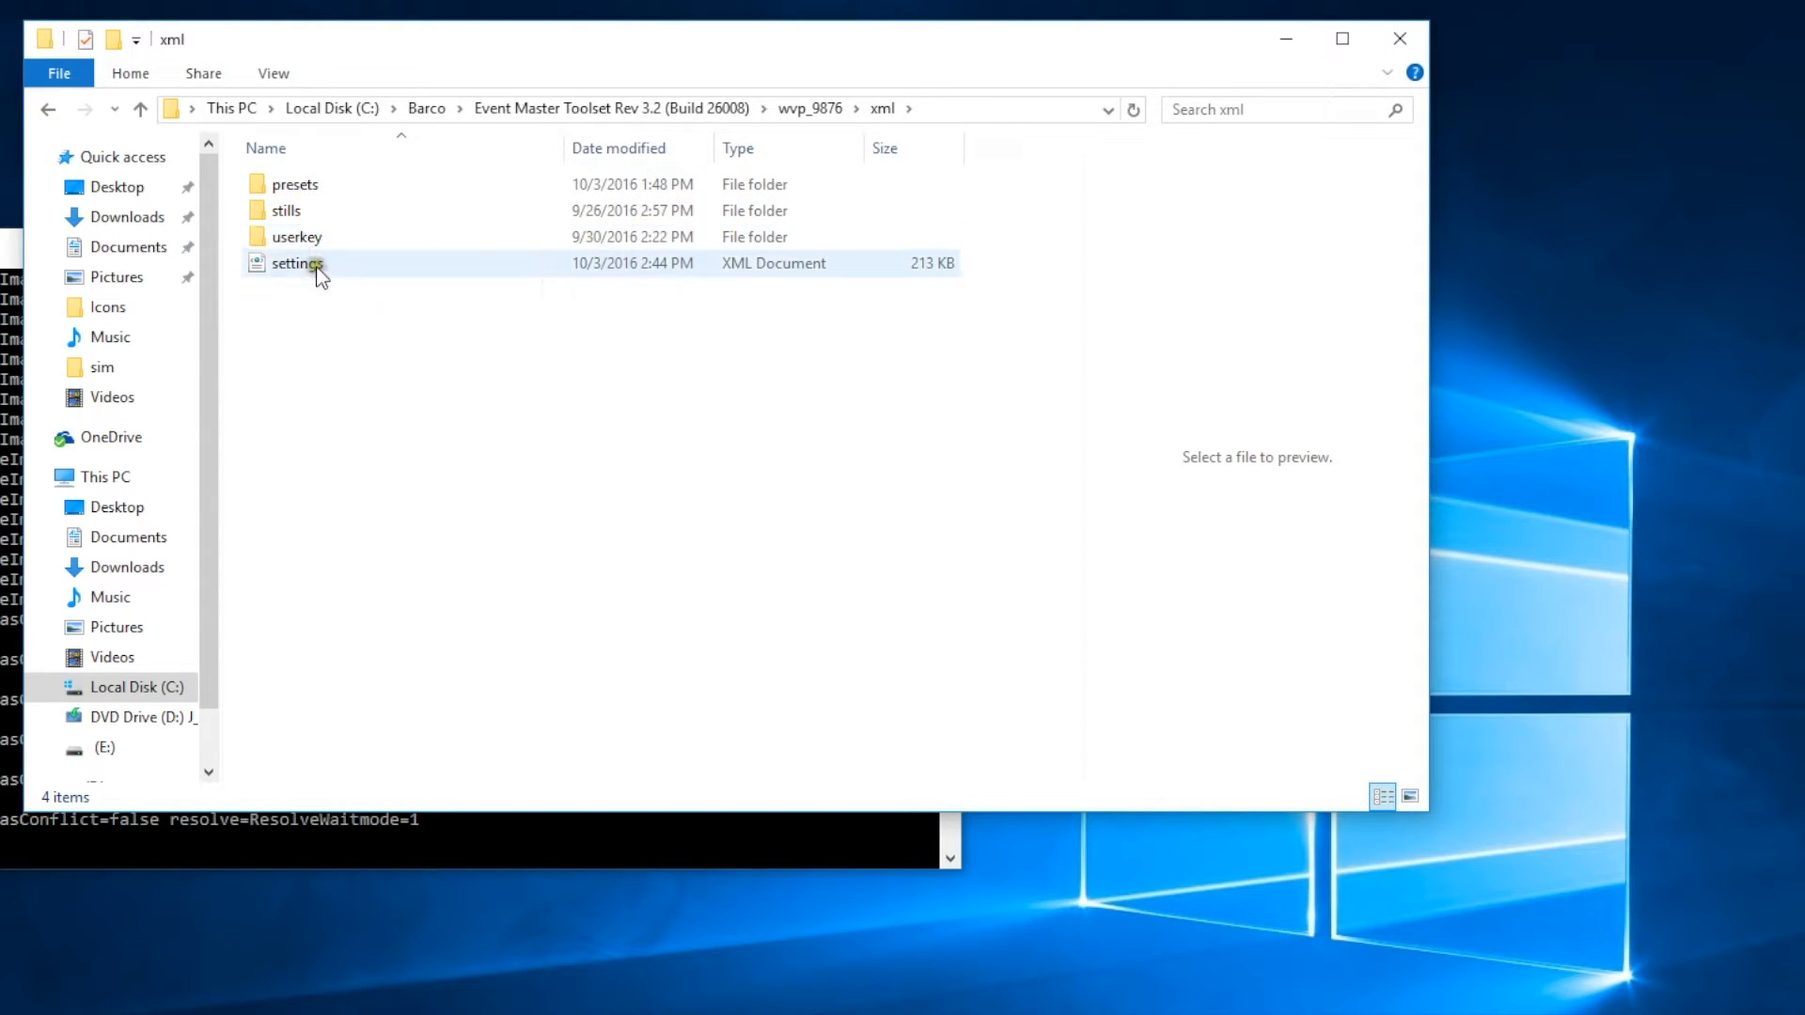
mouse_move(302, 262)
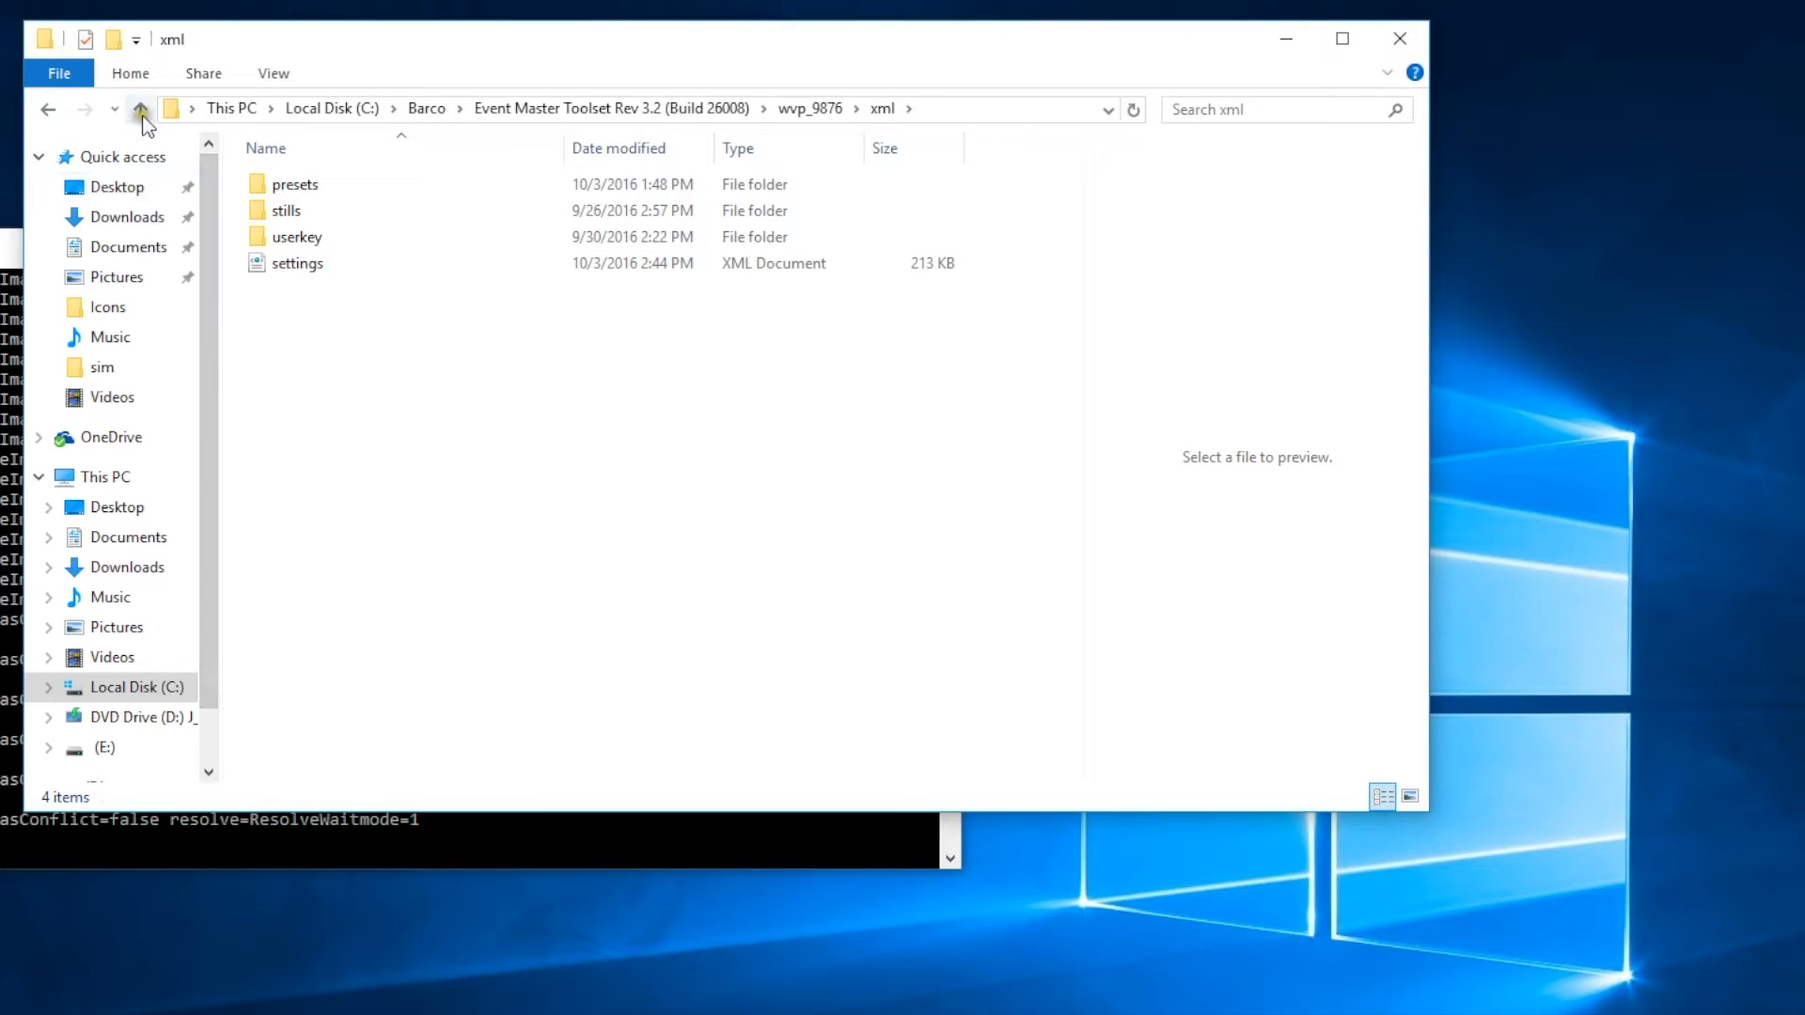
Create a new folder named EM on the desktop.
click(140, 108)
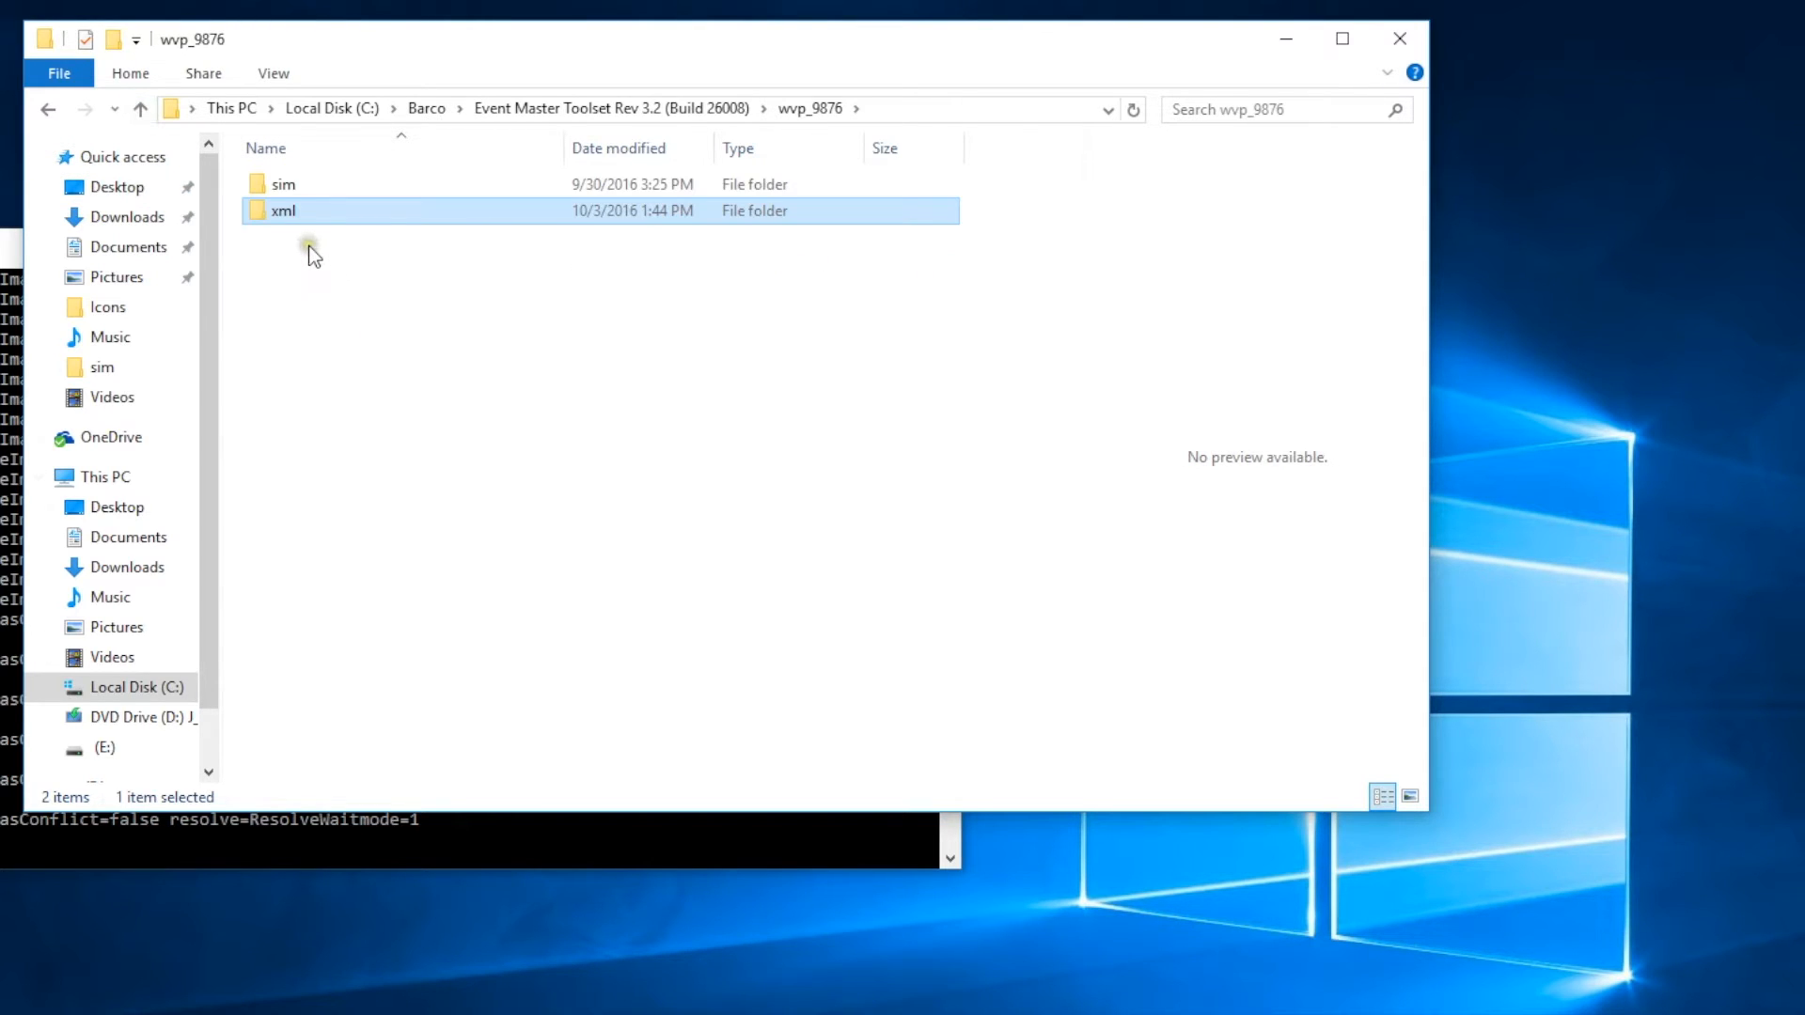
mouse_move(311, 253)
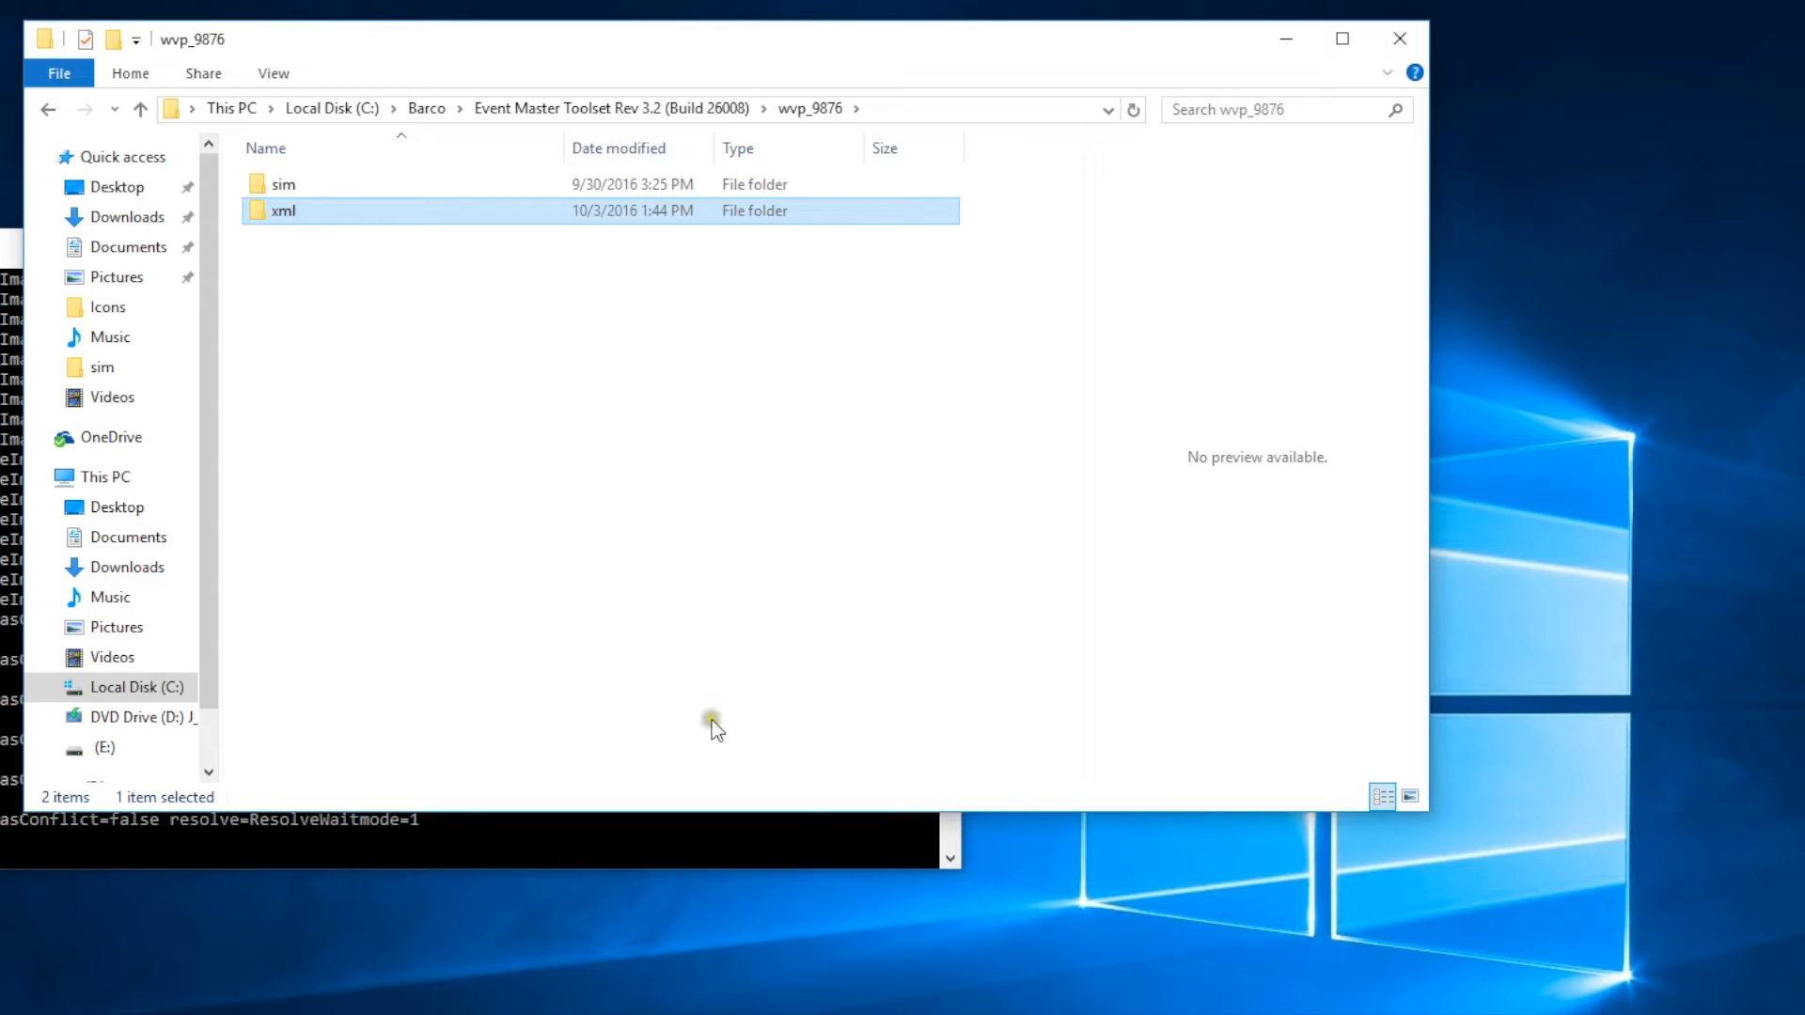
mouse_move(933, 930)
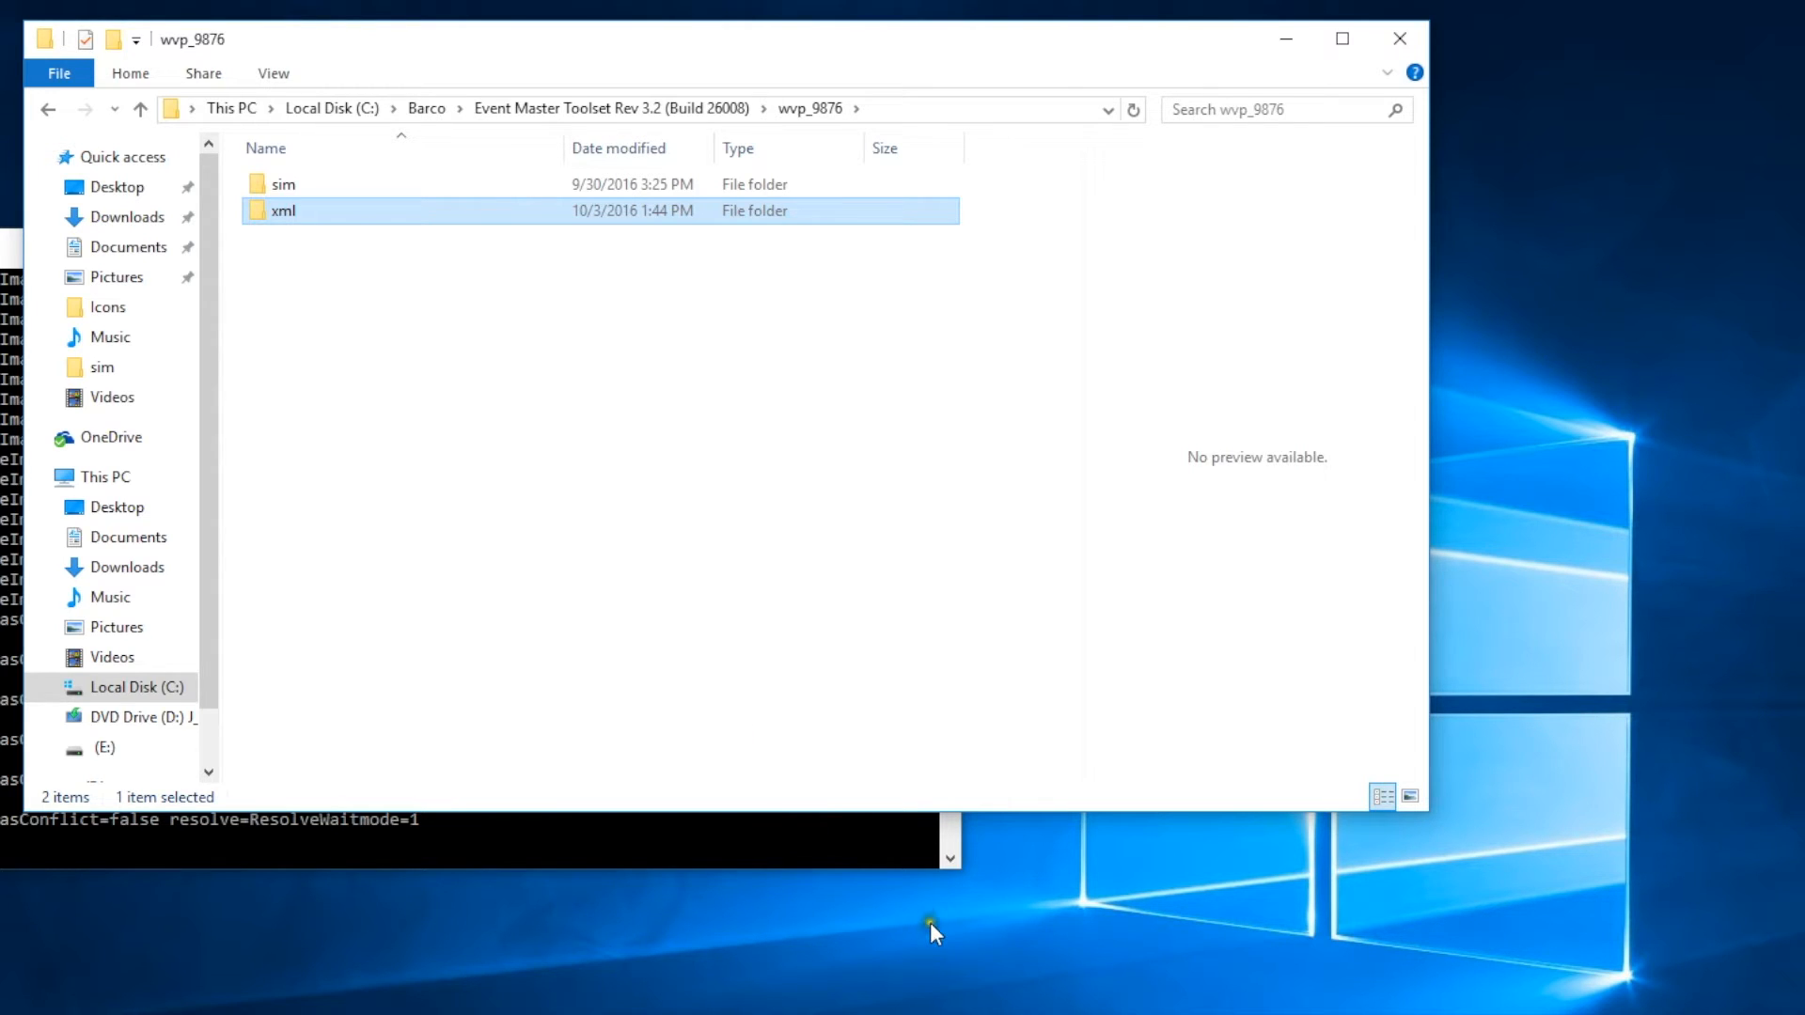
right_click(933, 930)
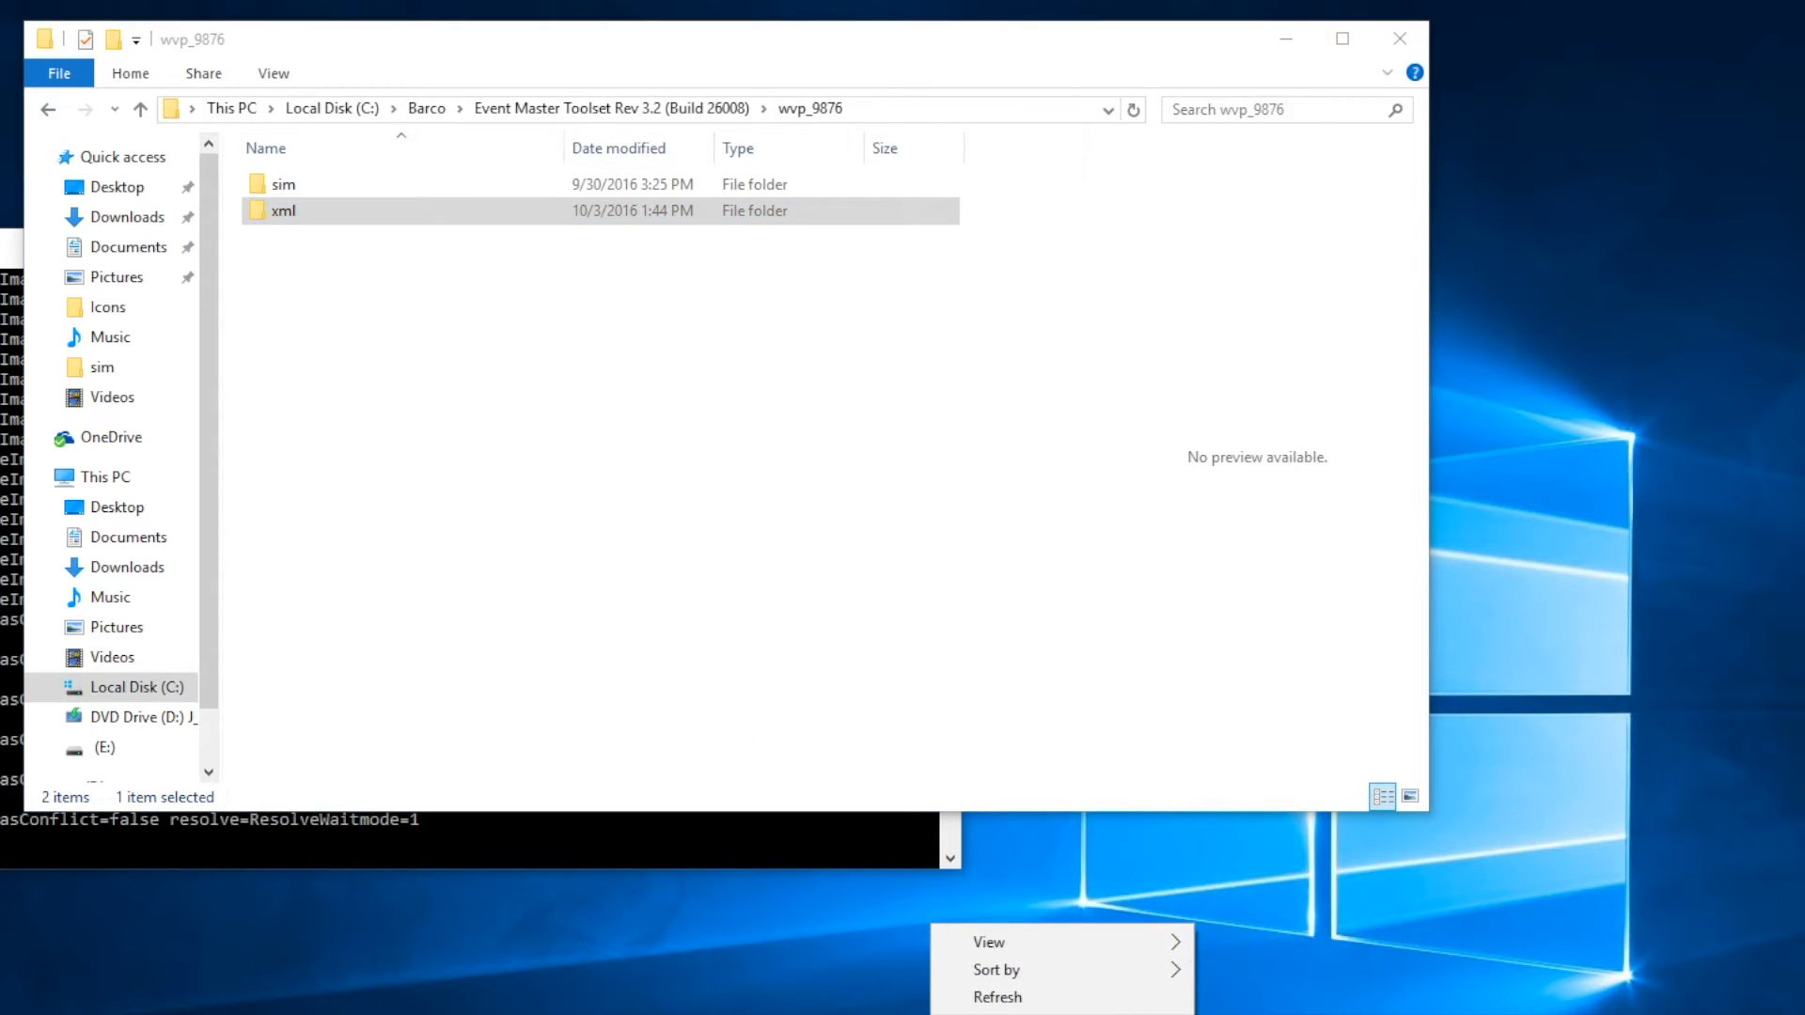
click(984, 996)
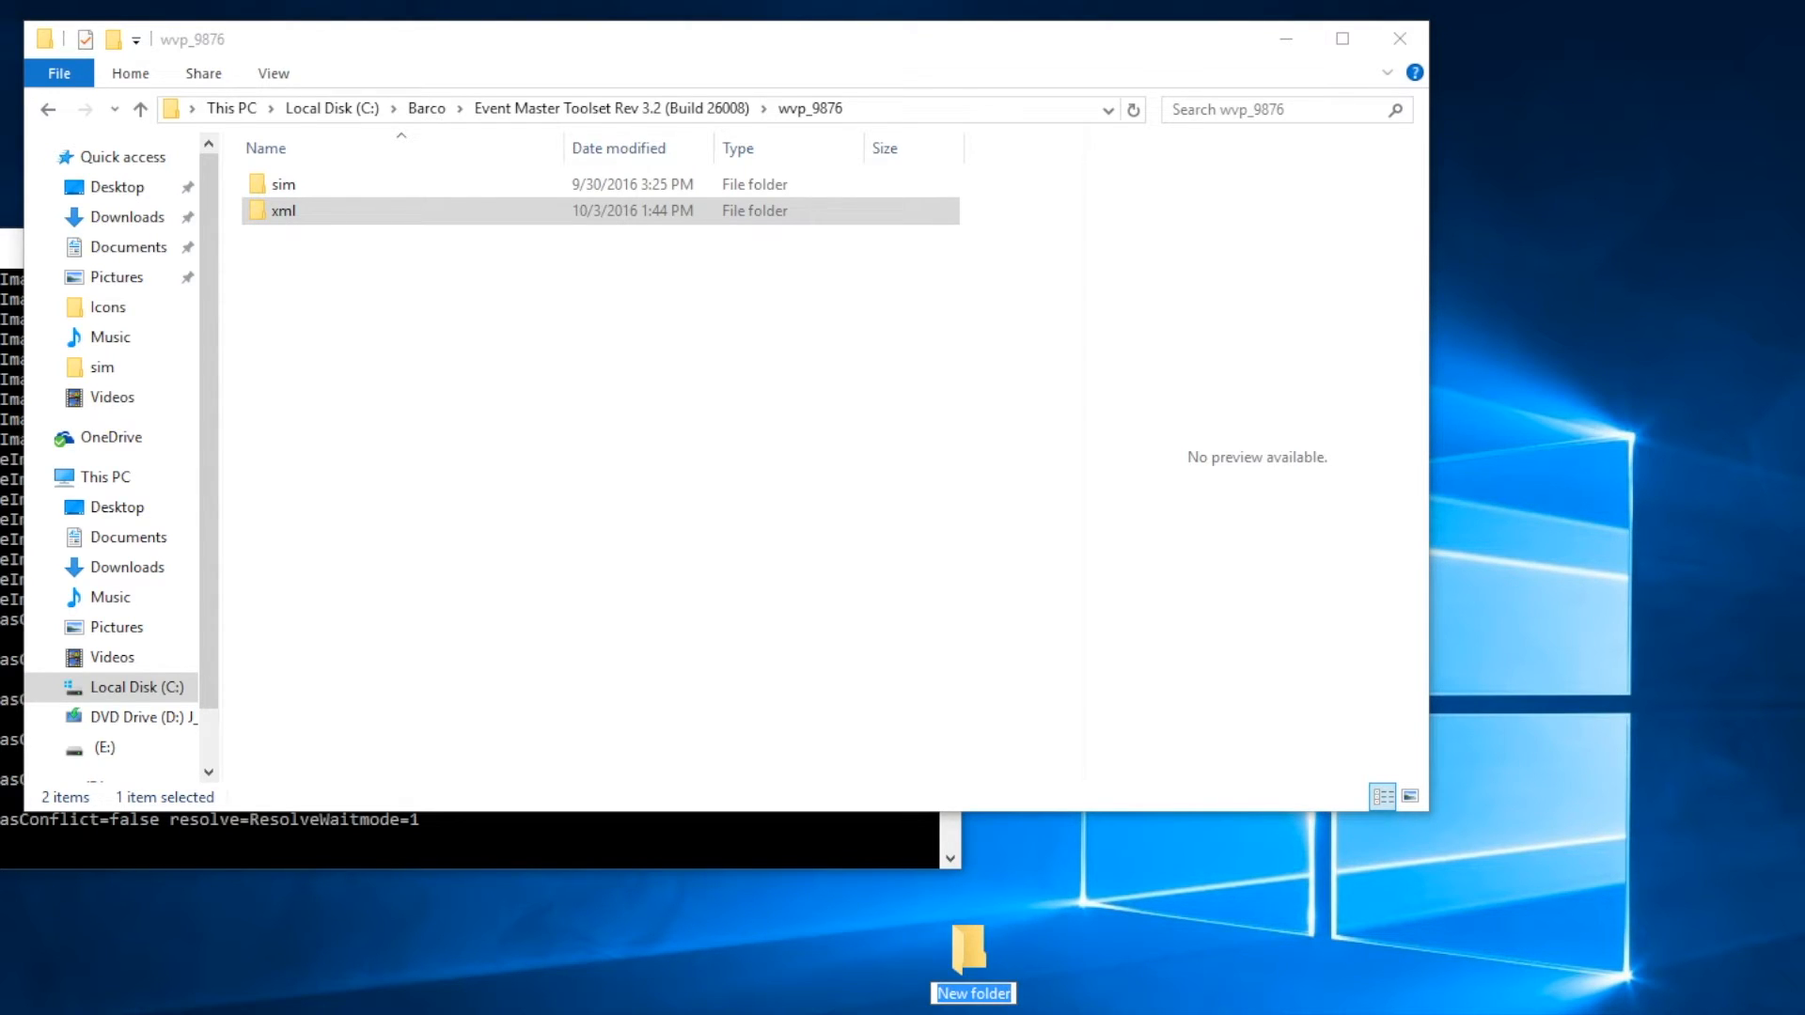
text(EM)
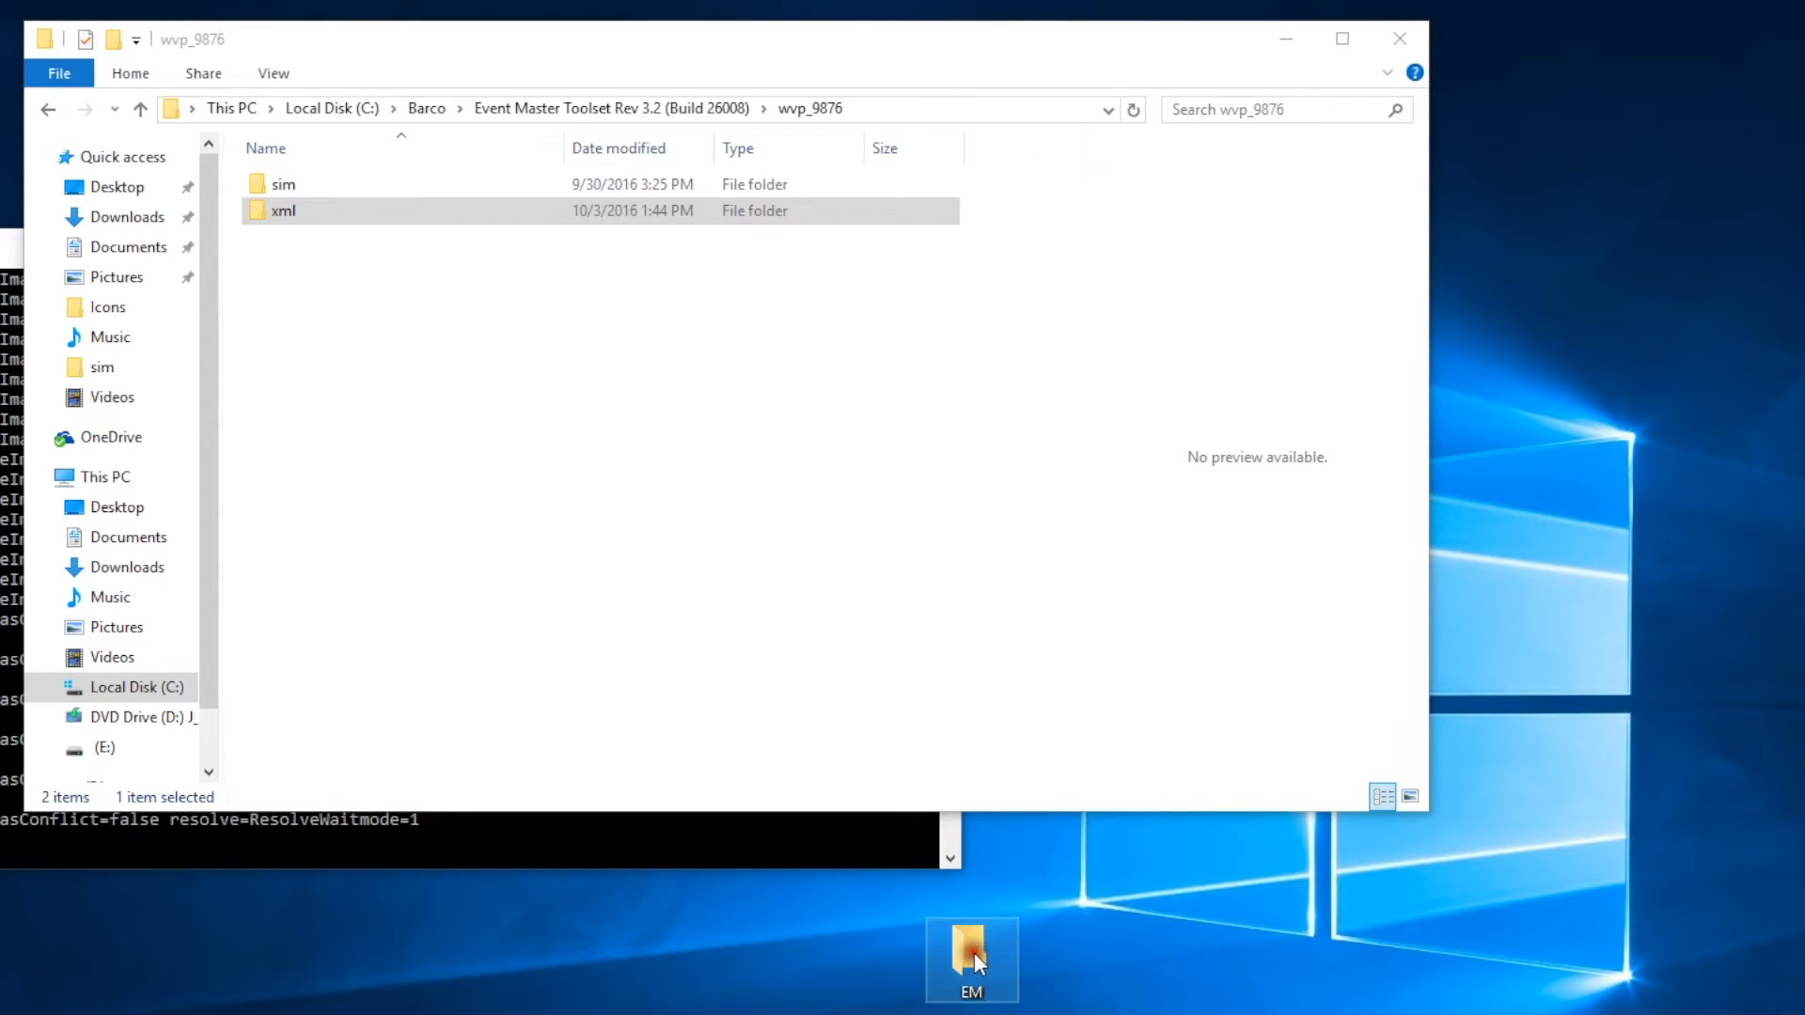
Inside EM, create a subfolder named backup.
double_click(971, 949)
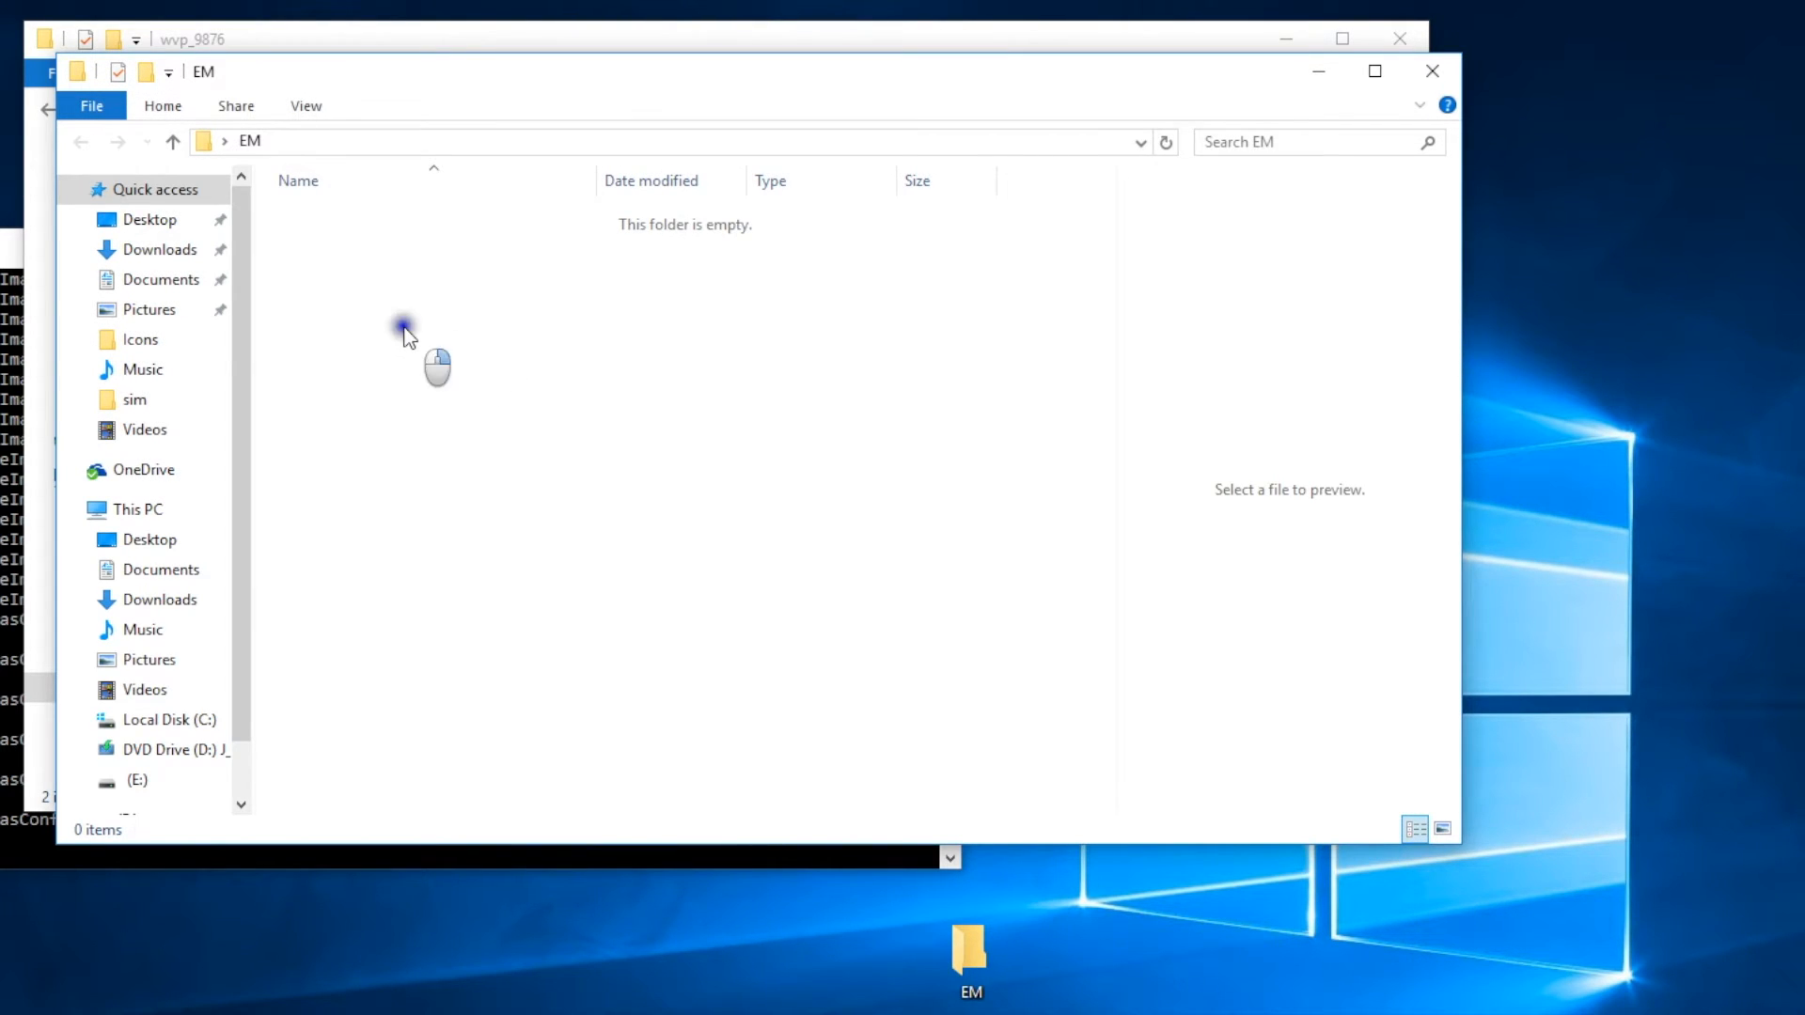
right_click(405, 328)
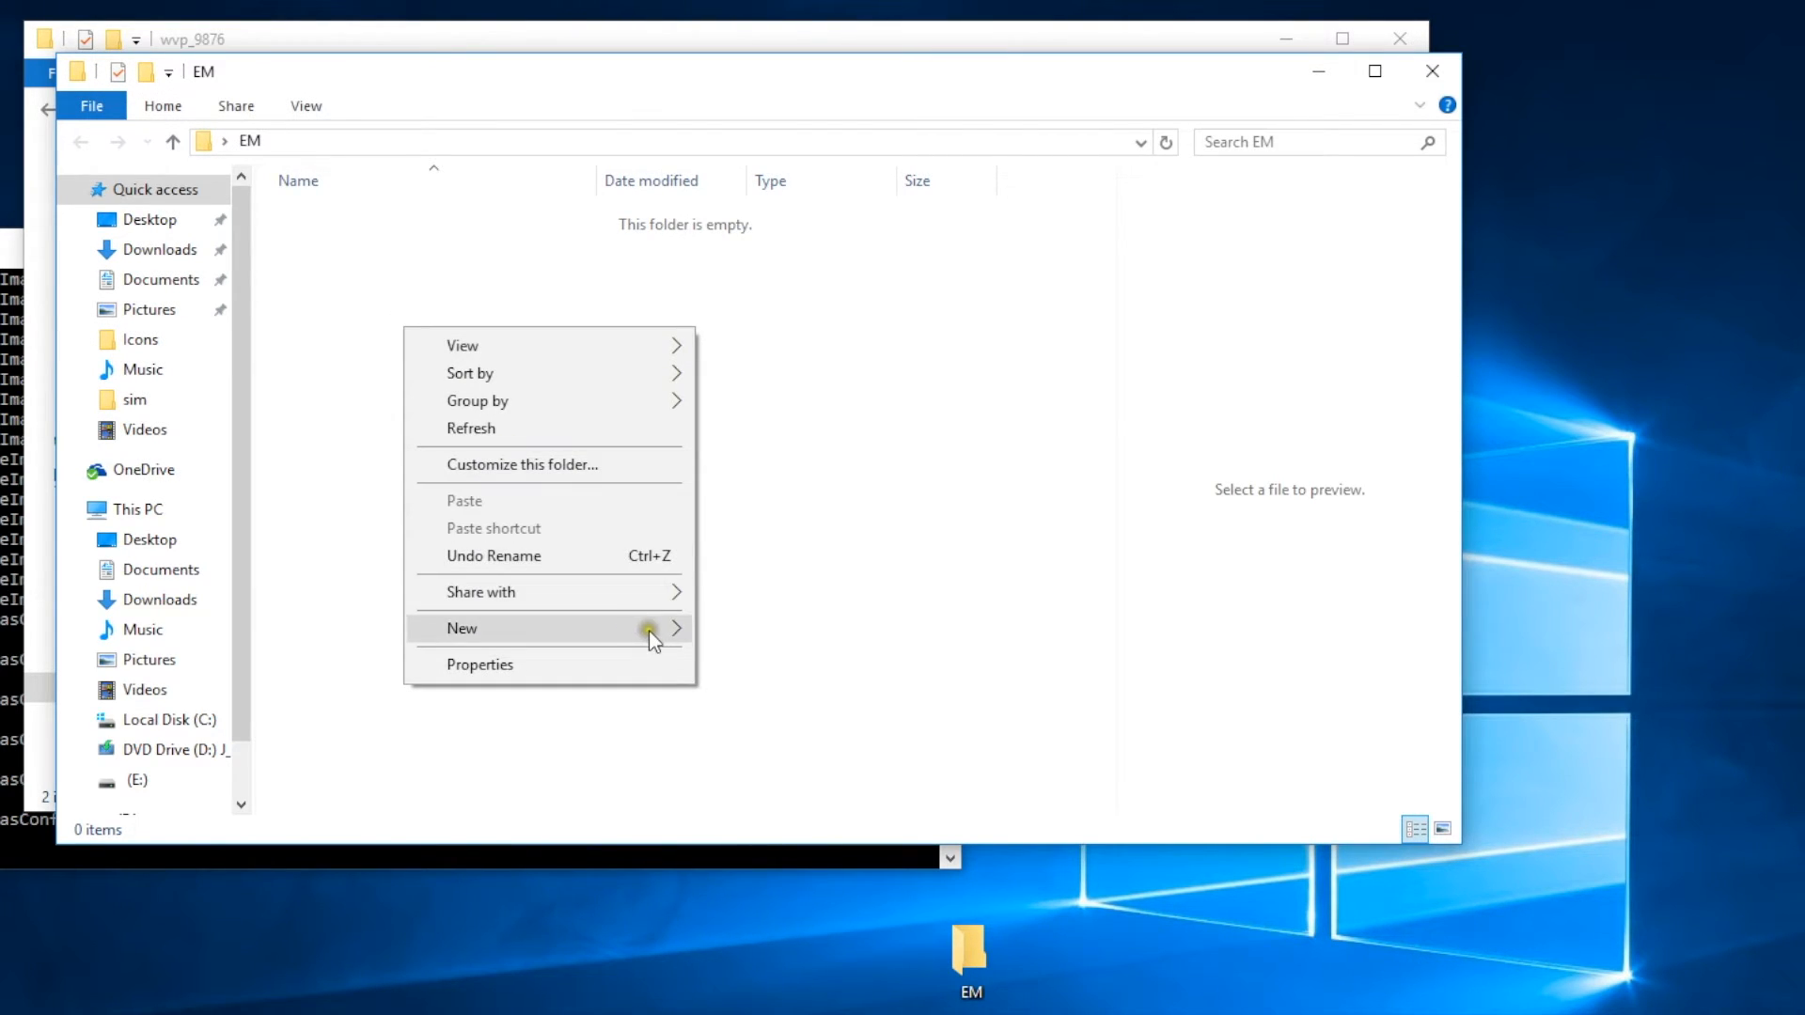
click(461, 628)
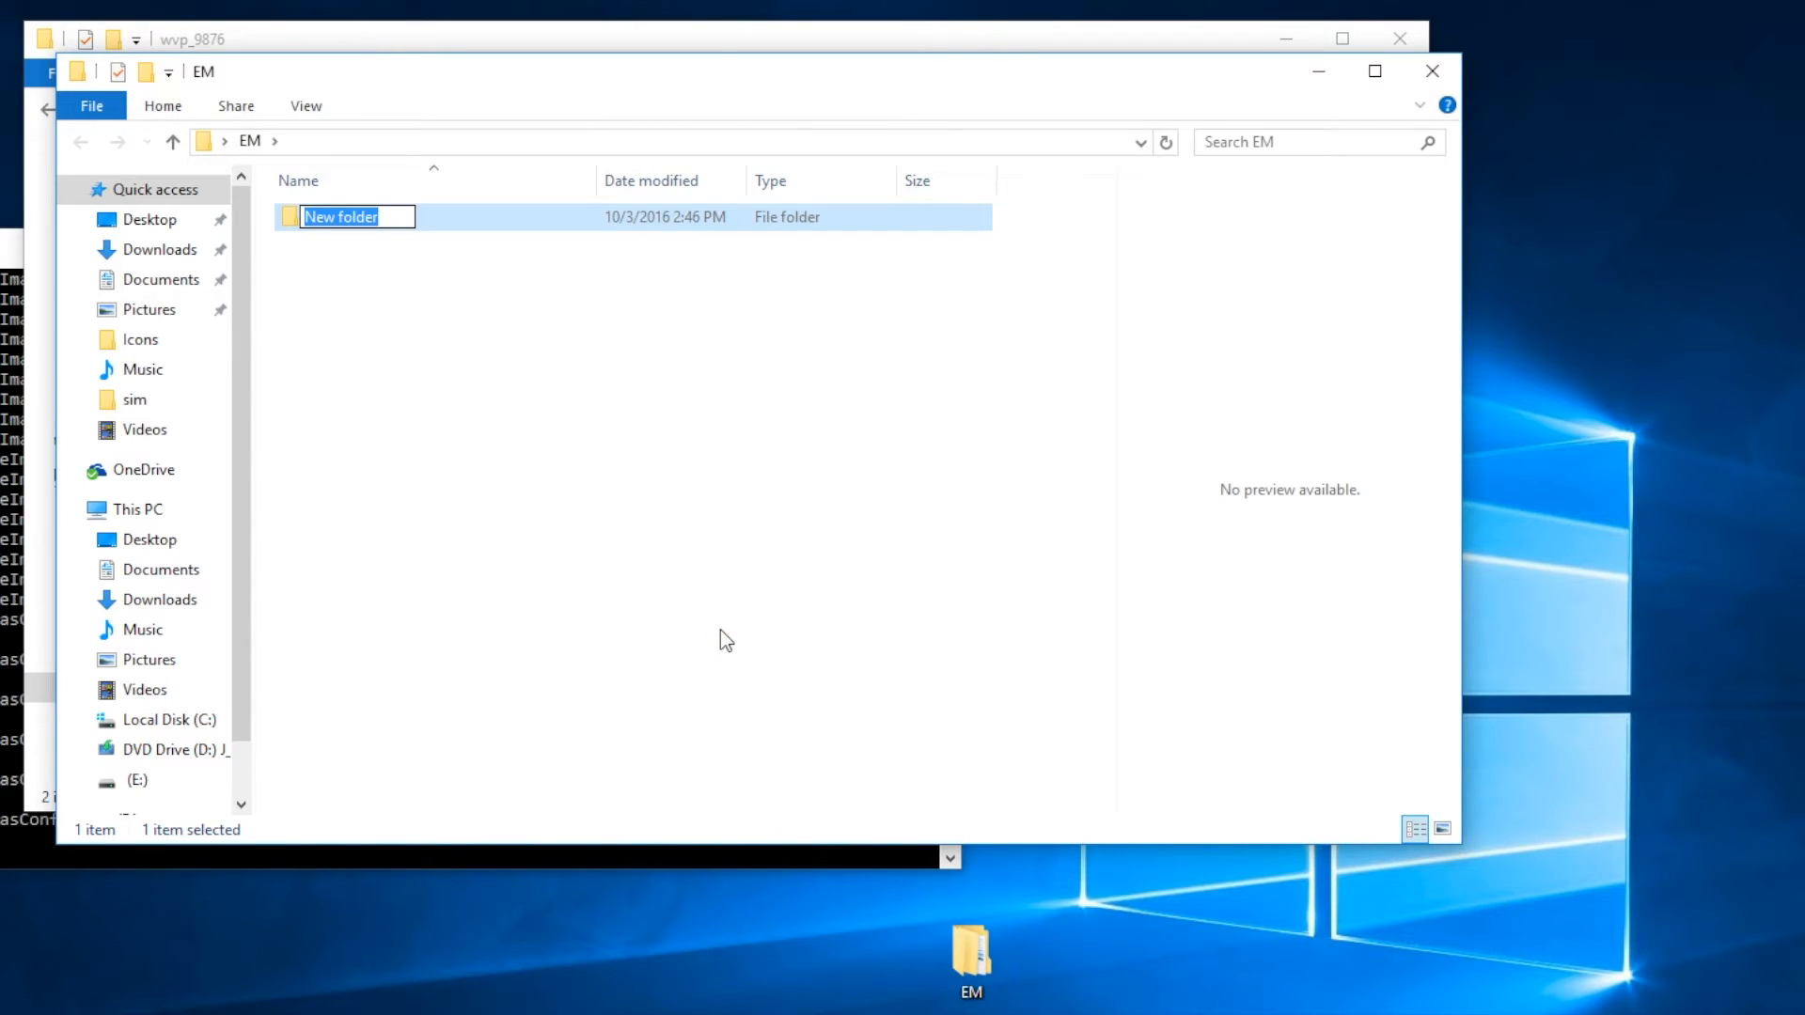
mouse_move(718, 633)
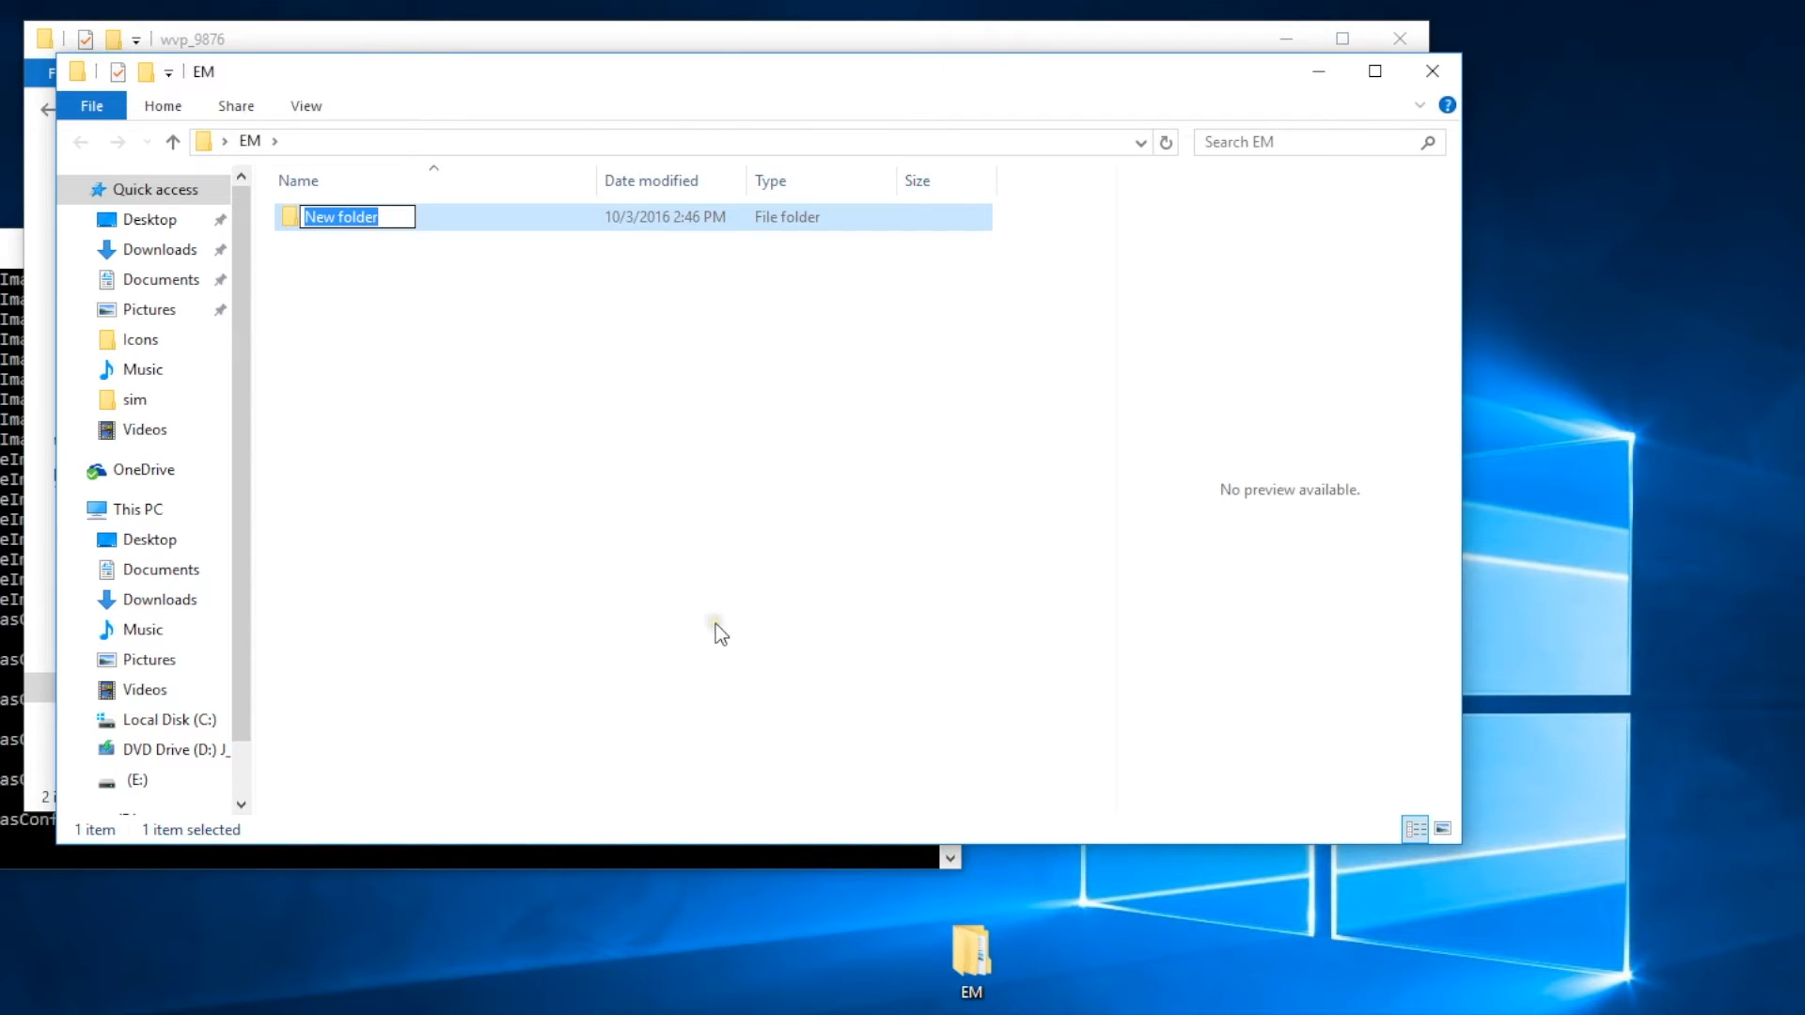
text(backu)
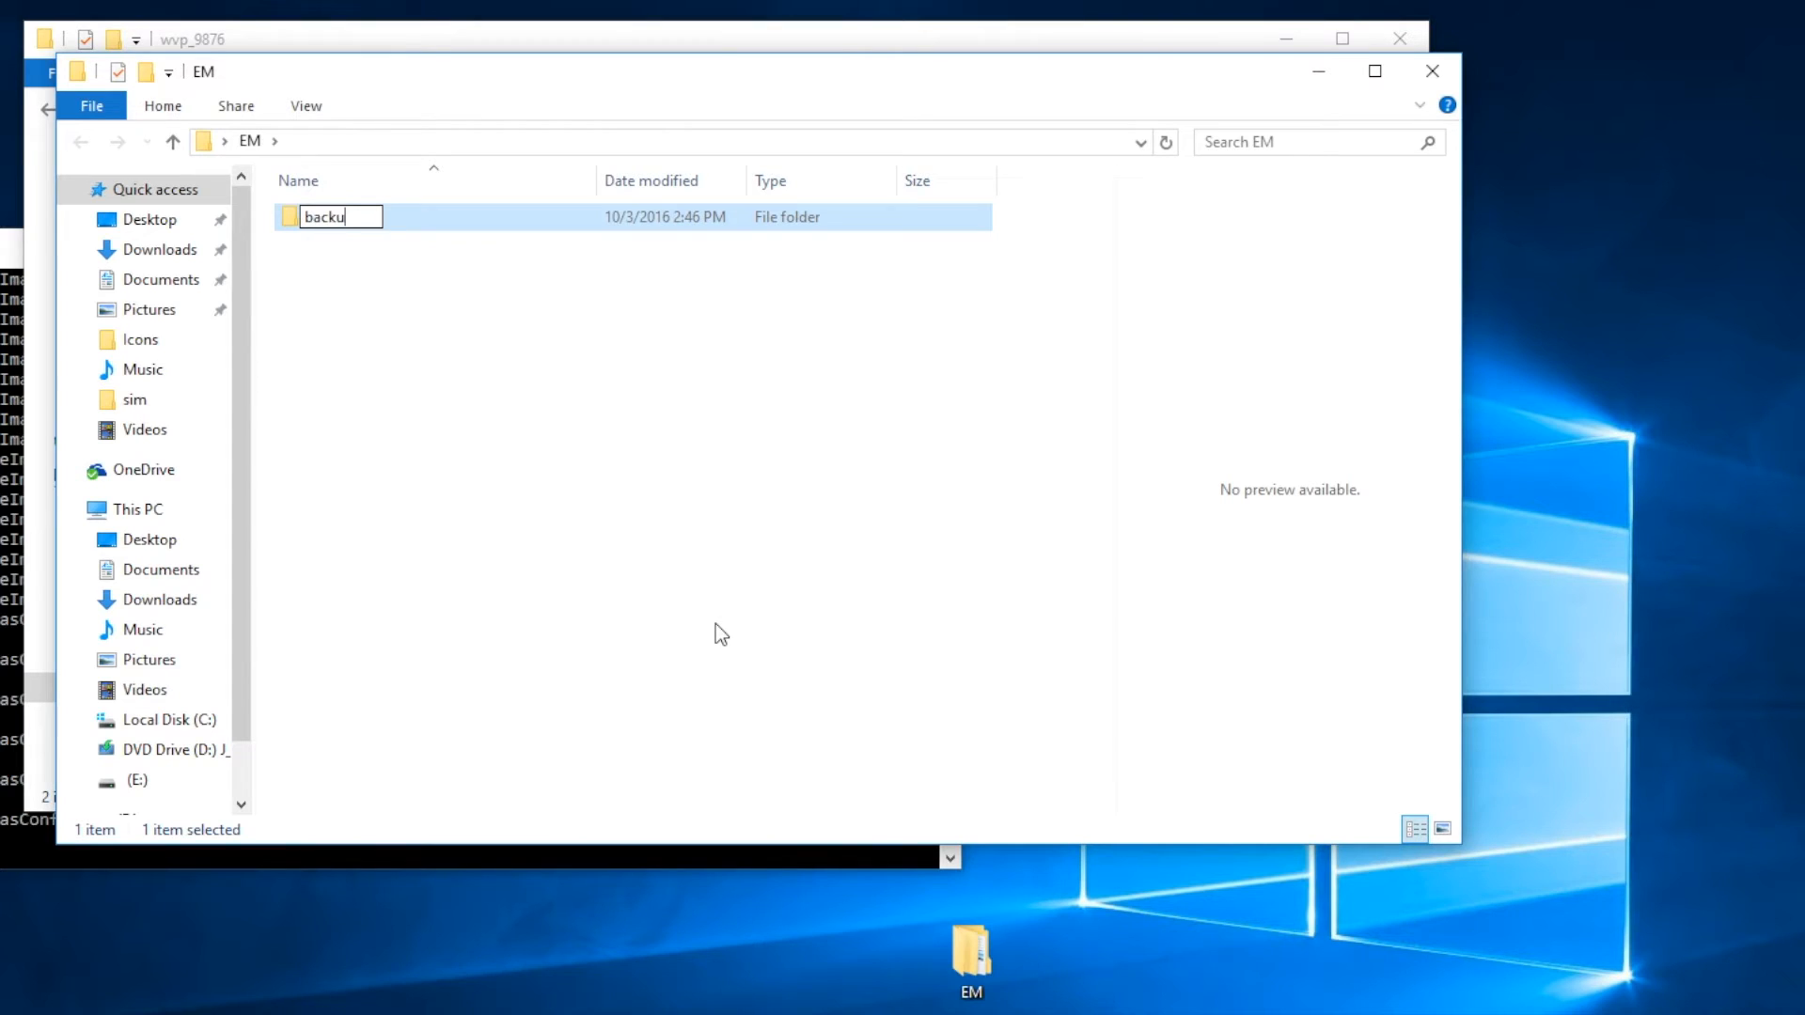
text(p)
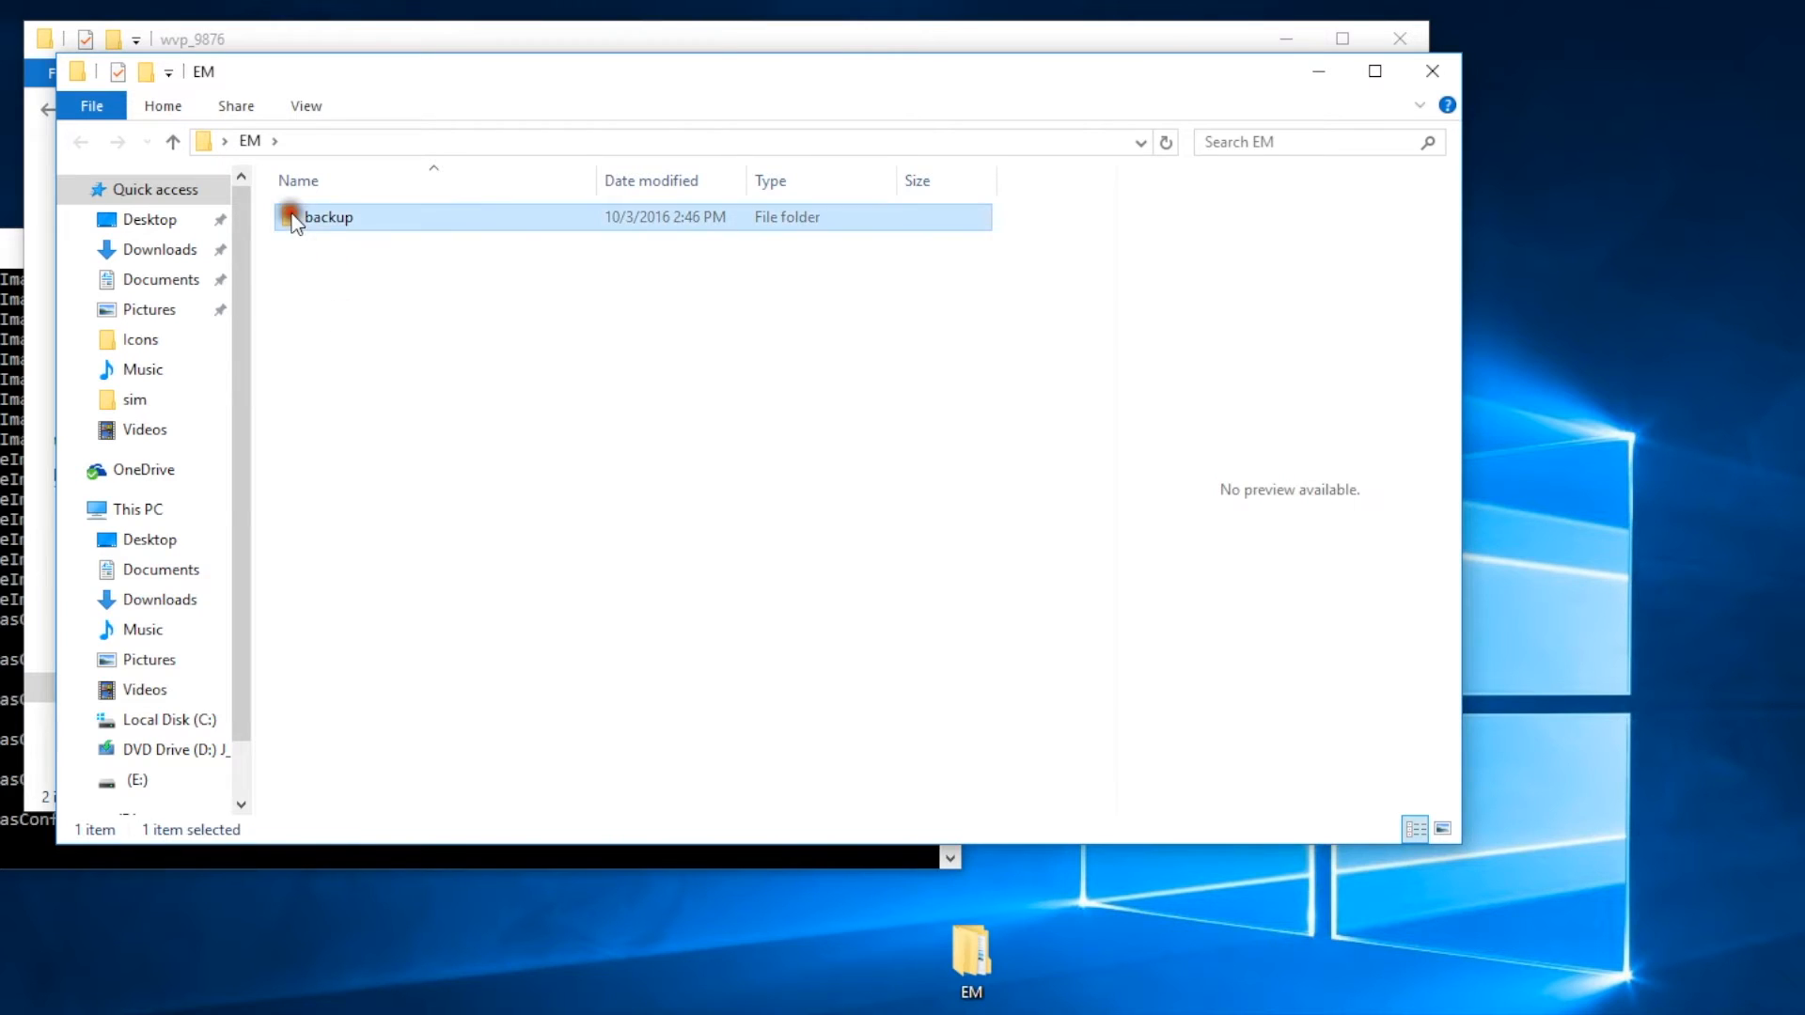
Copy the wvp_9876 xml folder and paste it into EM\backup.
double_click(328, 216)
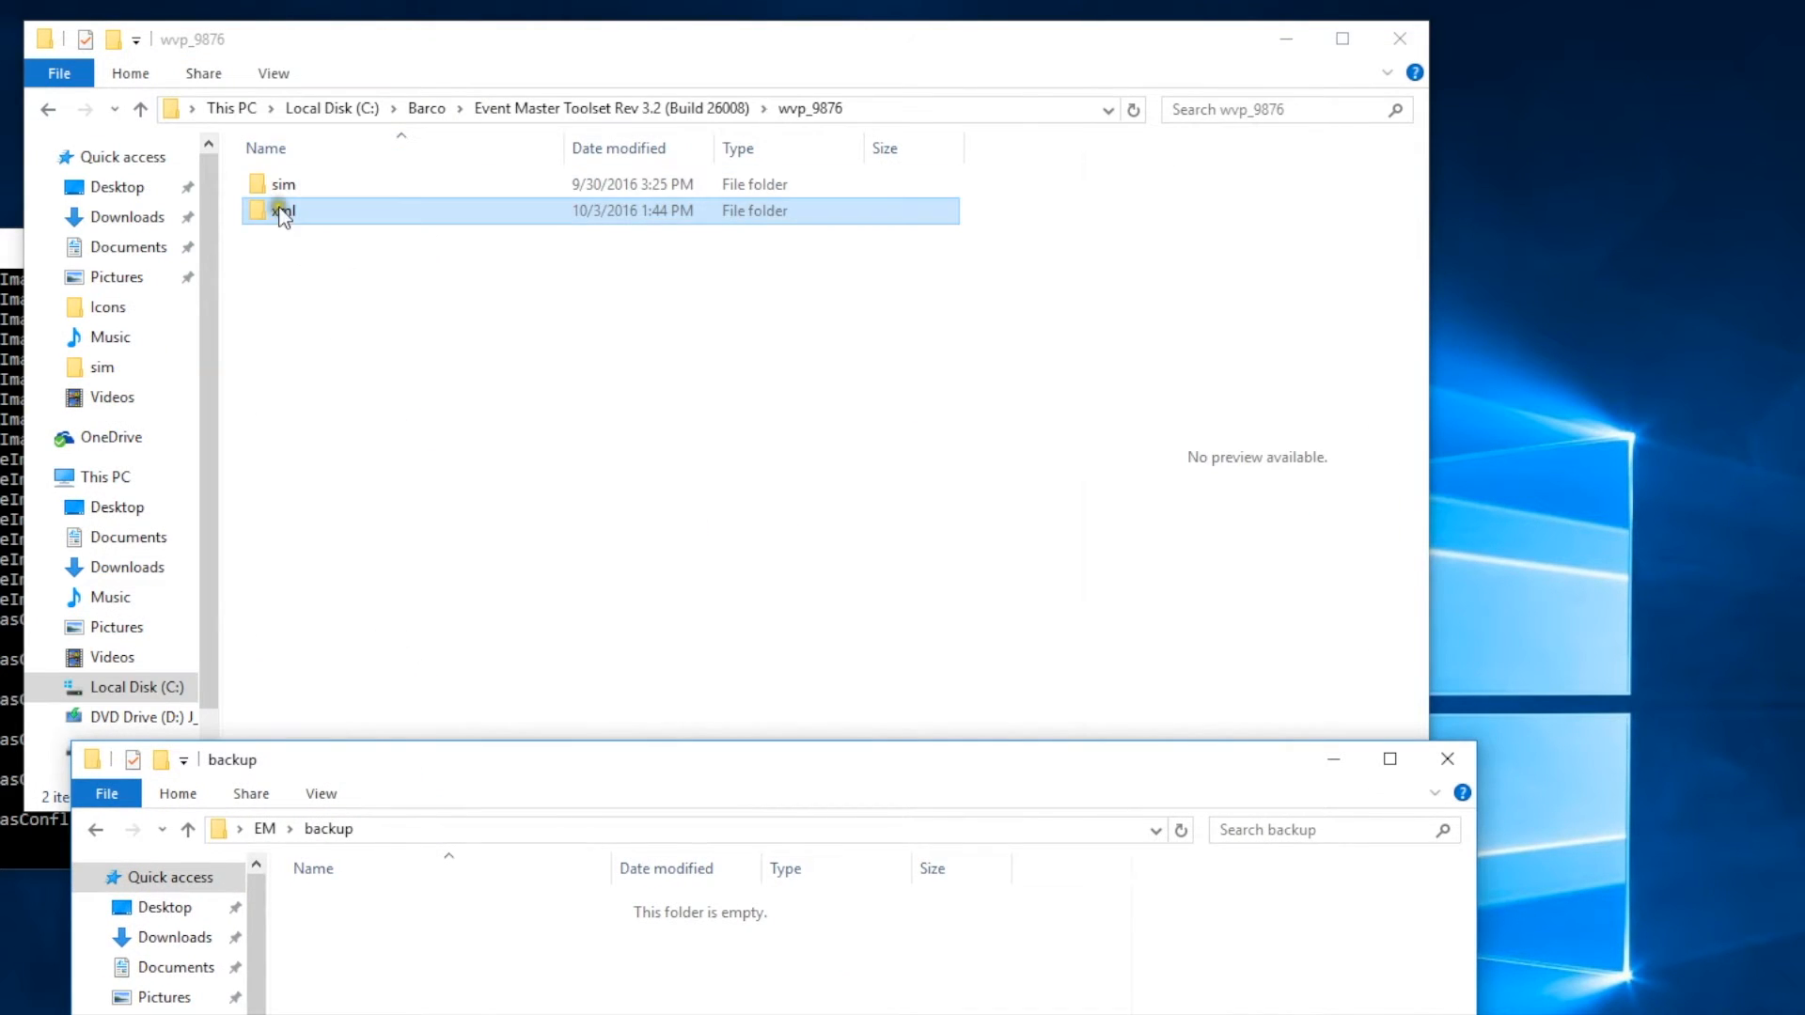
right_click(282, 210)
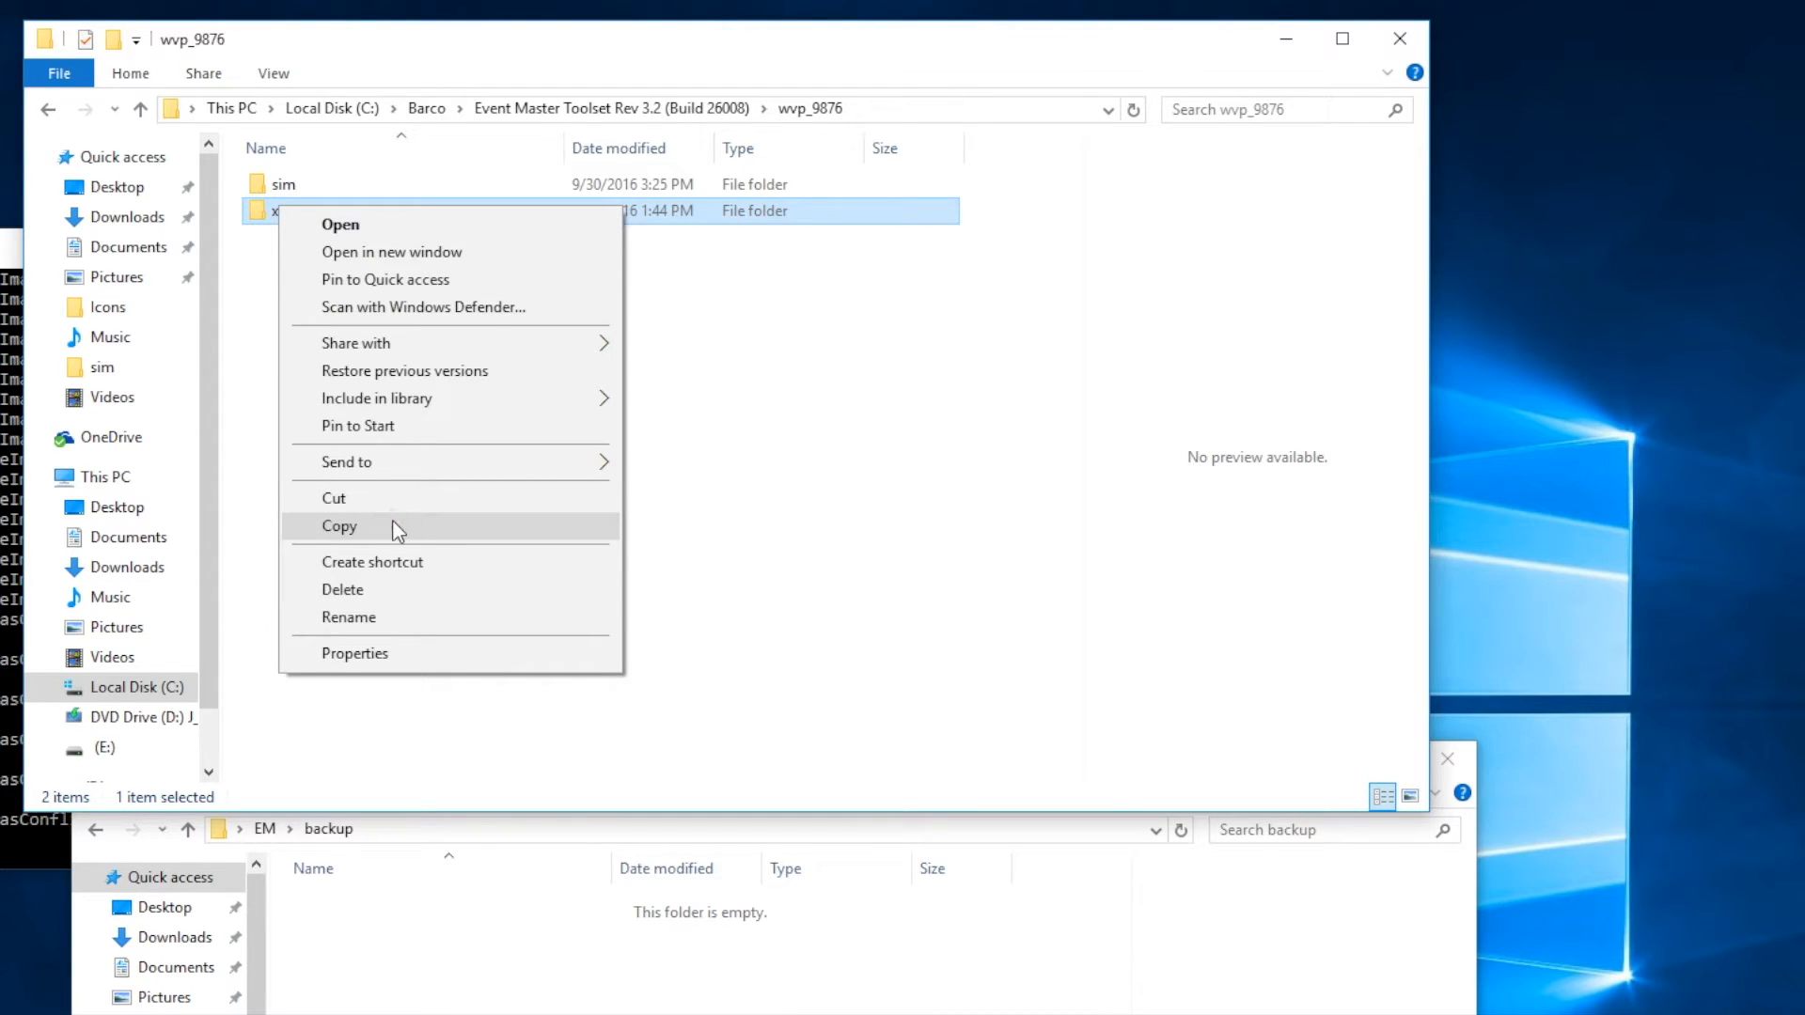
click(338, 527)
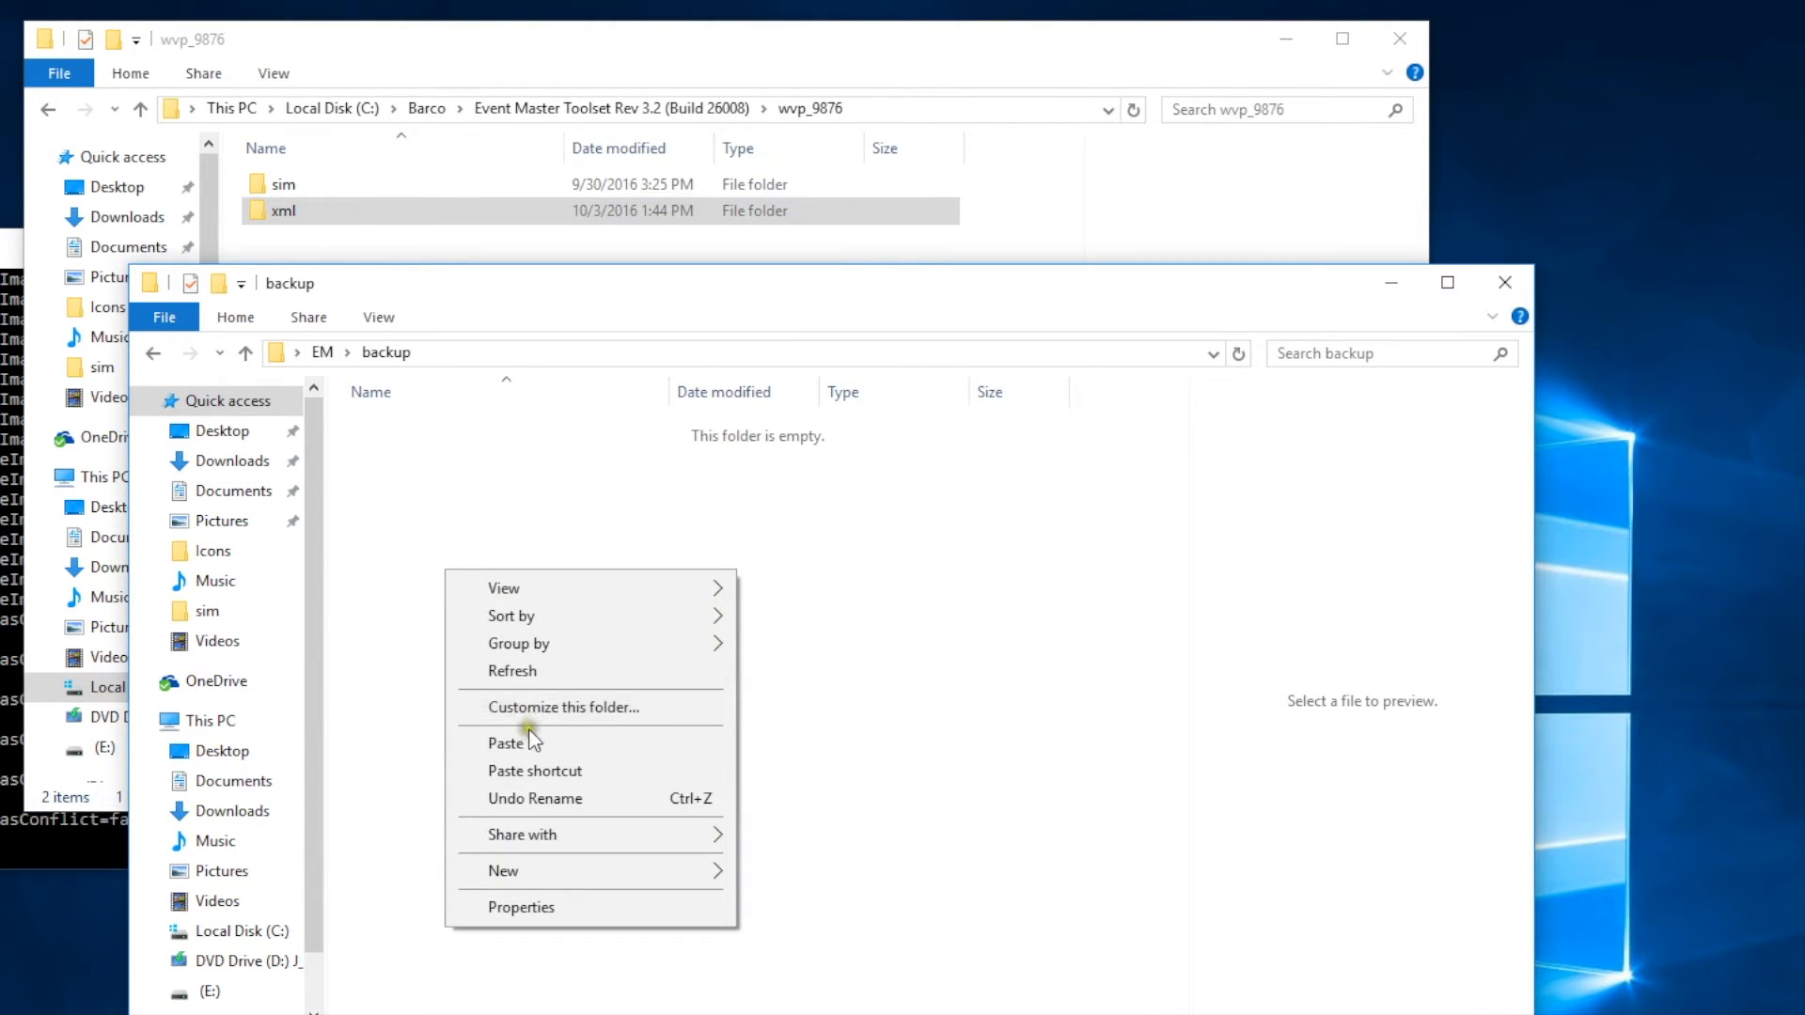
click(504, 743)
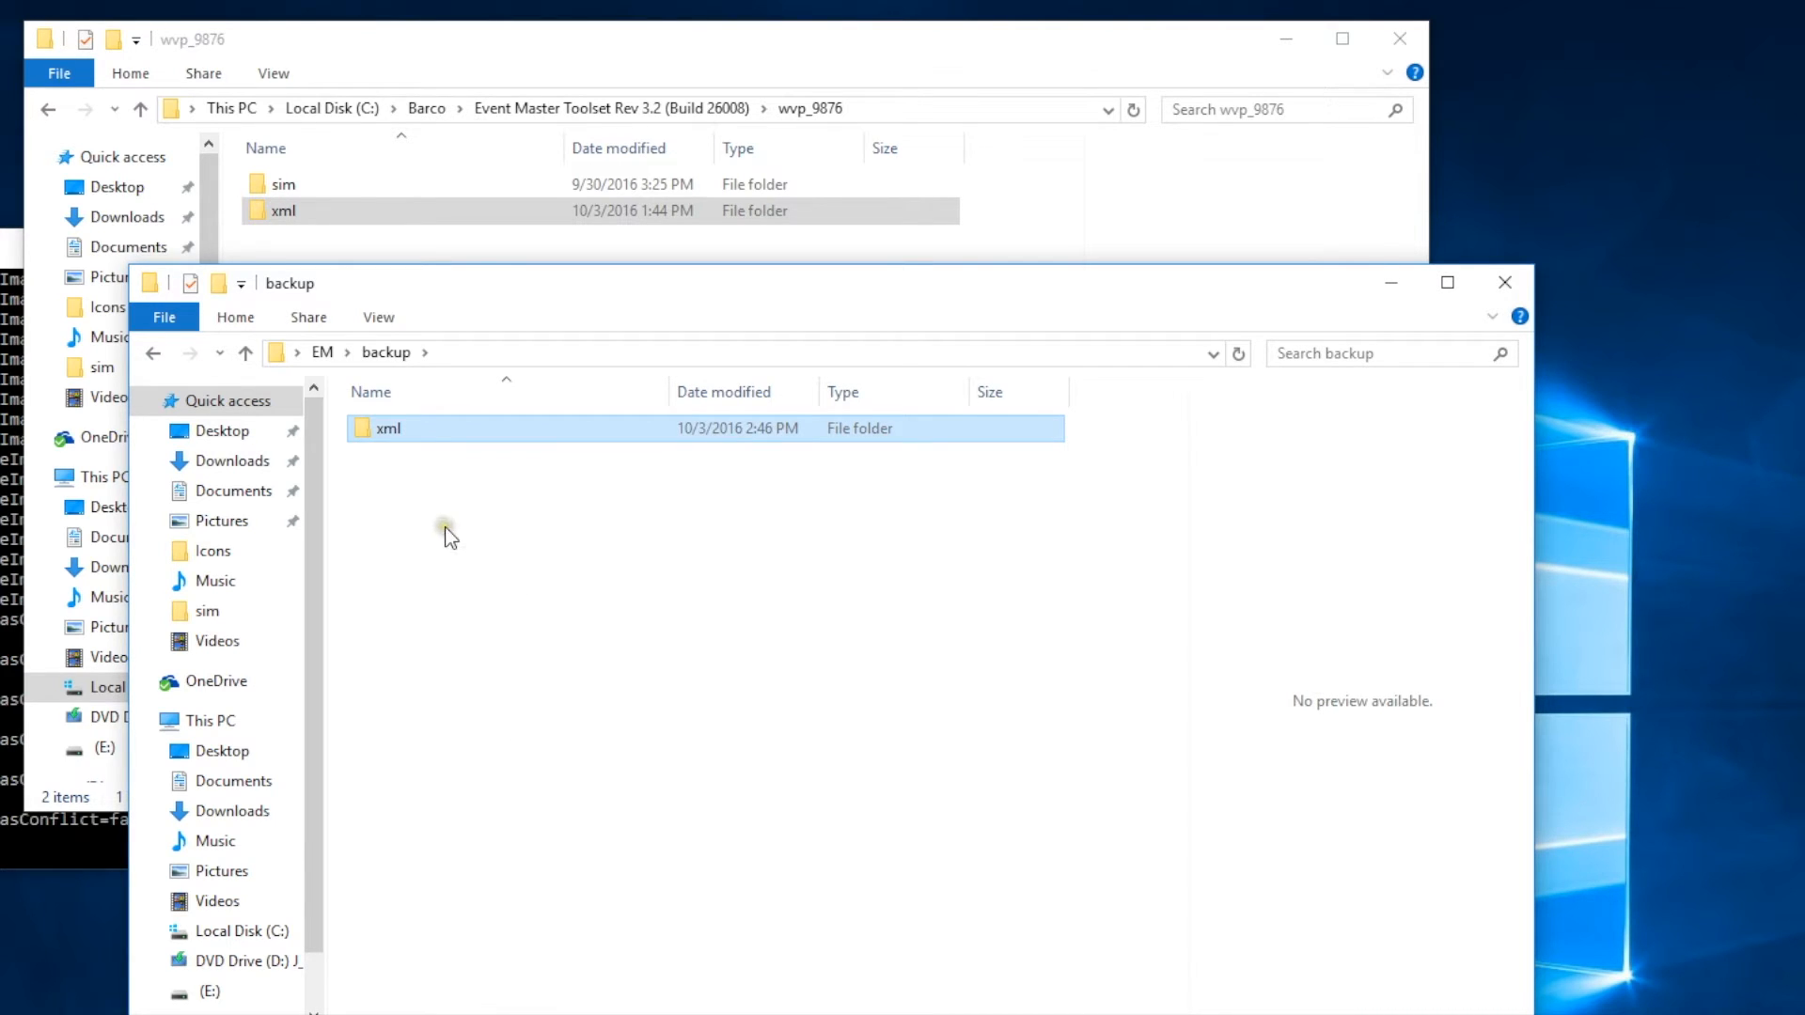
mouse_move(449, 539)
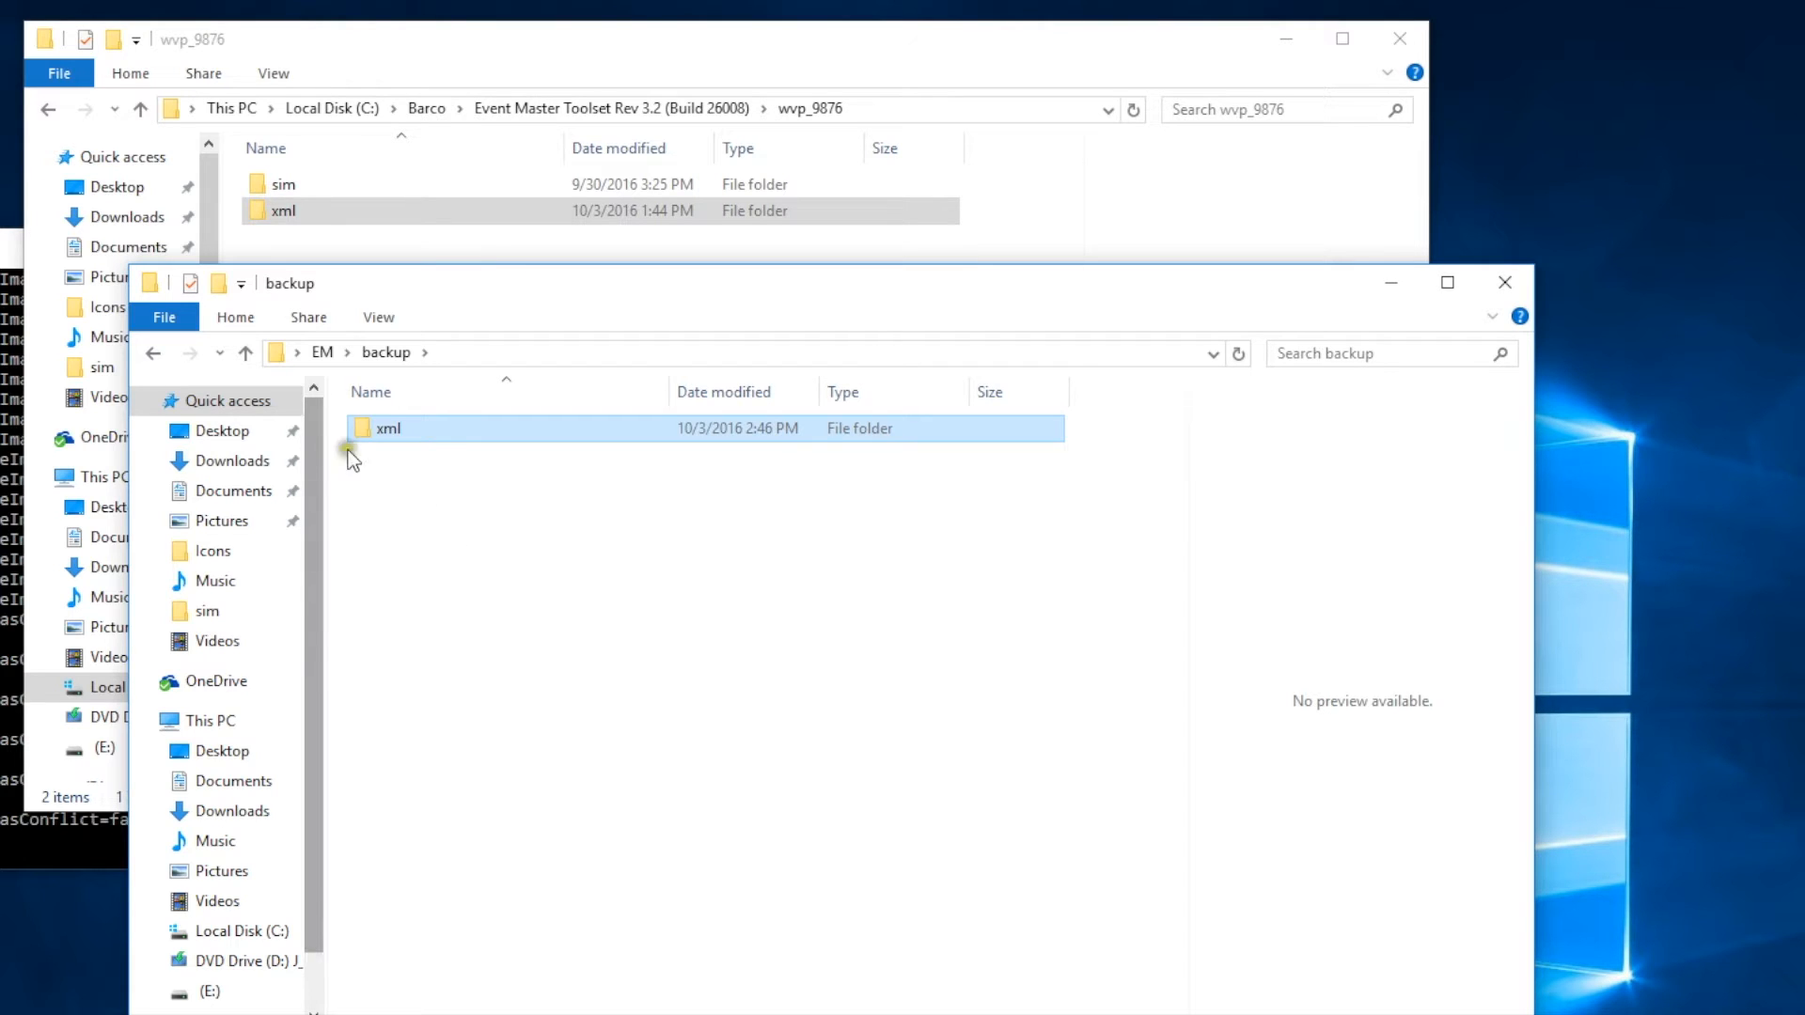
In the copied xml folder, rename the settings file to settings_backup.
double_click(387, 429)
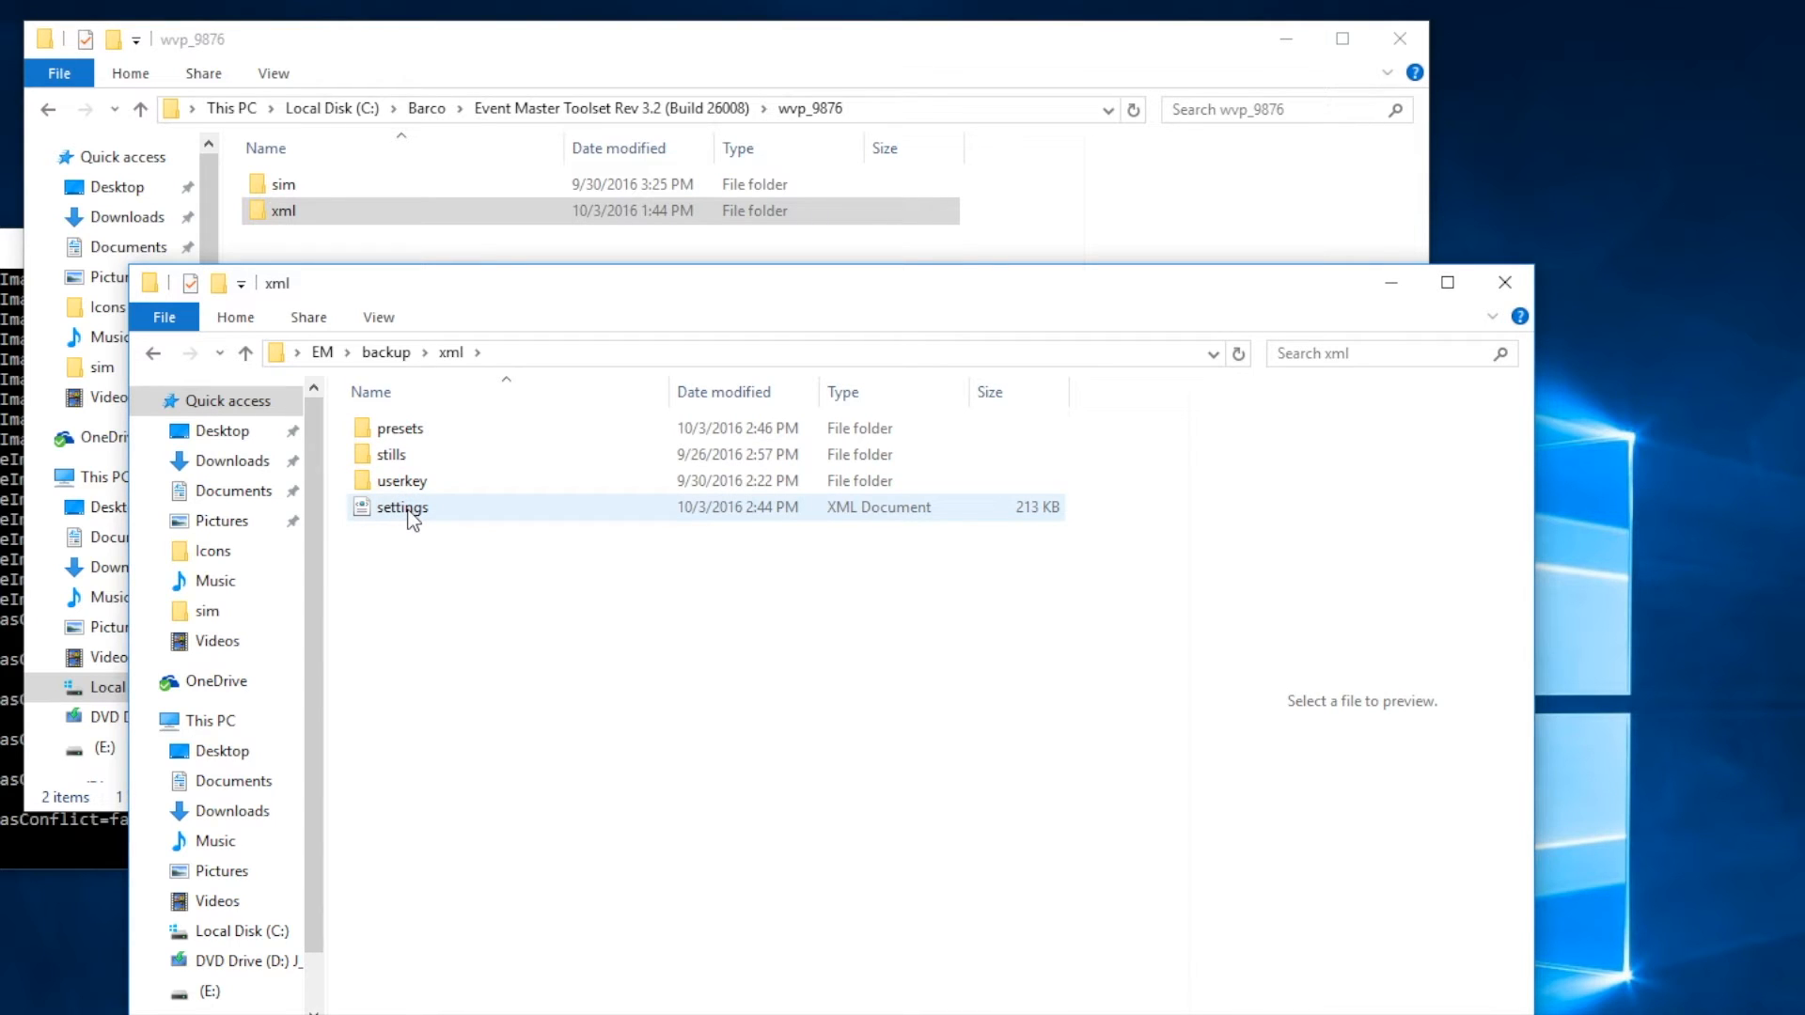
click(400, 507)
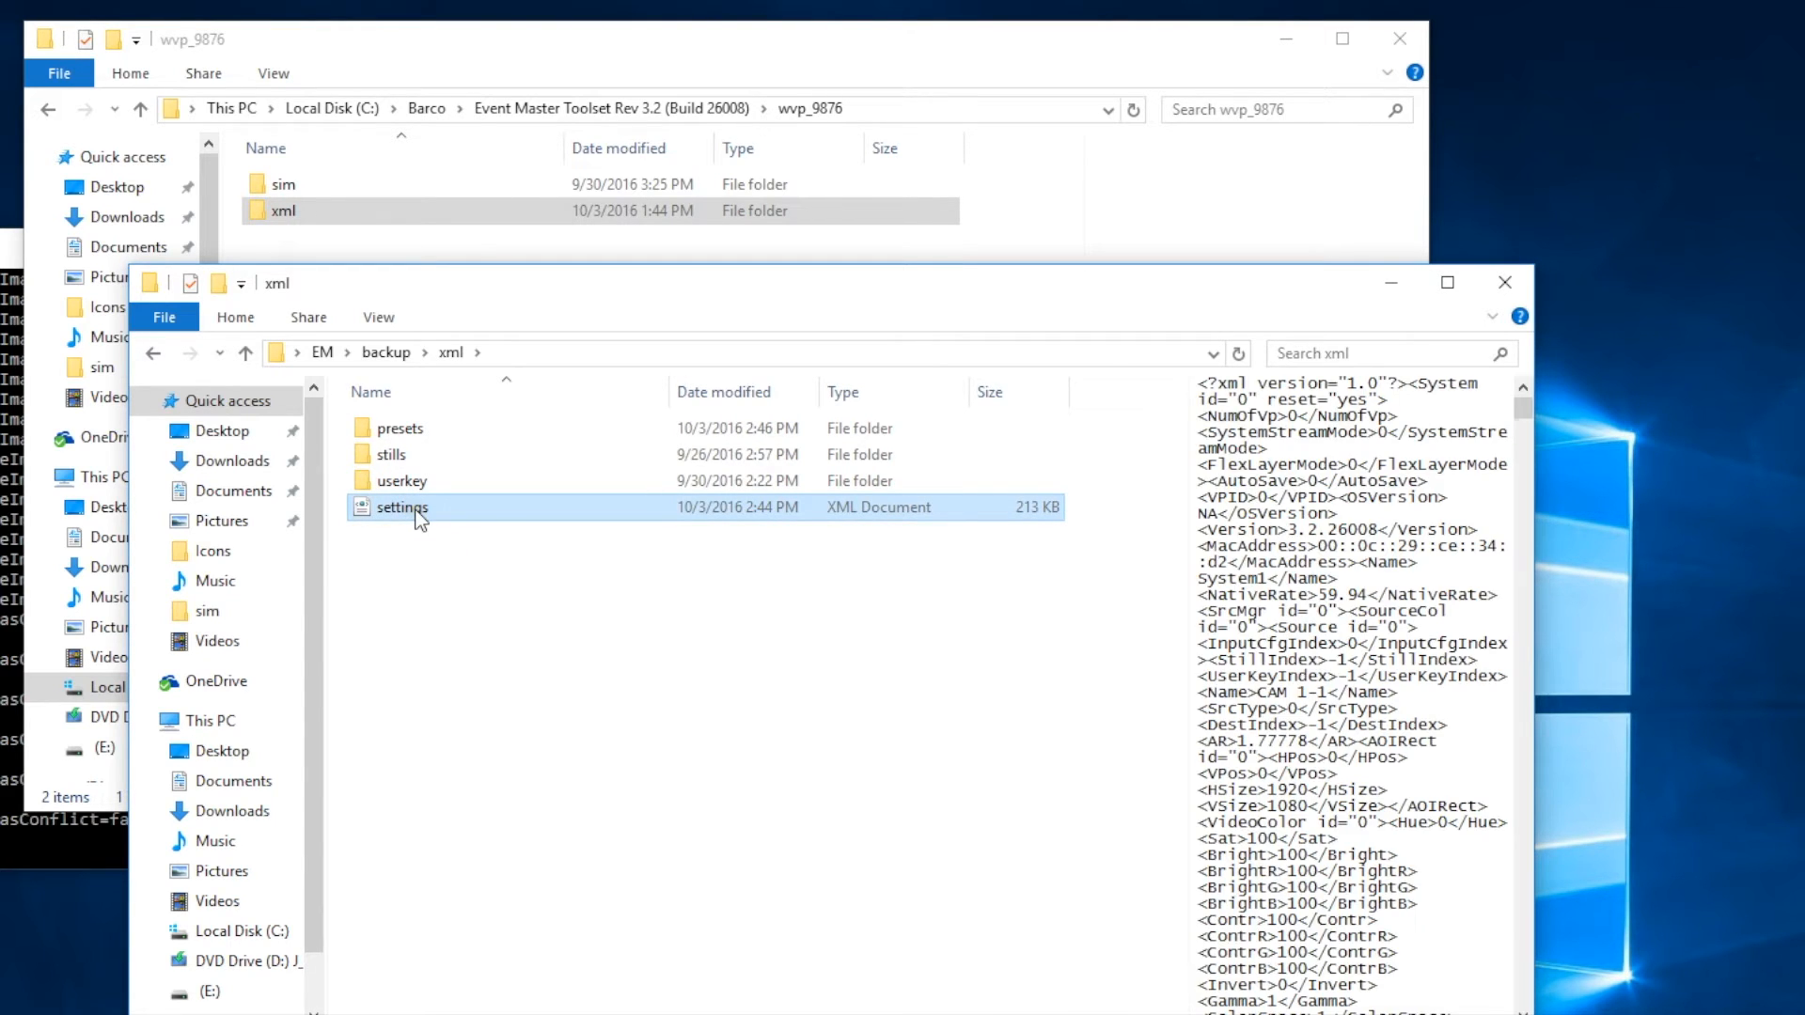
click(401, 507)
text(_backu)
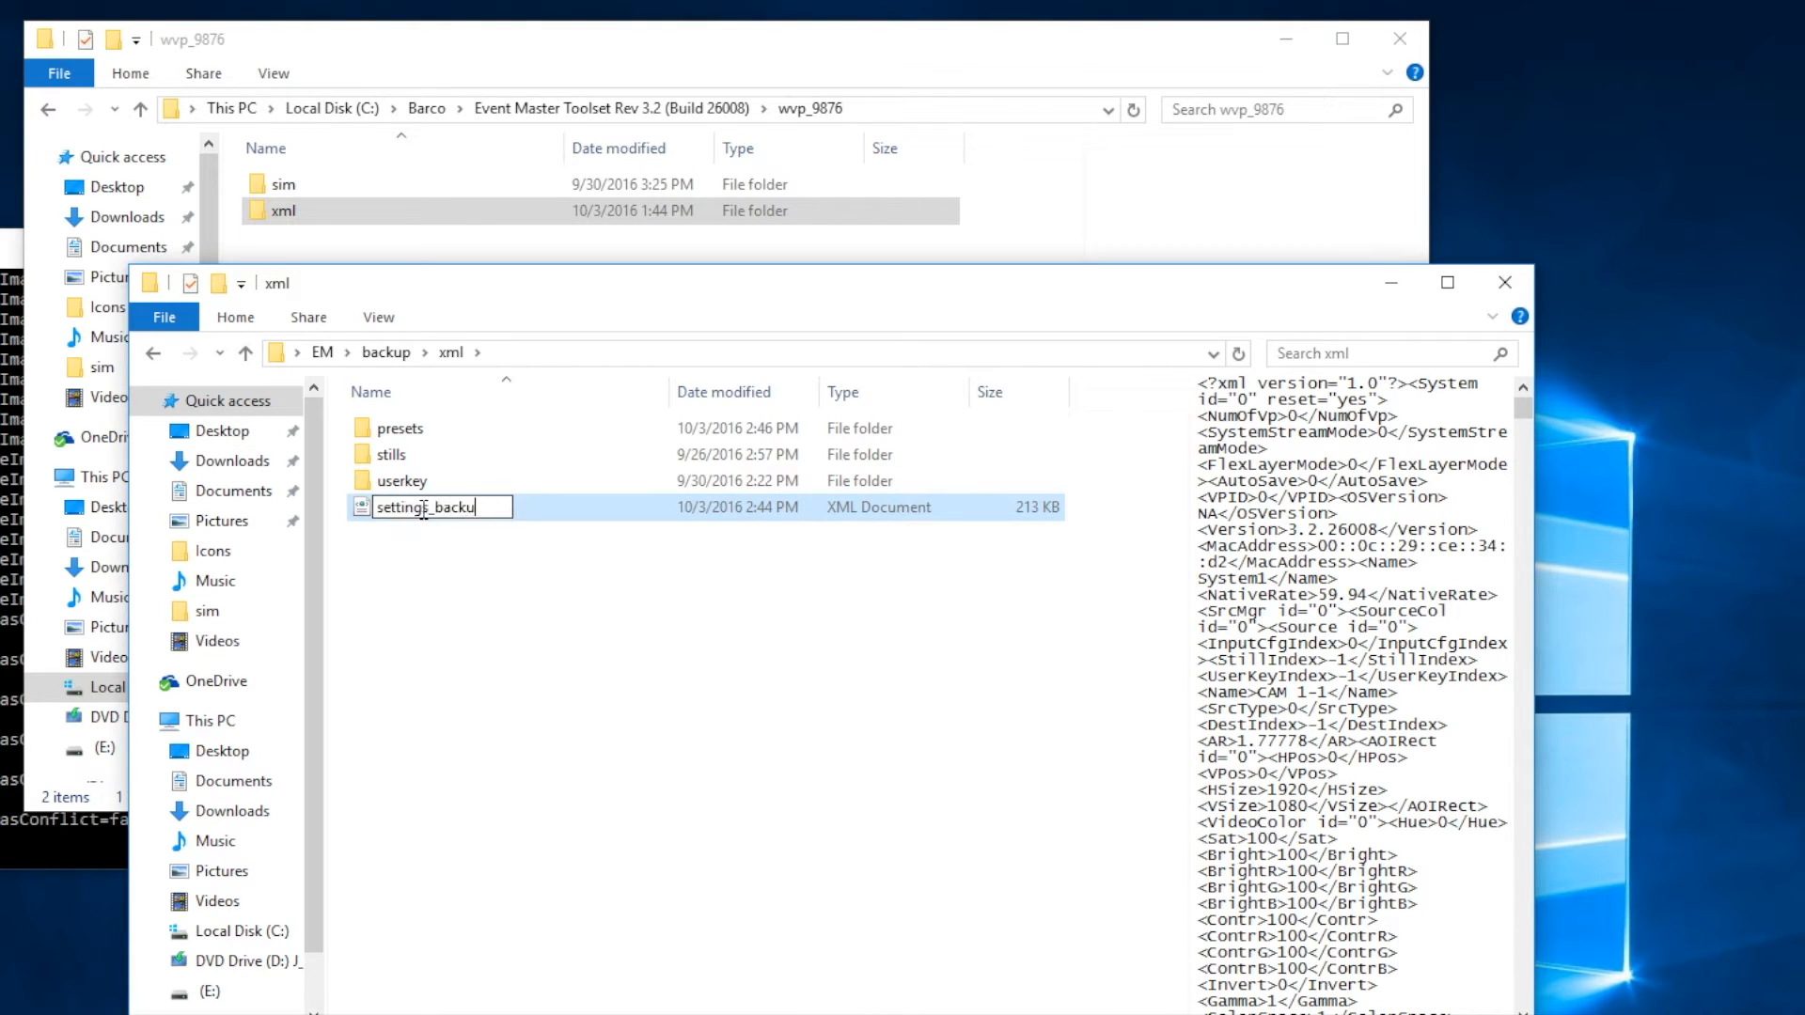
text(p)
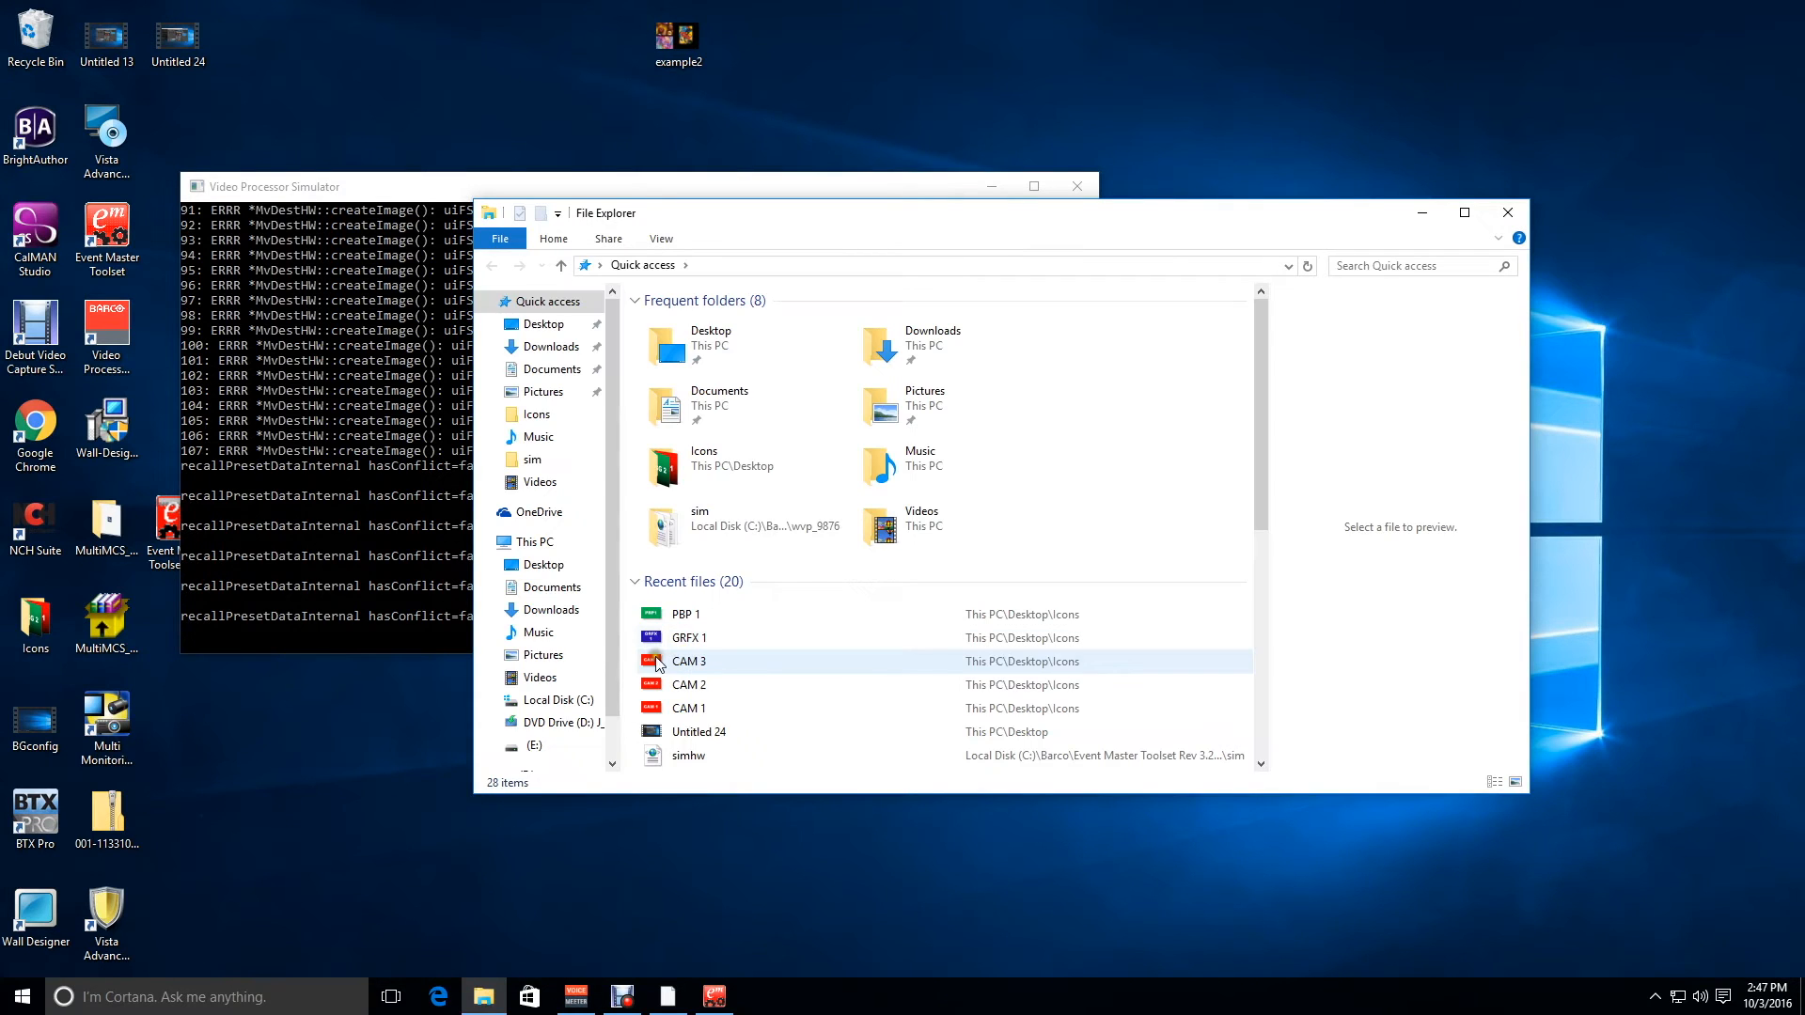
Open drive E: containing the Event Master Toolset installer.
click(533, 745)
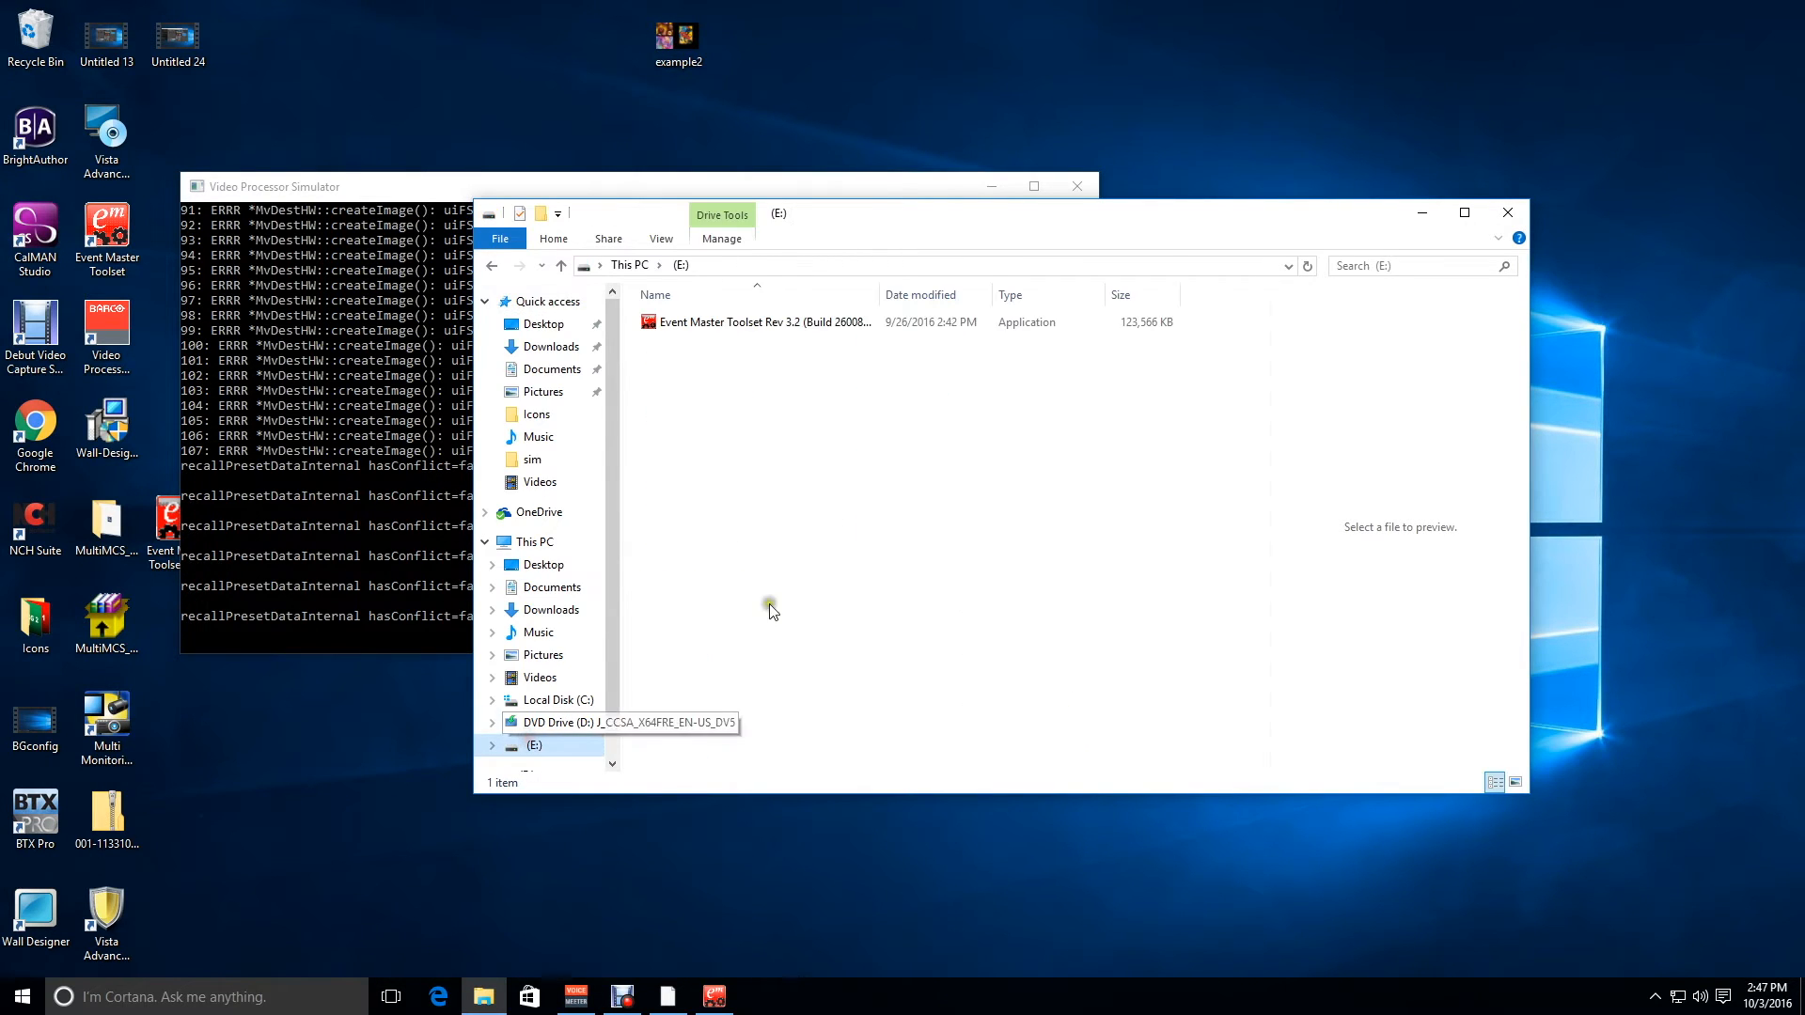